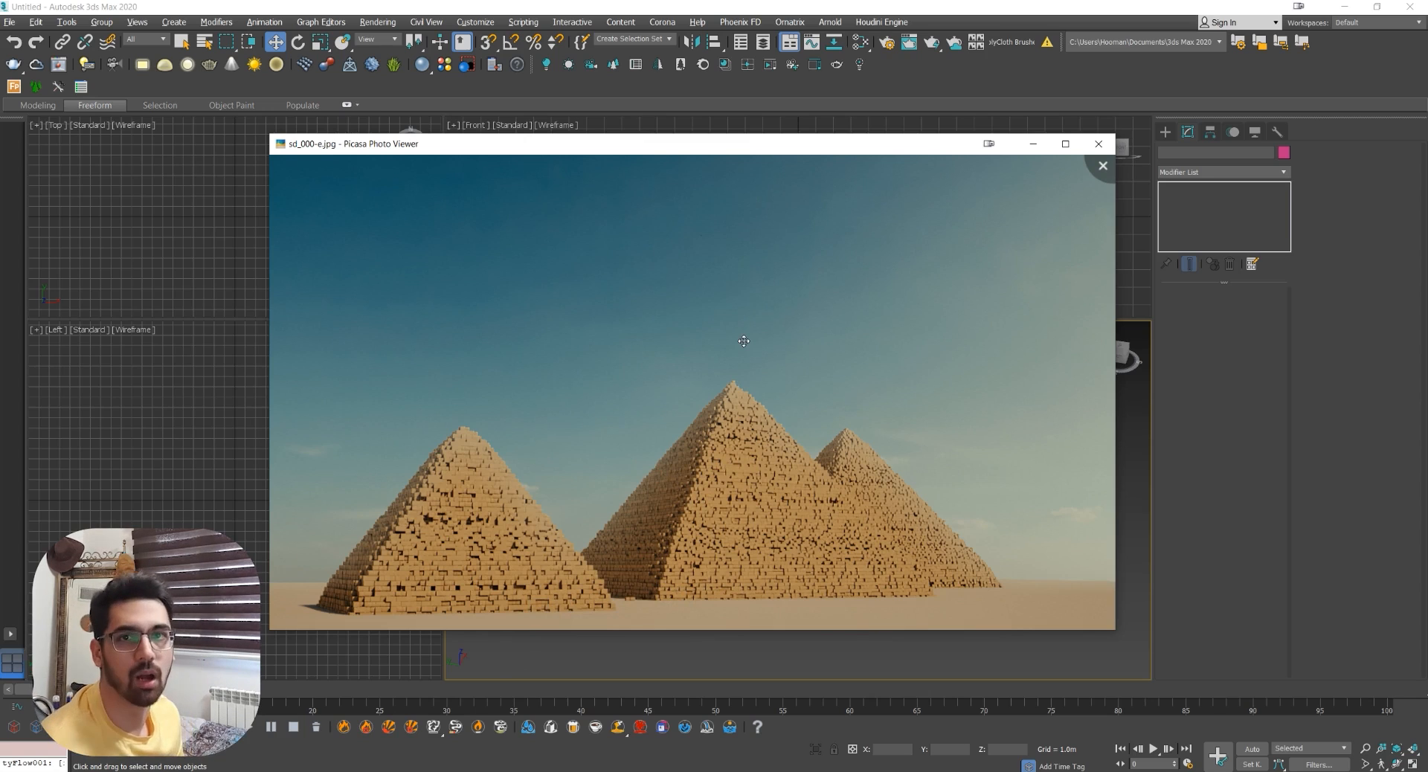
Close the Picasa reference photo of the three desert pyramids.
{"action": "left_click", "coordinate": [1101, 165]}
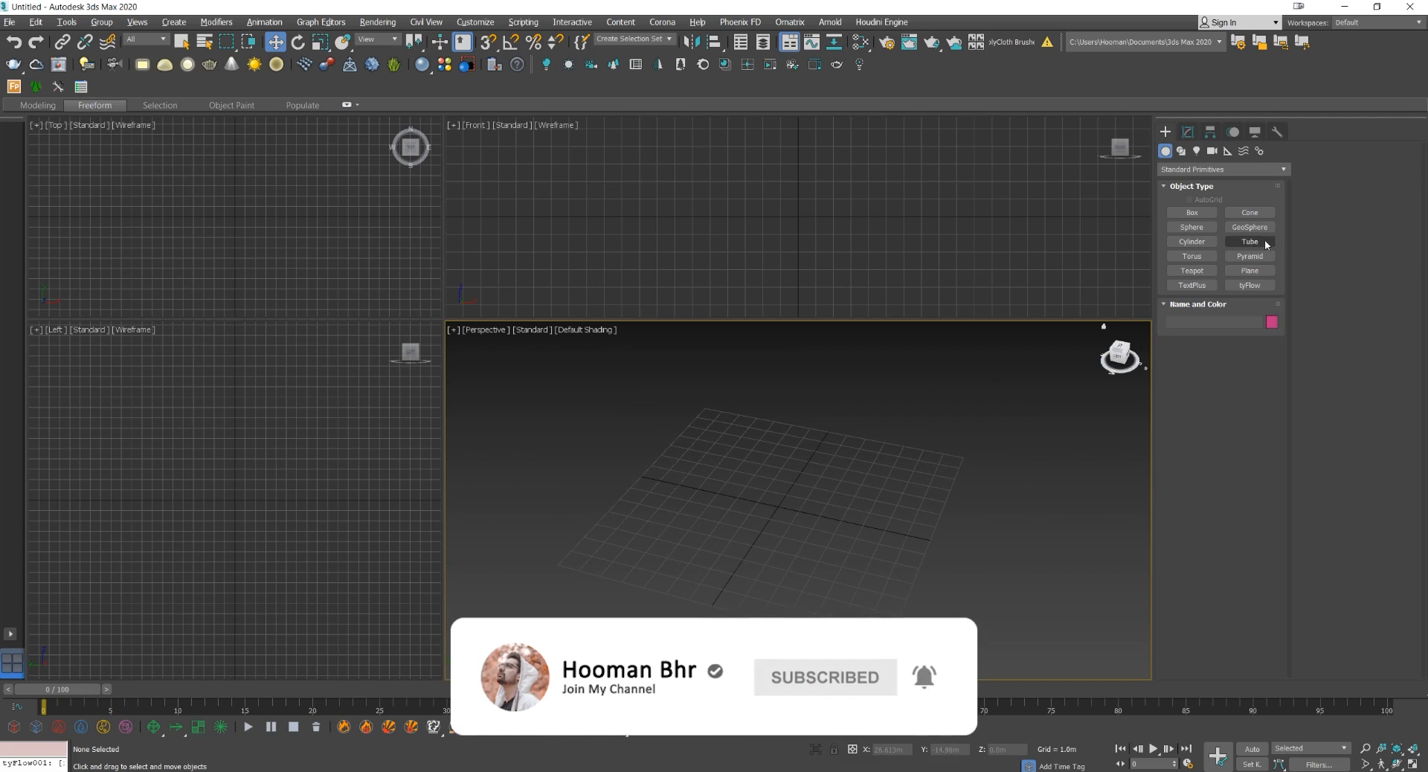
Draw a Pyramid primitive and place a tyFlow object beside it.
{"action": "left_click", "coordinate": [1248, 256]}
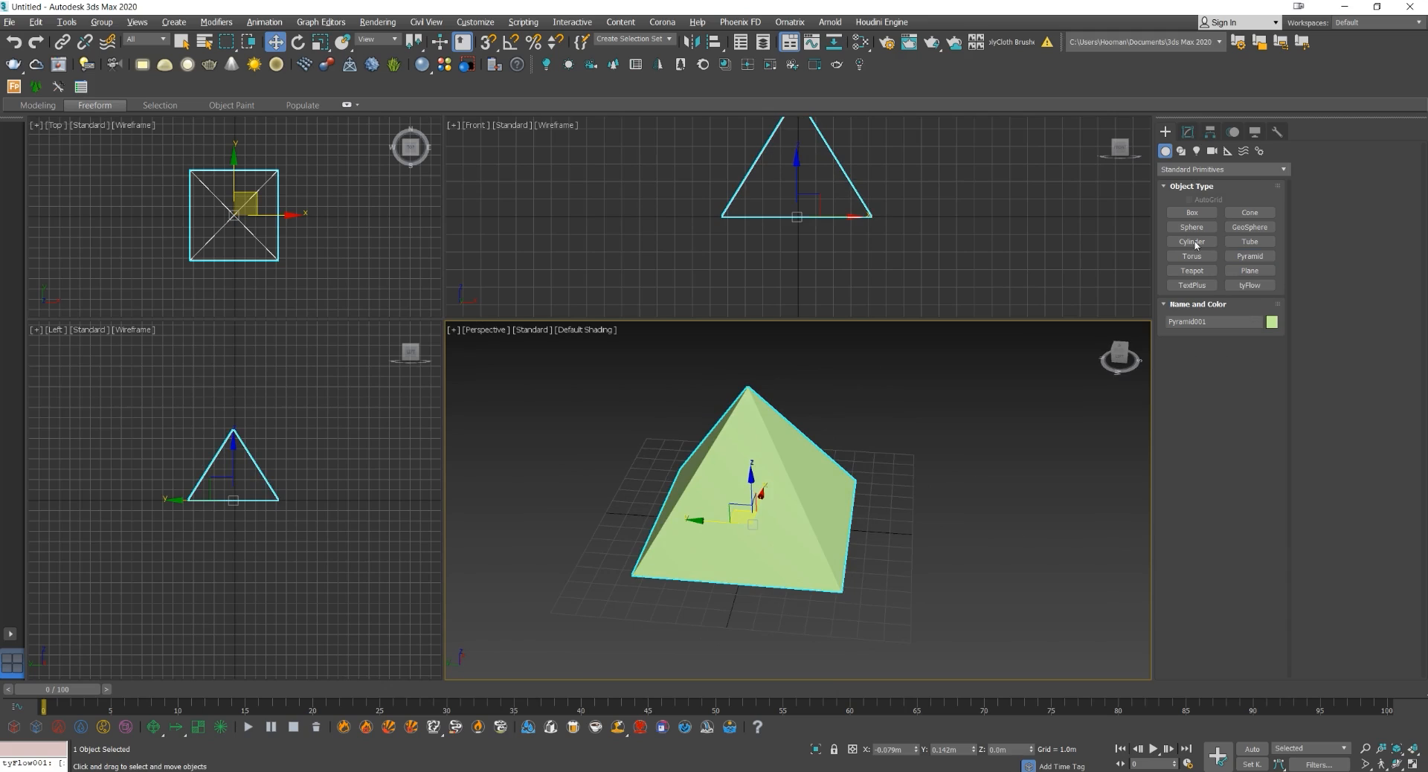
{"action": "mouse_move", "coordinate": [1248, 285]}
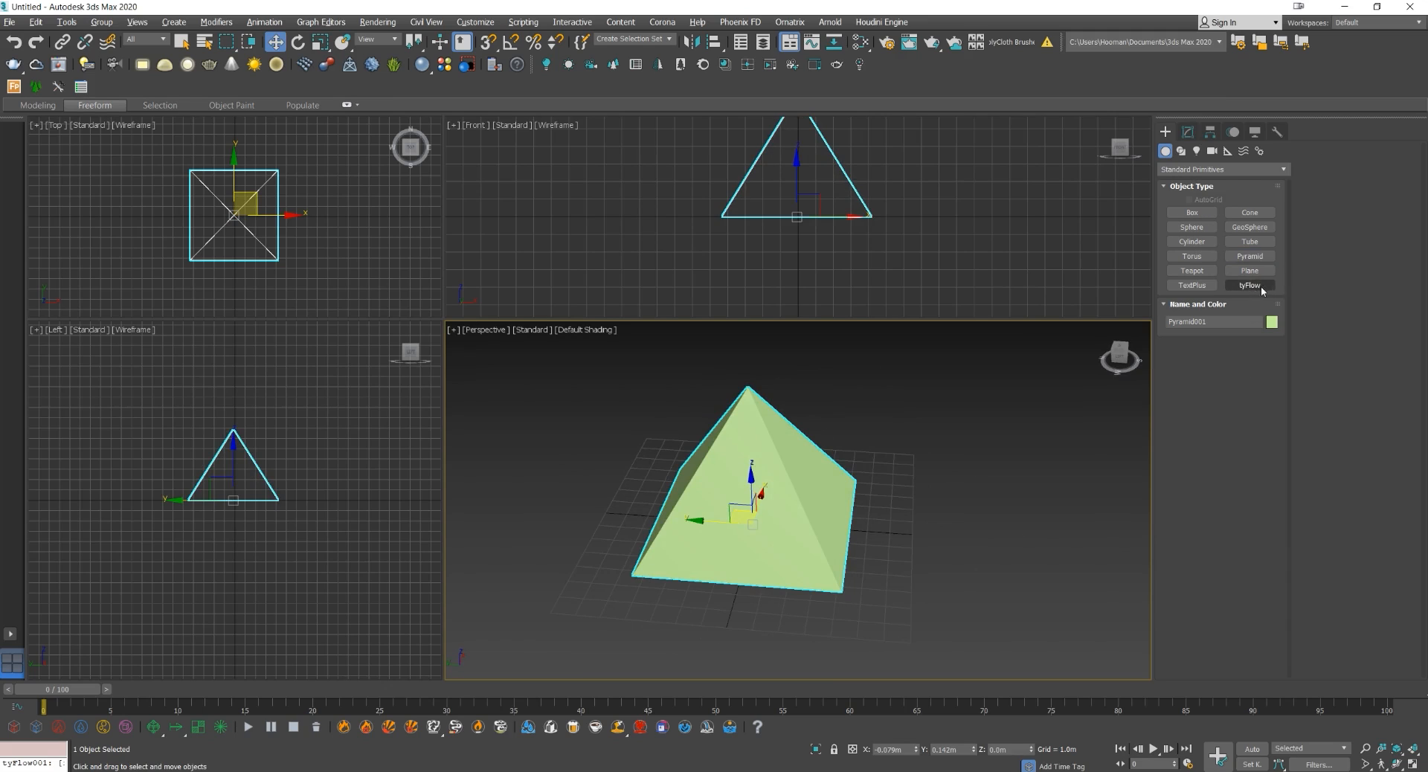
{"action": "left_click", "coordinate": [1248, 285]}
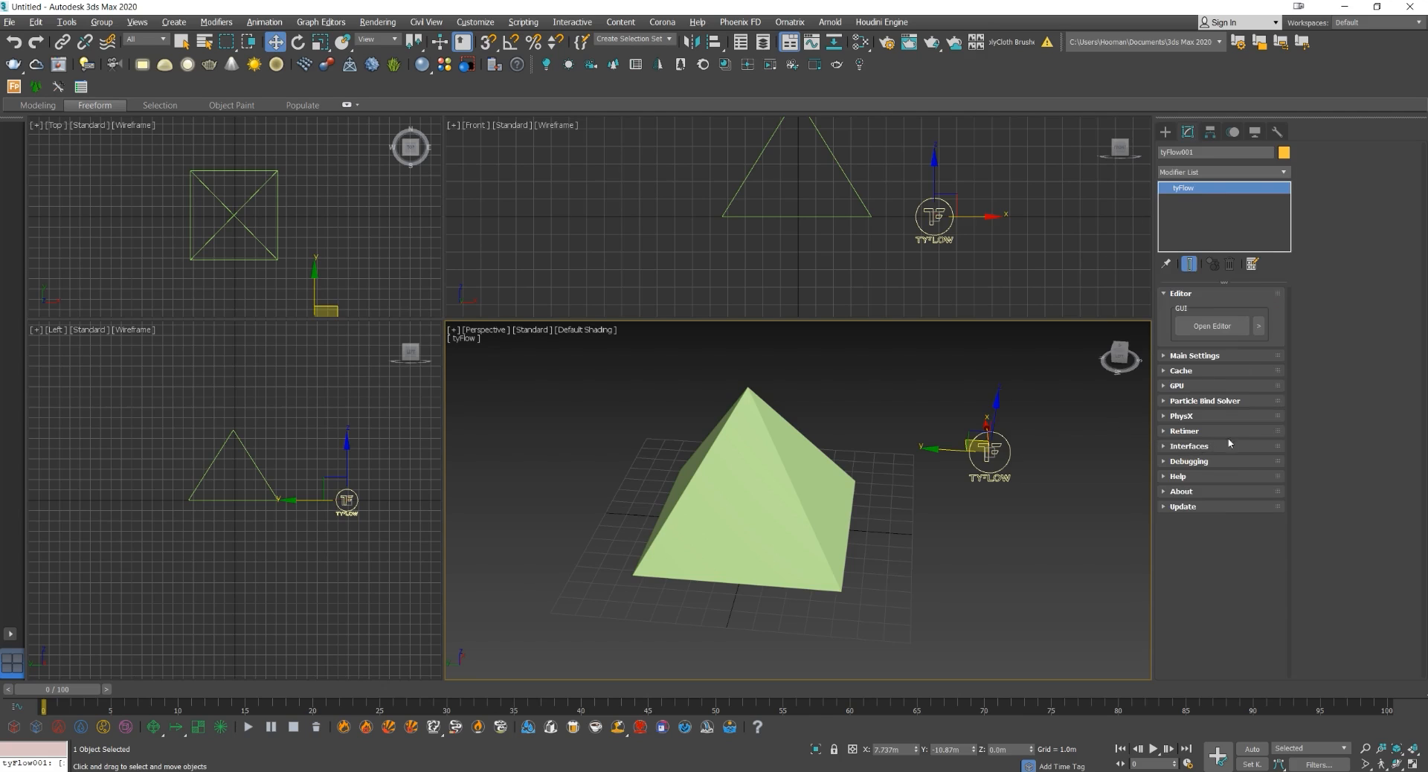
{"action": "mouse_move", "coordinate": [1213, 326]}
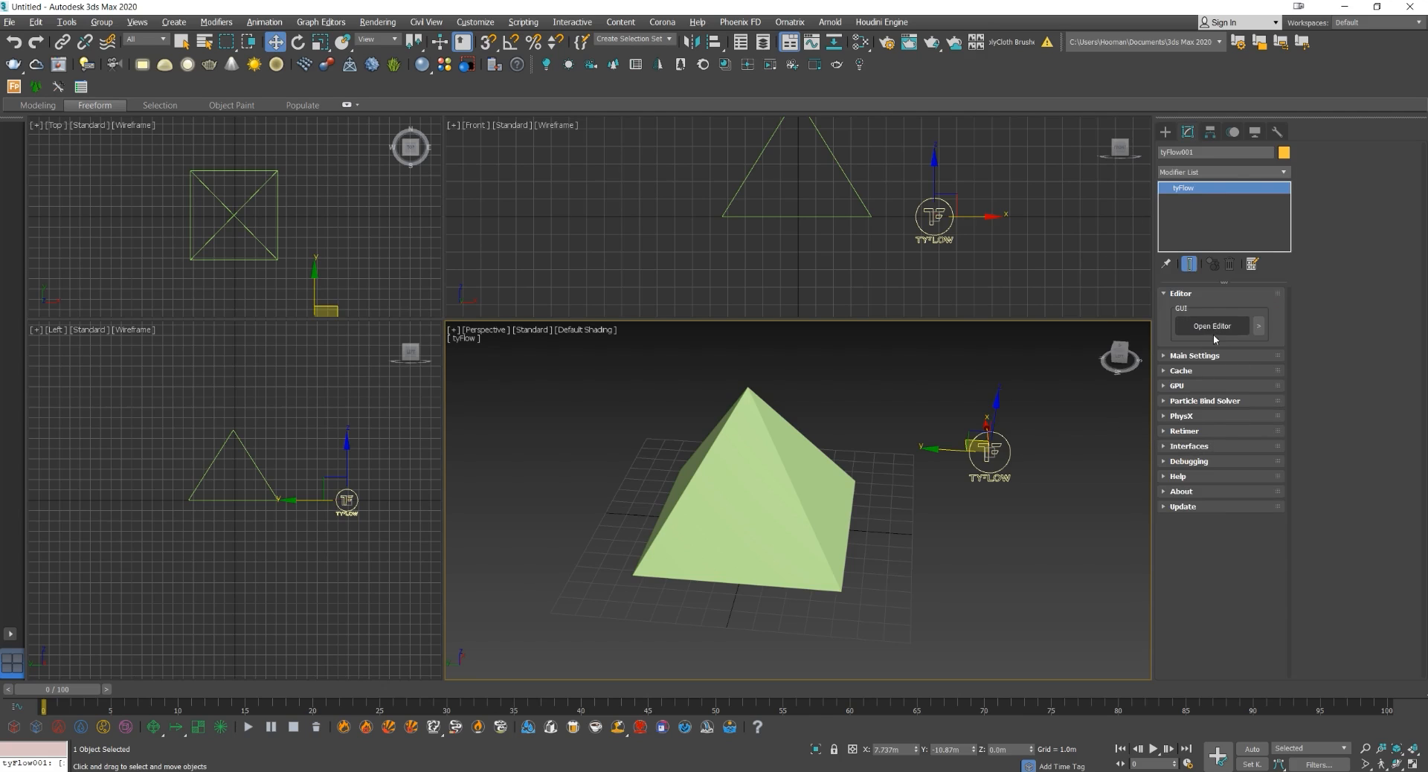
Add a Birth Voxels event in the tyFlow editor with Pyramid001 as the voxel source.
{"action": "left_click", "coordinate": [1211, 326]}
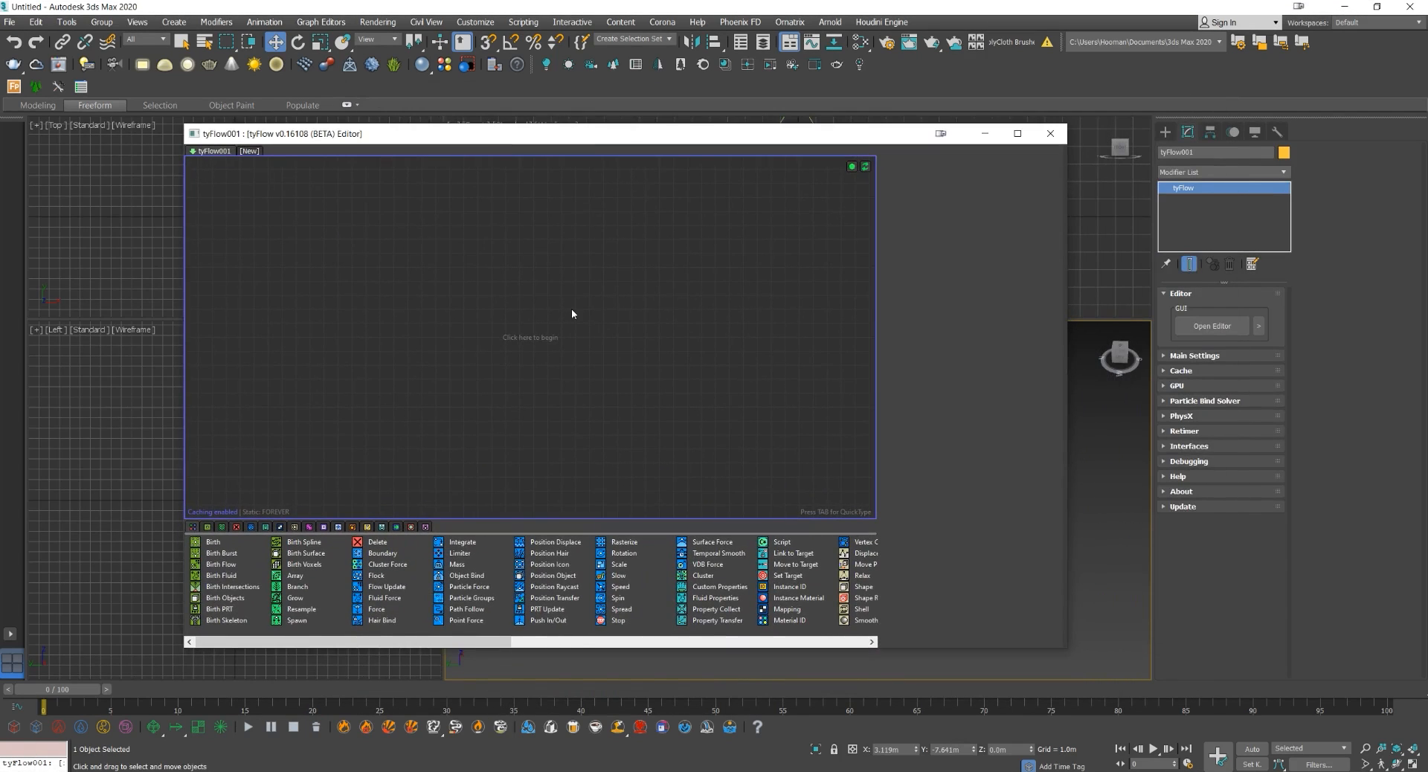
{"action": "mouse_move", "coordinate": [467, 482]}
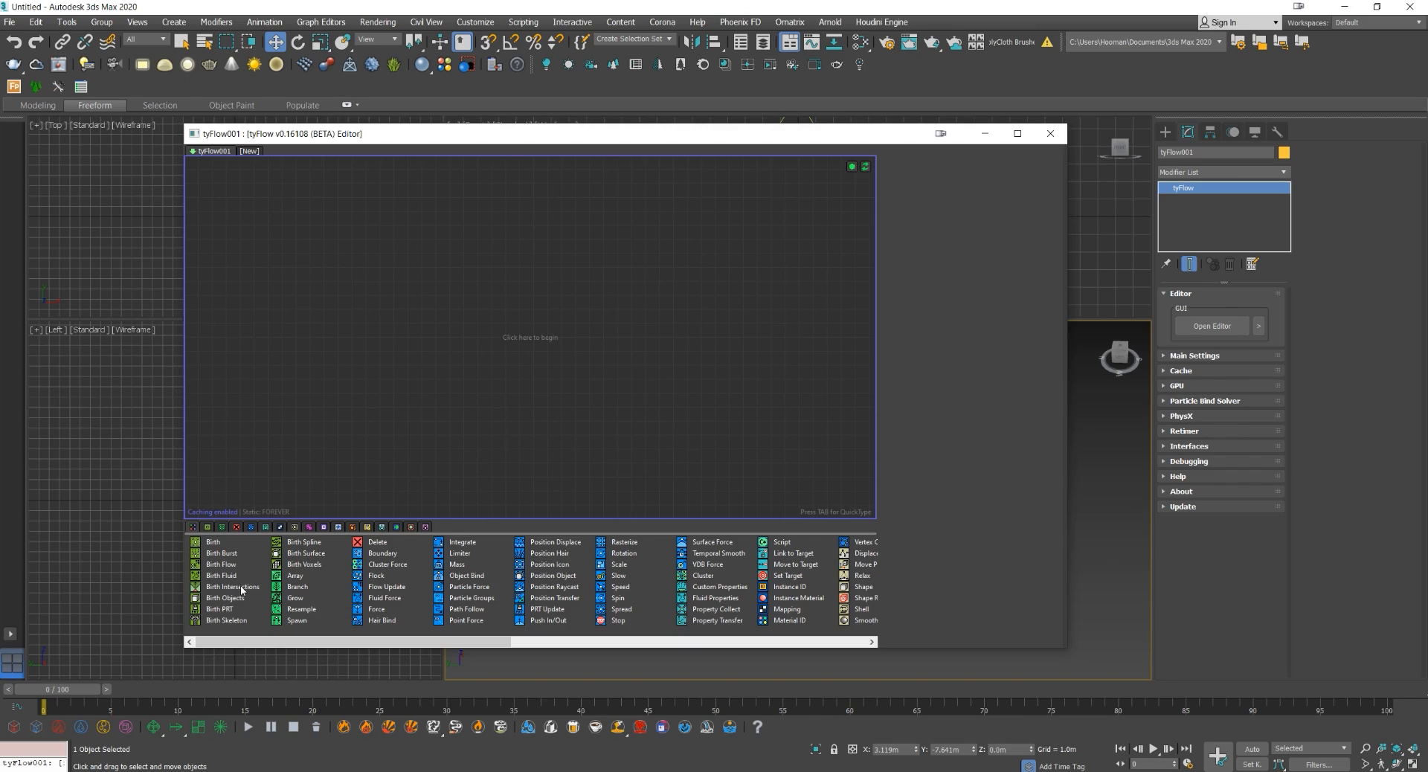
{"action": "mouse_move", "coordinate": [303, 564]}
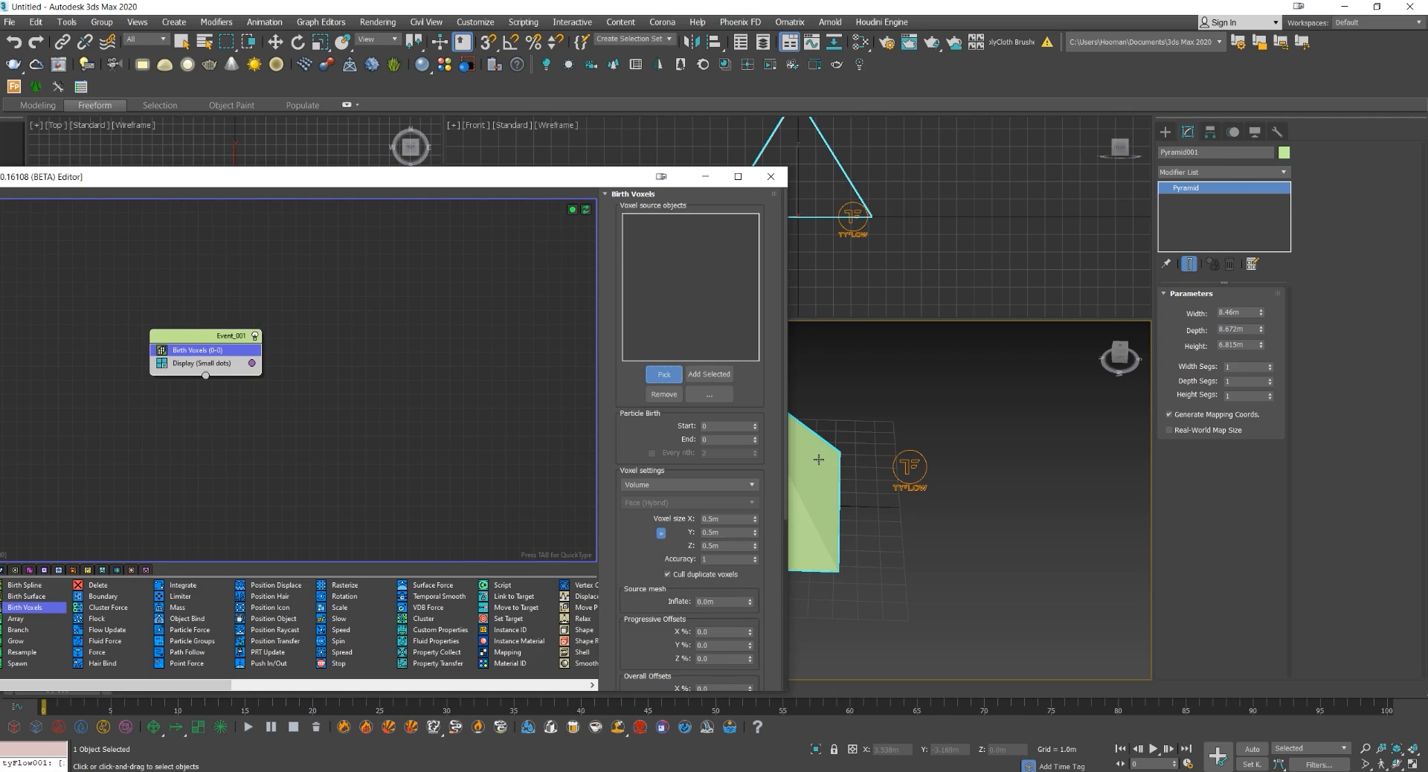
{"action": "left_click", "coordinate": [664, 375]}
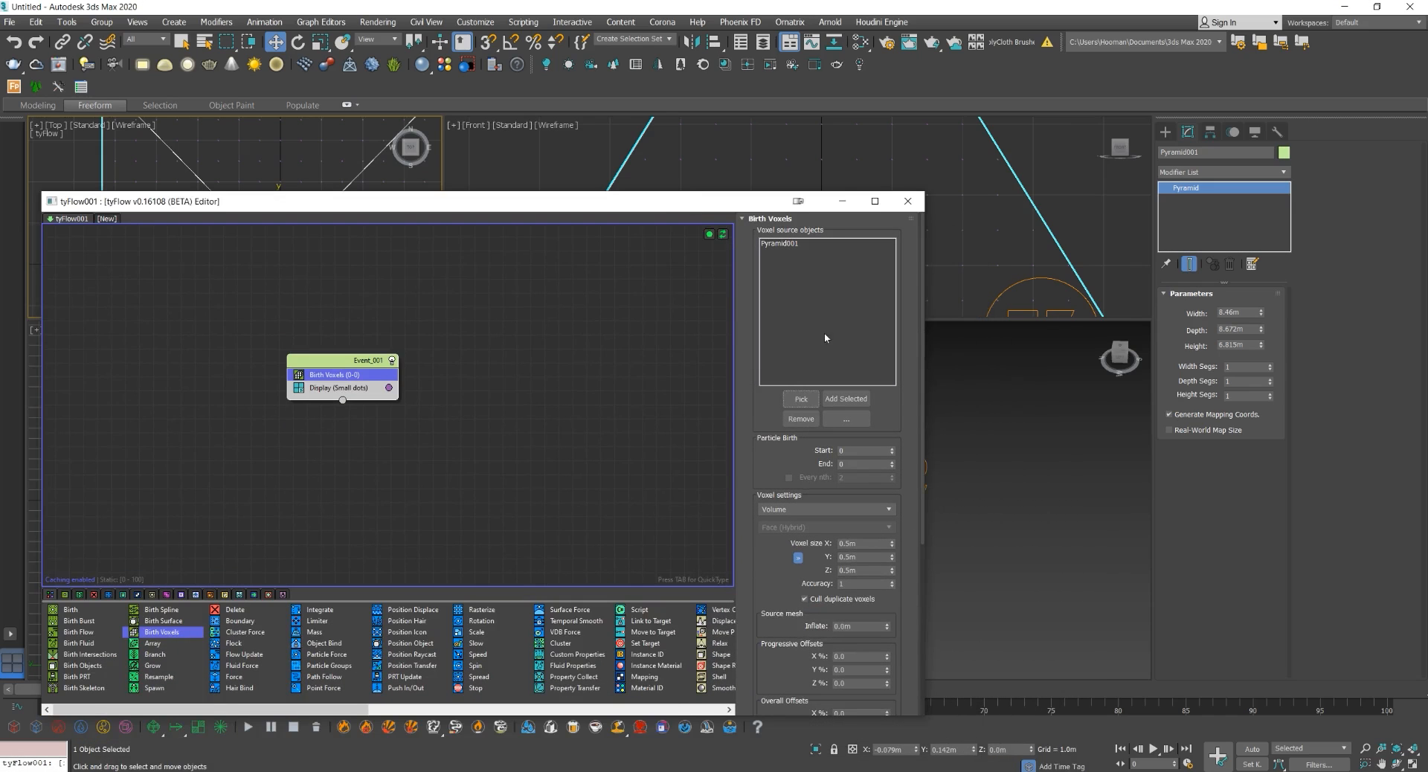
{"action": "mouse_move", "coordinate": [897, 337]}
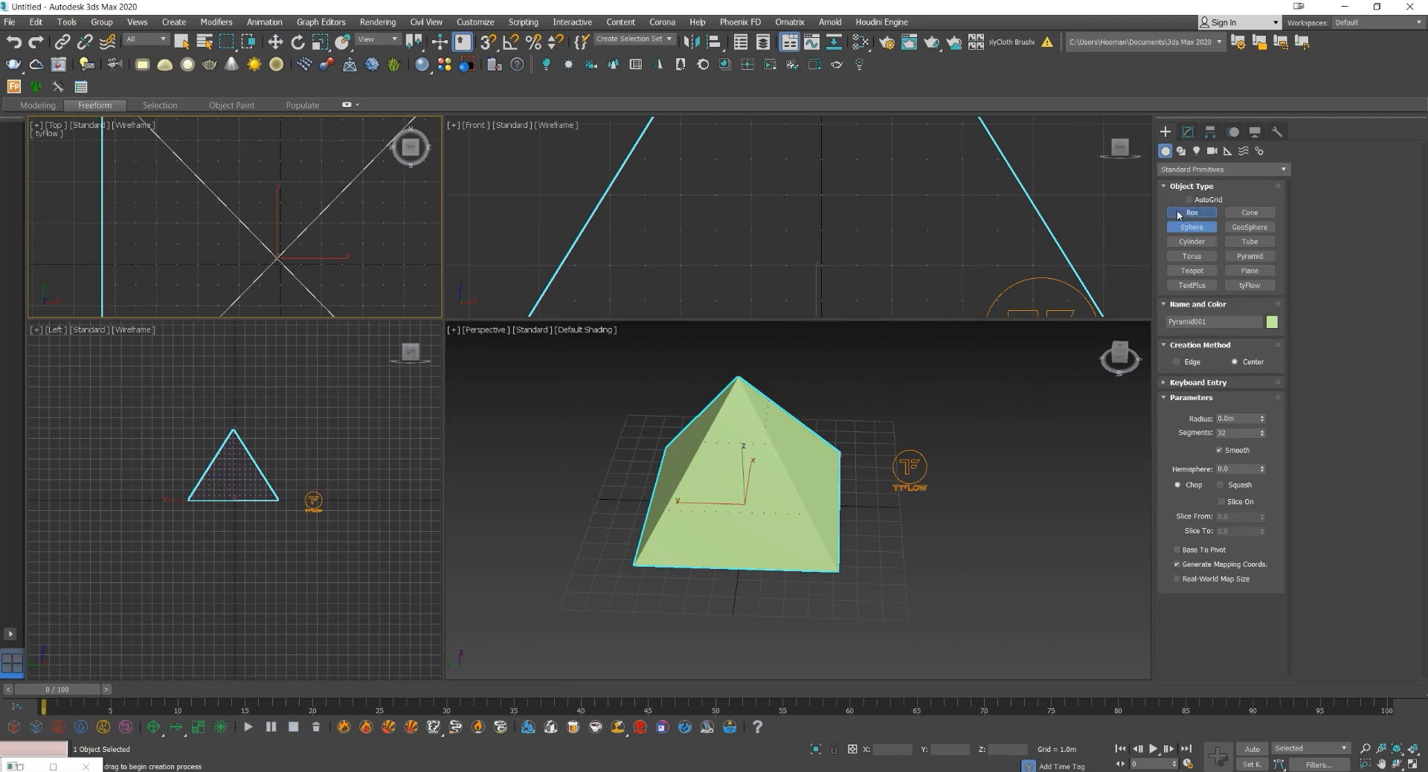
Create a small box and add it to a Shape operator's shape list for the particles.
{"action": "left_click", "coordinate": [1192, 213]}
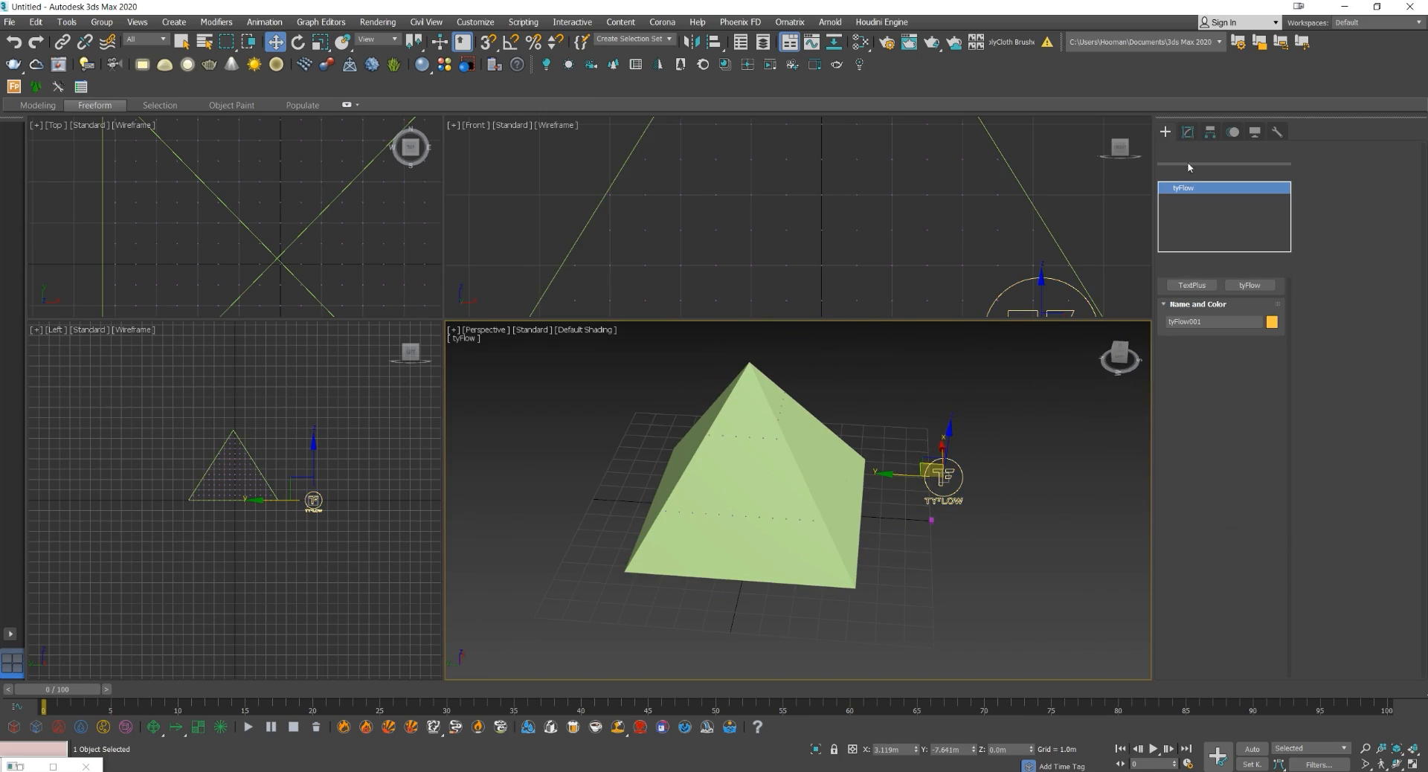
{"action": "left_click", "coordinate": [1211, 326]}
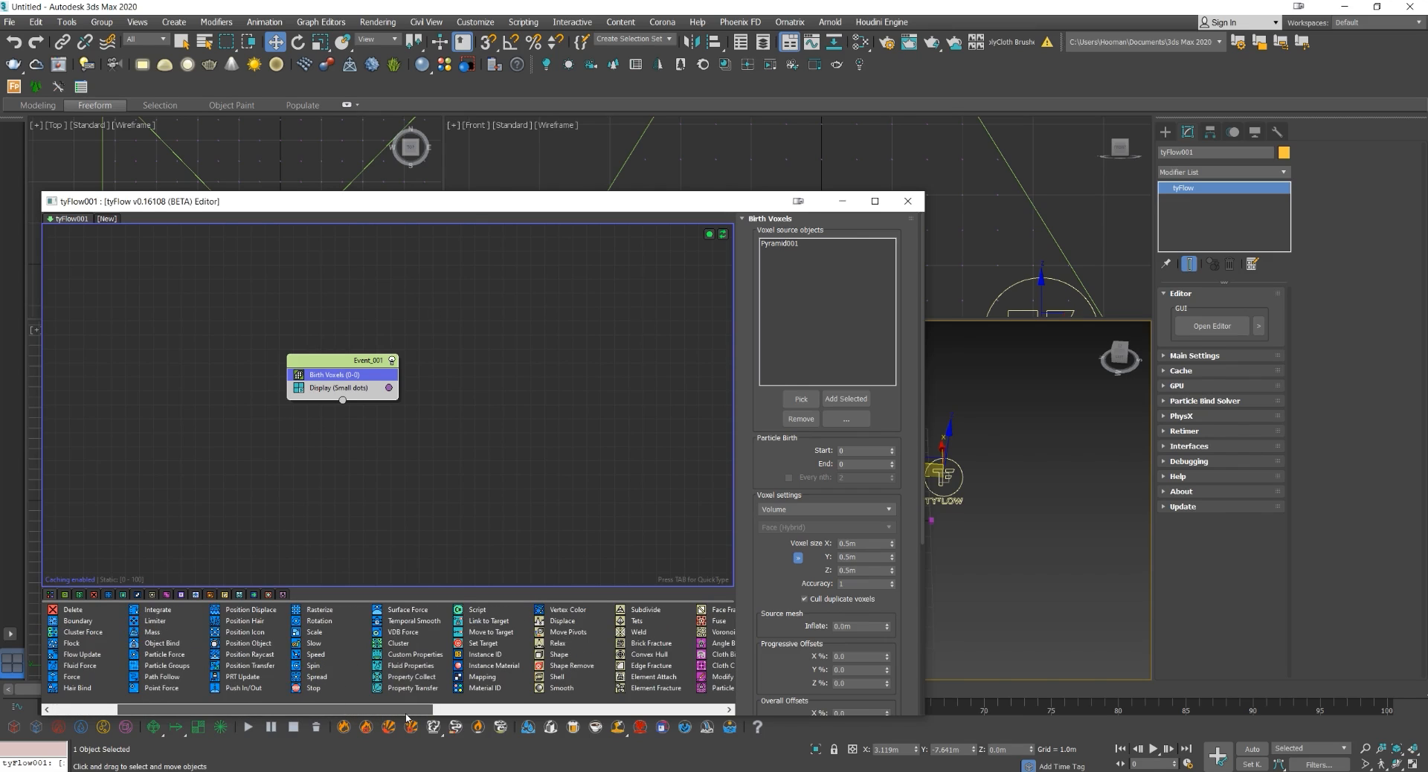
{"action": "mouse_move", "coordinate": [558, 677]}
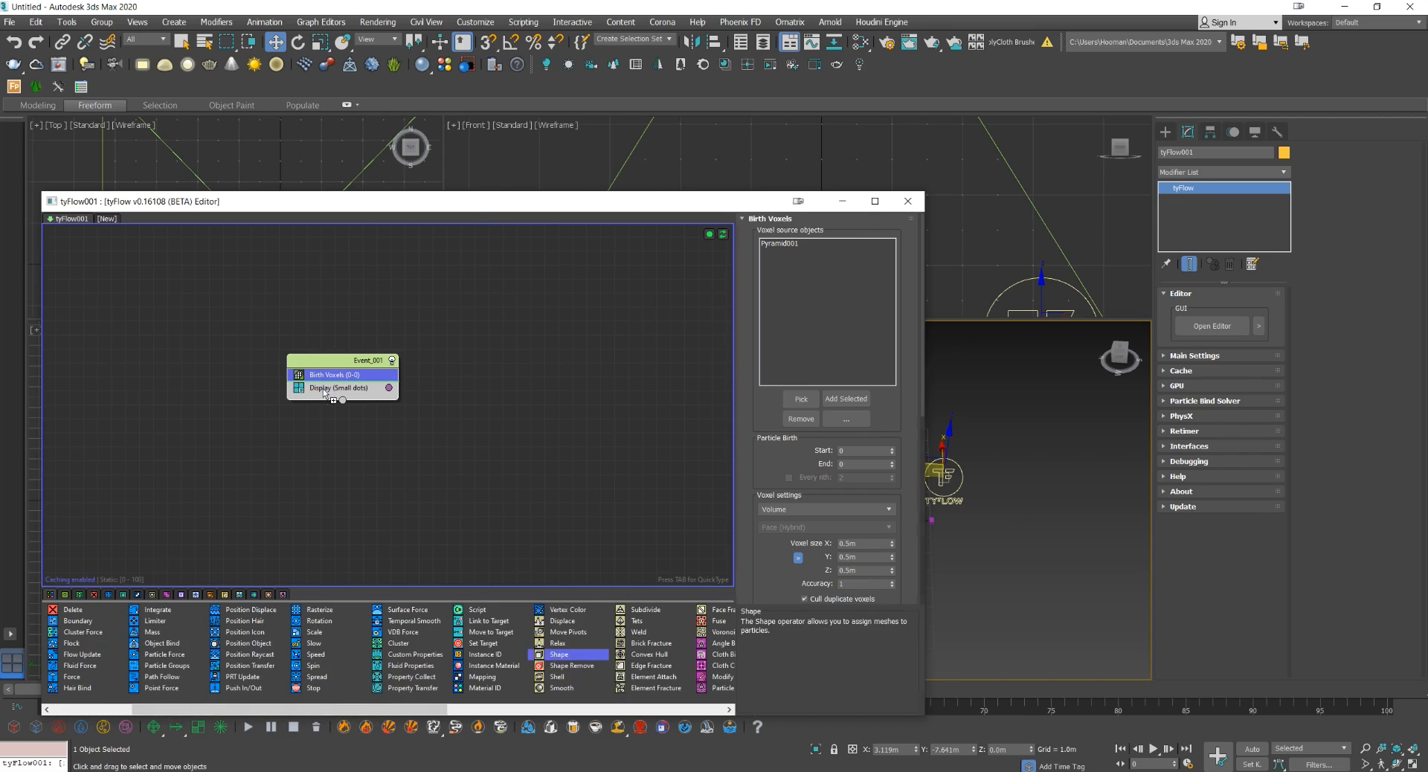
{"action": "left_click", "coordinate": [335, 375]}
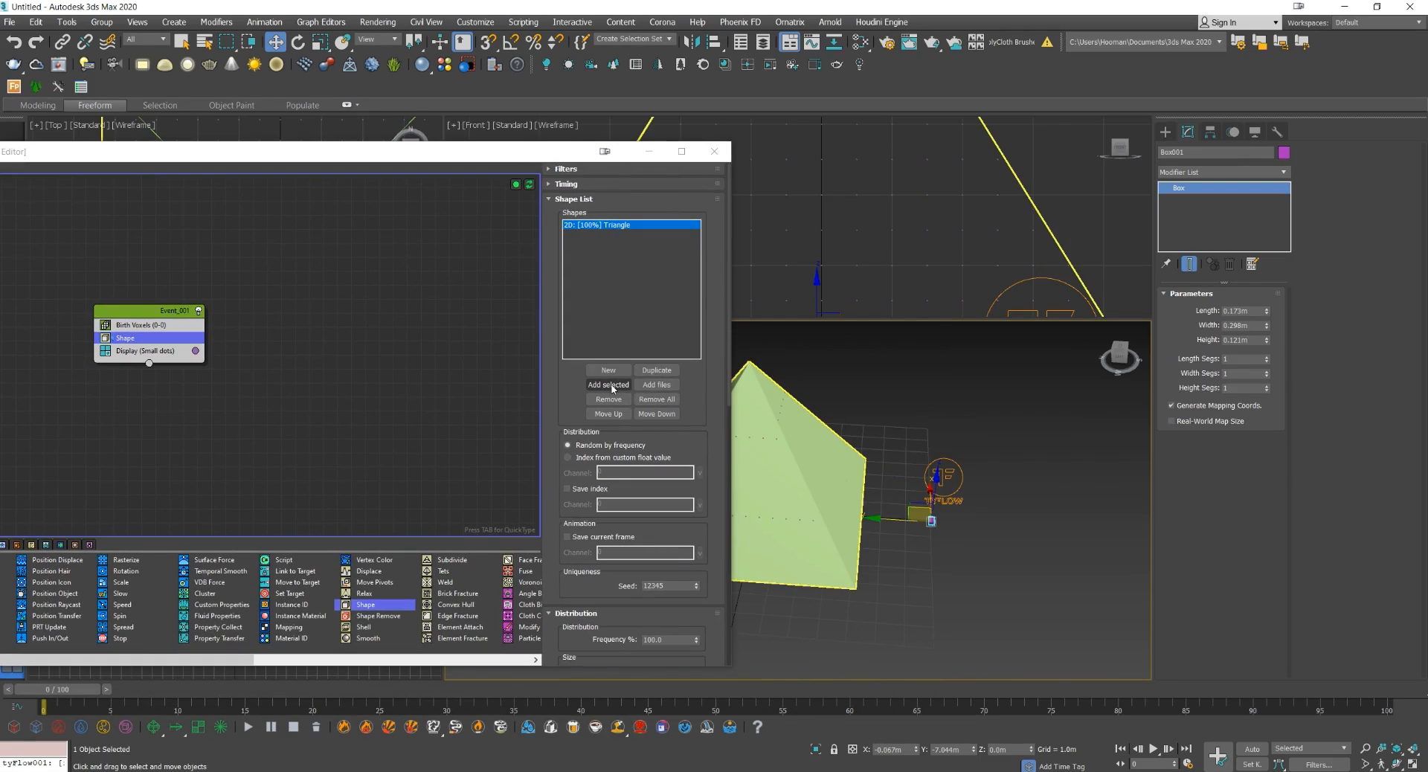
{"action": "left_click", "coordinate": [607, 384]}
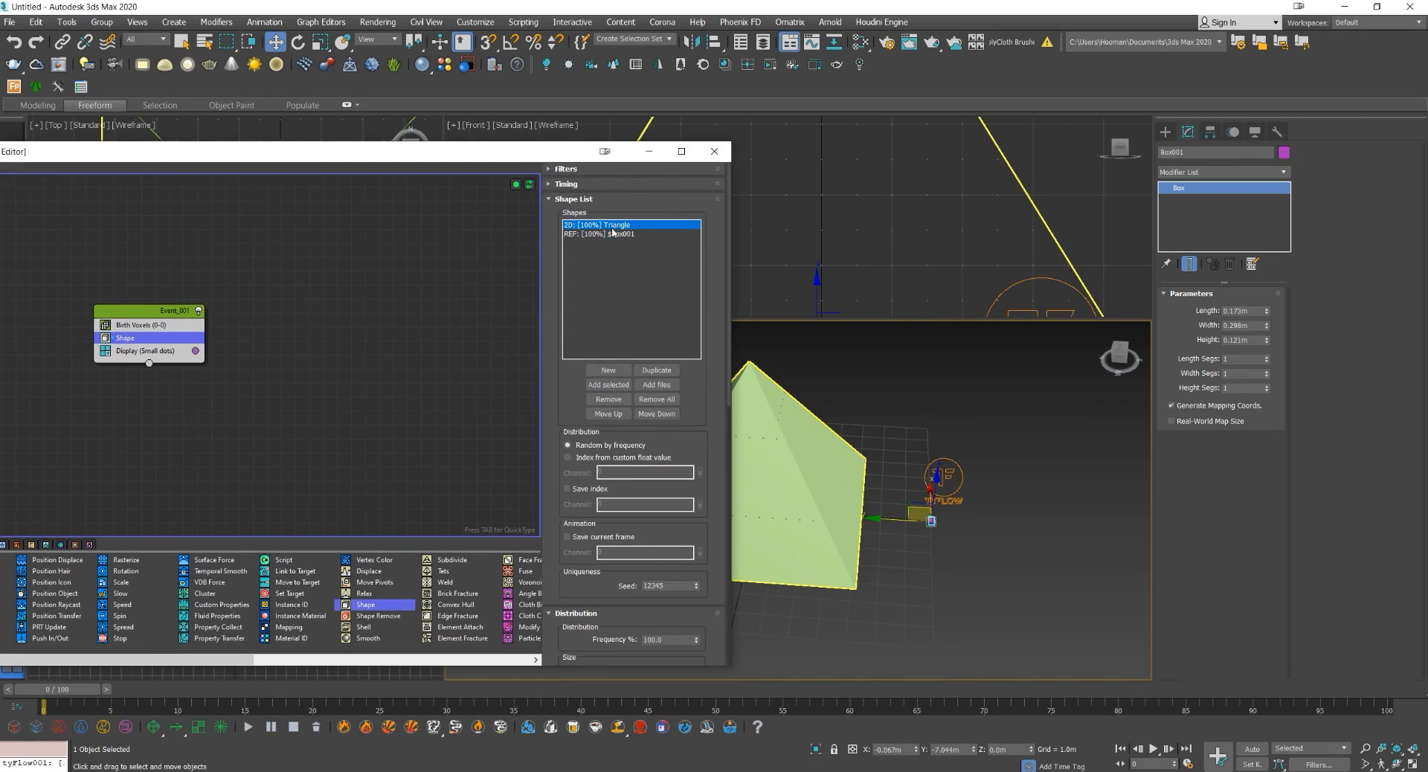
{"action": "left_click", "coordinate": [607, 399]}
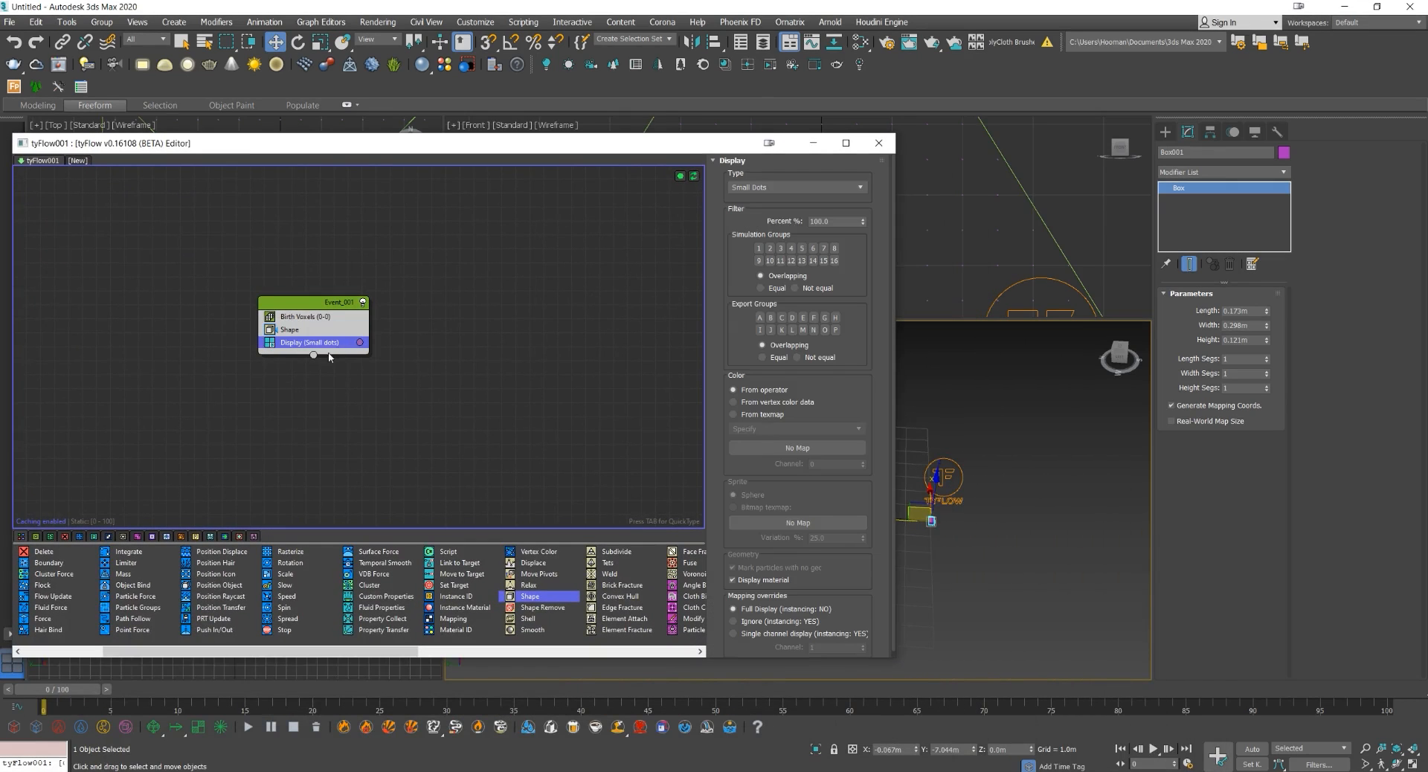
Display particles as geometry and lower the Birth Voxels size to 0.2m.
{"action": "left_click", "coordinate": [793, 186]}
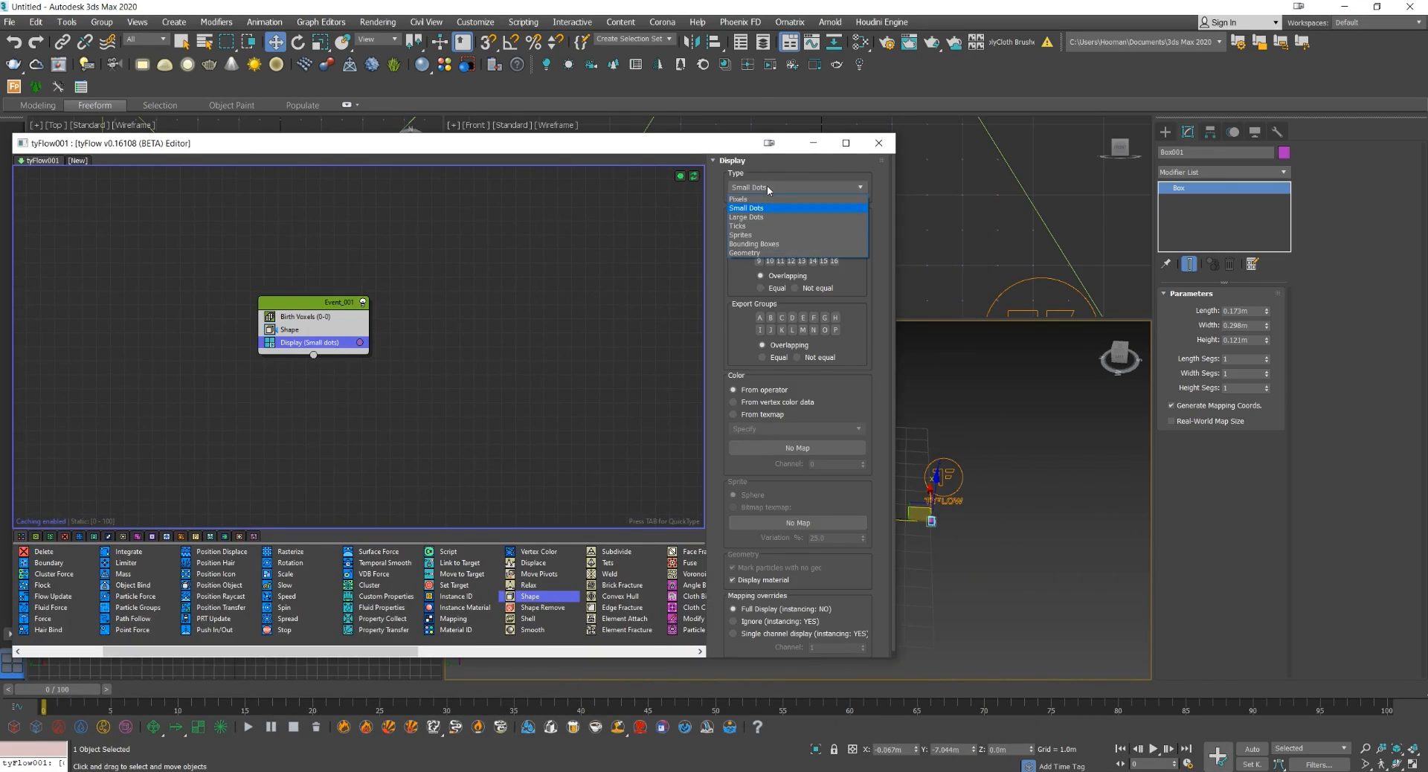
{"action": "left_click", "coordinate": [743, 253]}
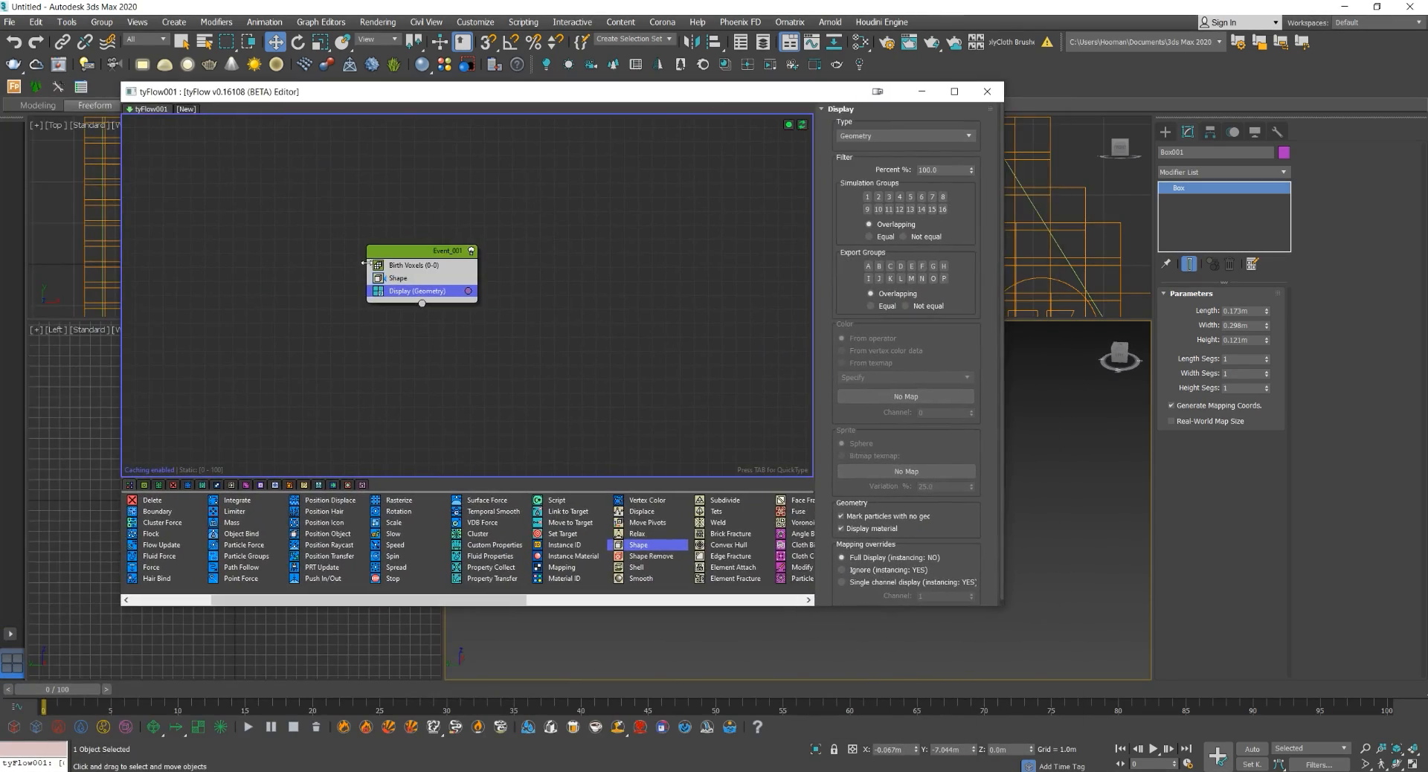
{"action": "left_click", "coordinate": [413, 263]}
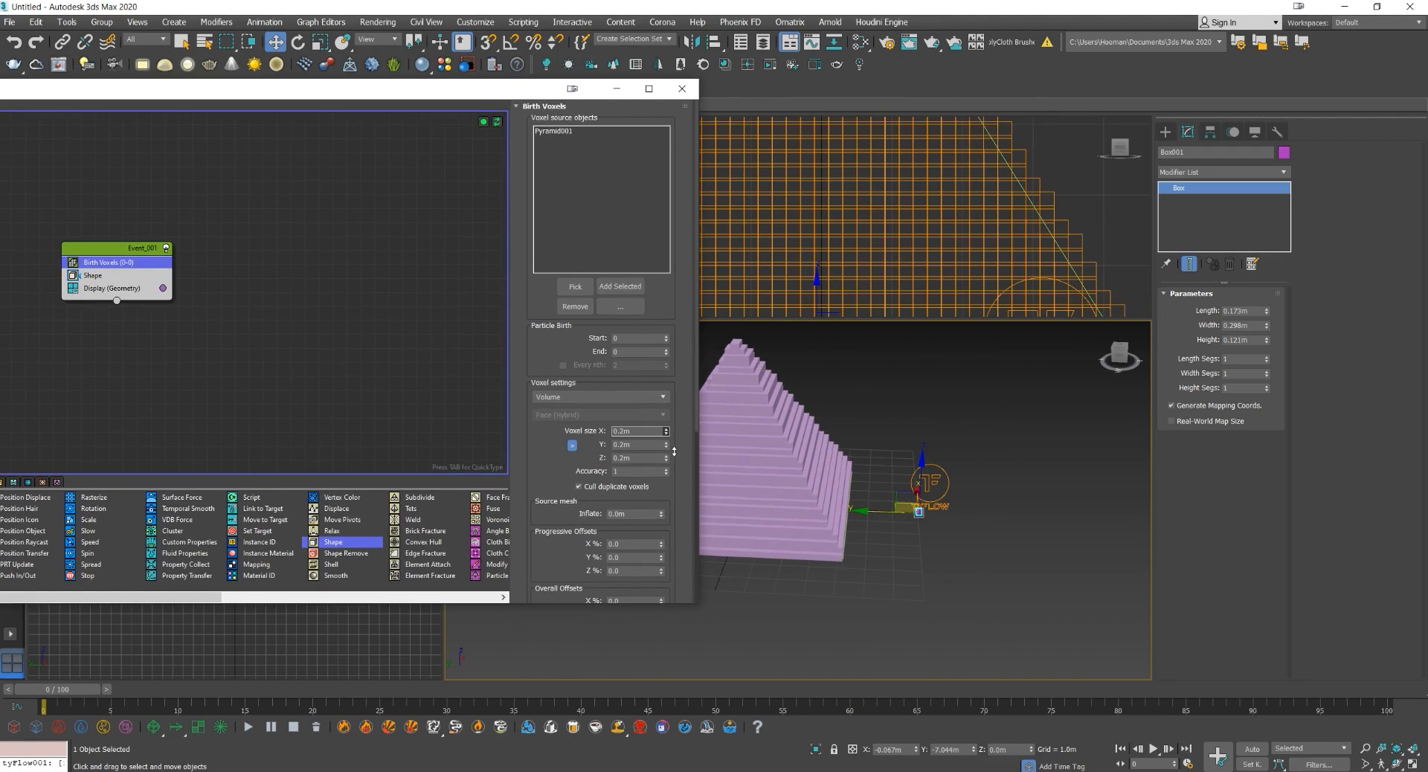
{"action": "left_click_drag", "start_coordinate": [667, 445], "coordinate": [666, 438]}
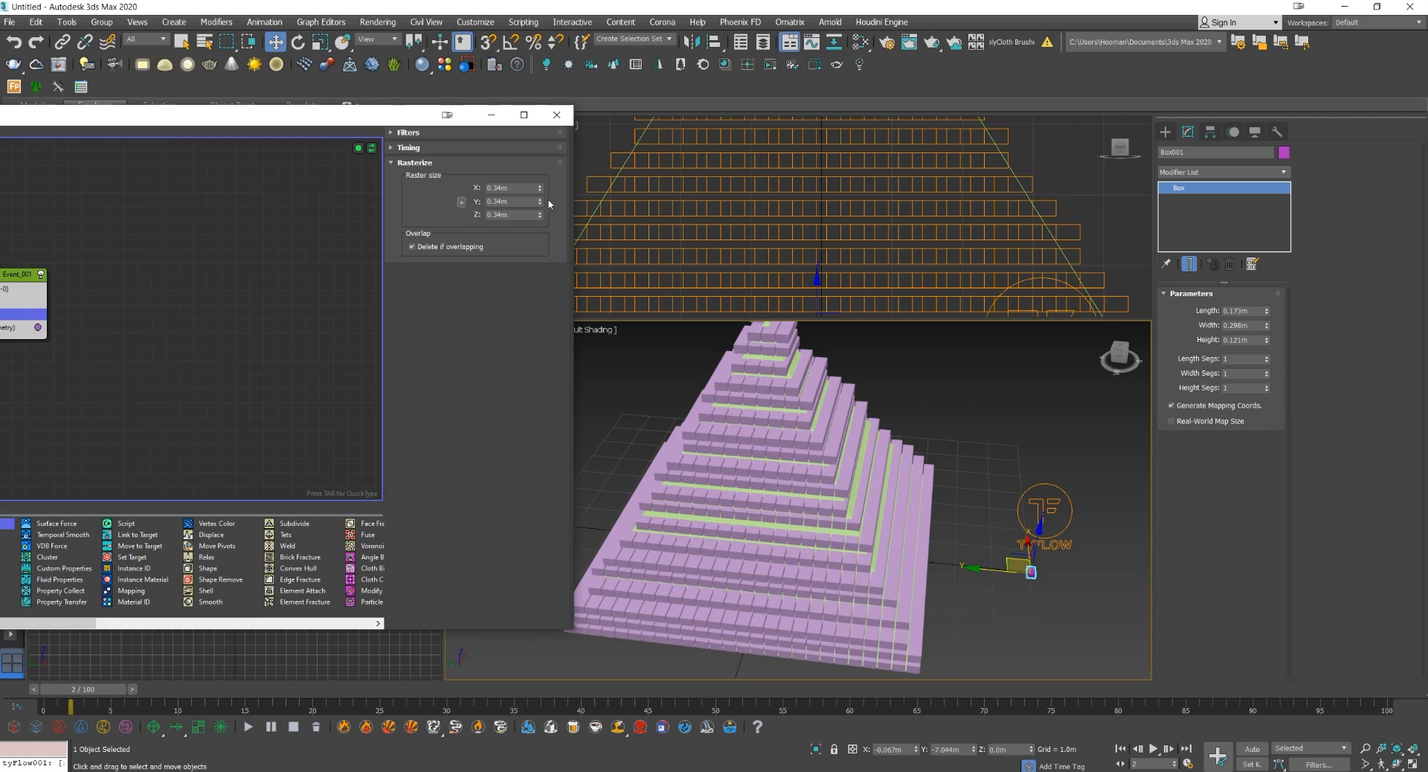
{"action": "mouse_move", "coordinate": [474, 217]}
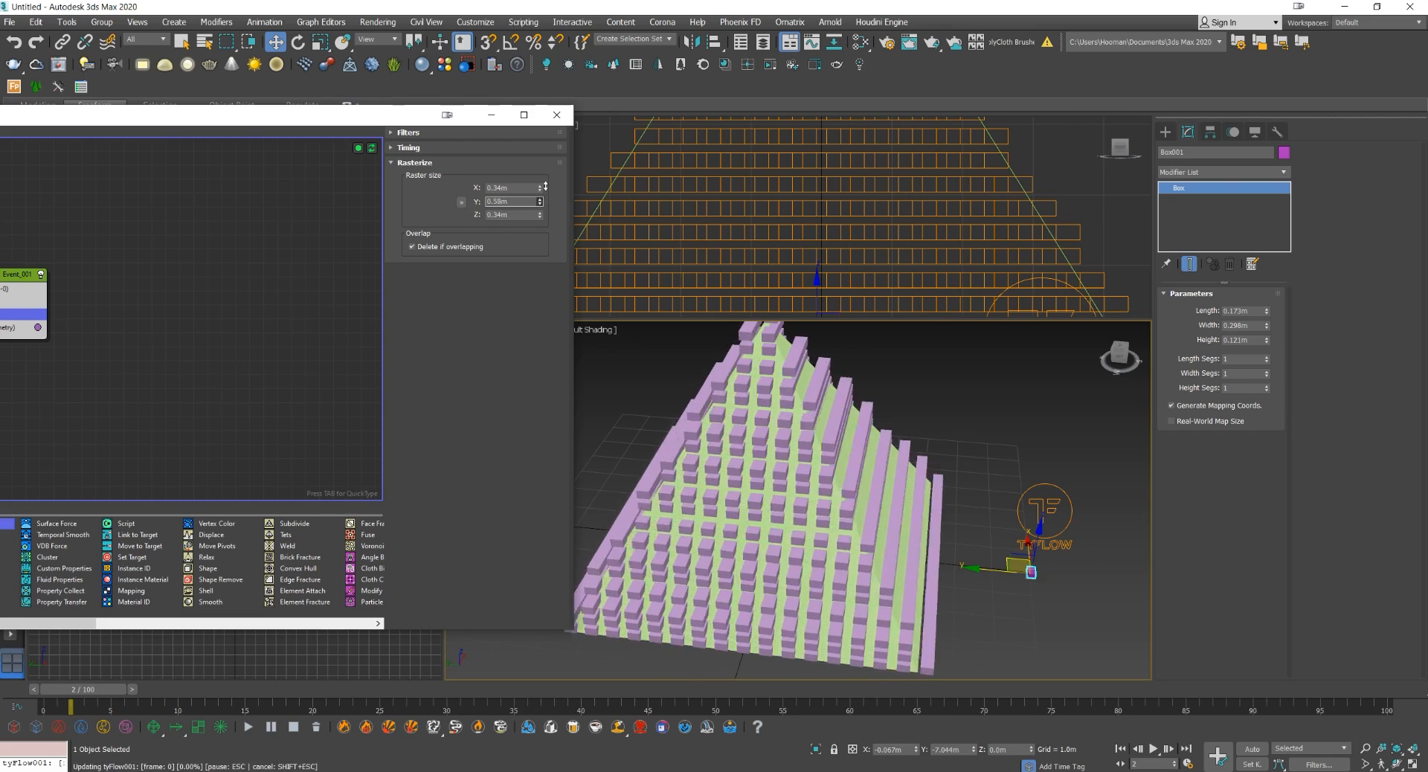
Tune the Rasterize operator's raster size so the bricks snap into a tight grid.
{"action": "left_click", "coordinate": [539, 201]}
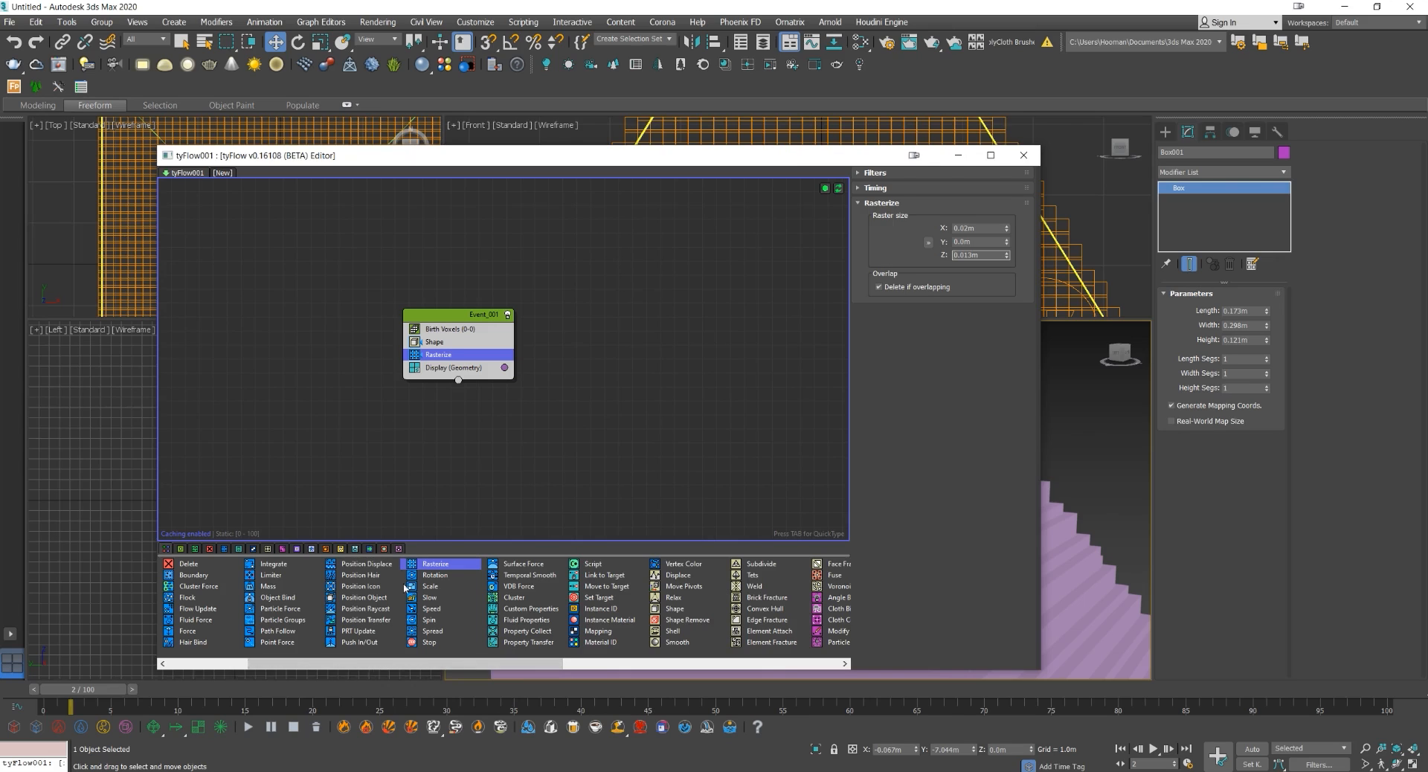
{"action": "mouse_move", "coordinate": [441, 434]}
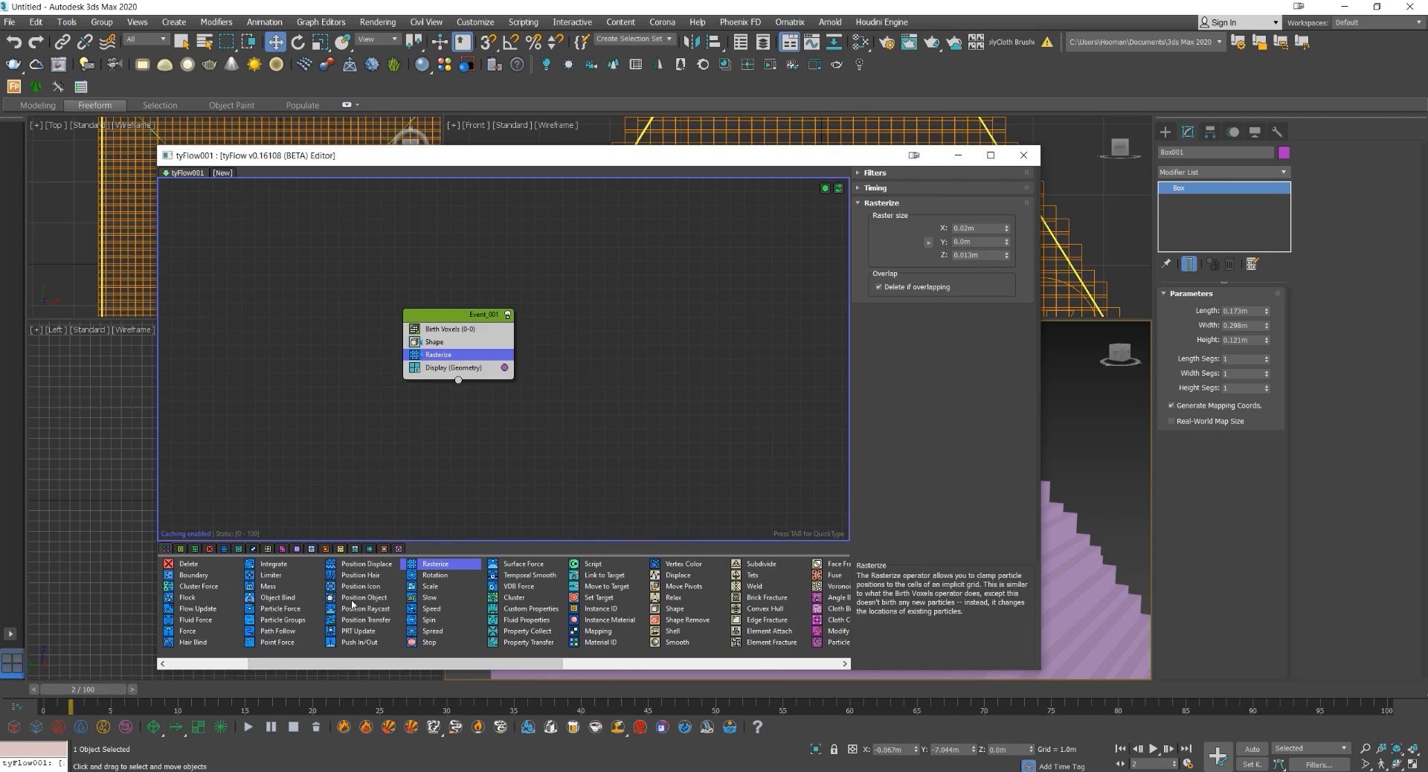
{"action": "mouse_move", "coordinate": [436, 574]}
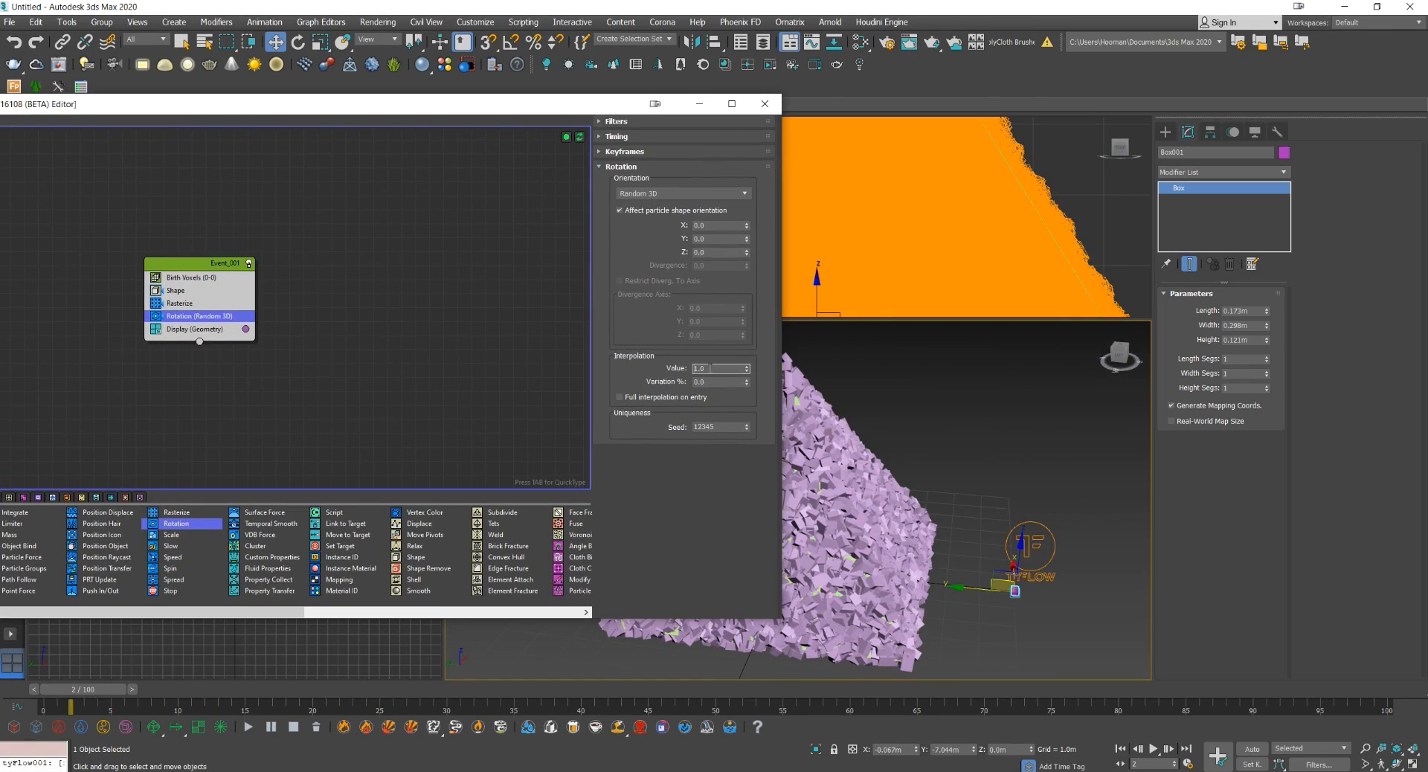
Set rotation interpolation to 0.1 and review the Rasterize and Birth Voxels settings.
{"action": "type", "text": "0.1"}
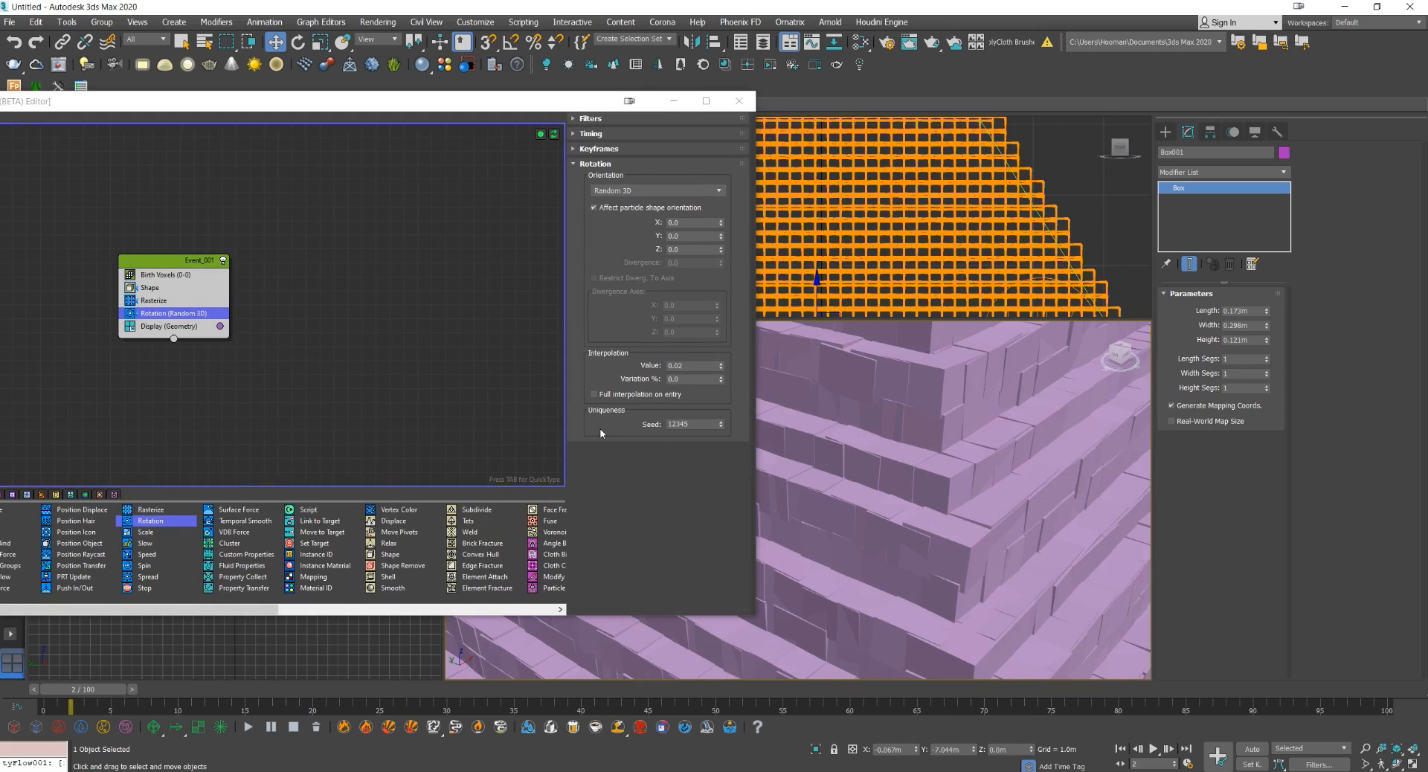
{"action": "mouse_move", "coordinate": [457, 136]}
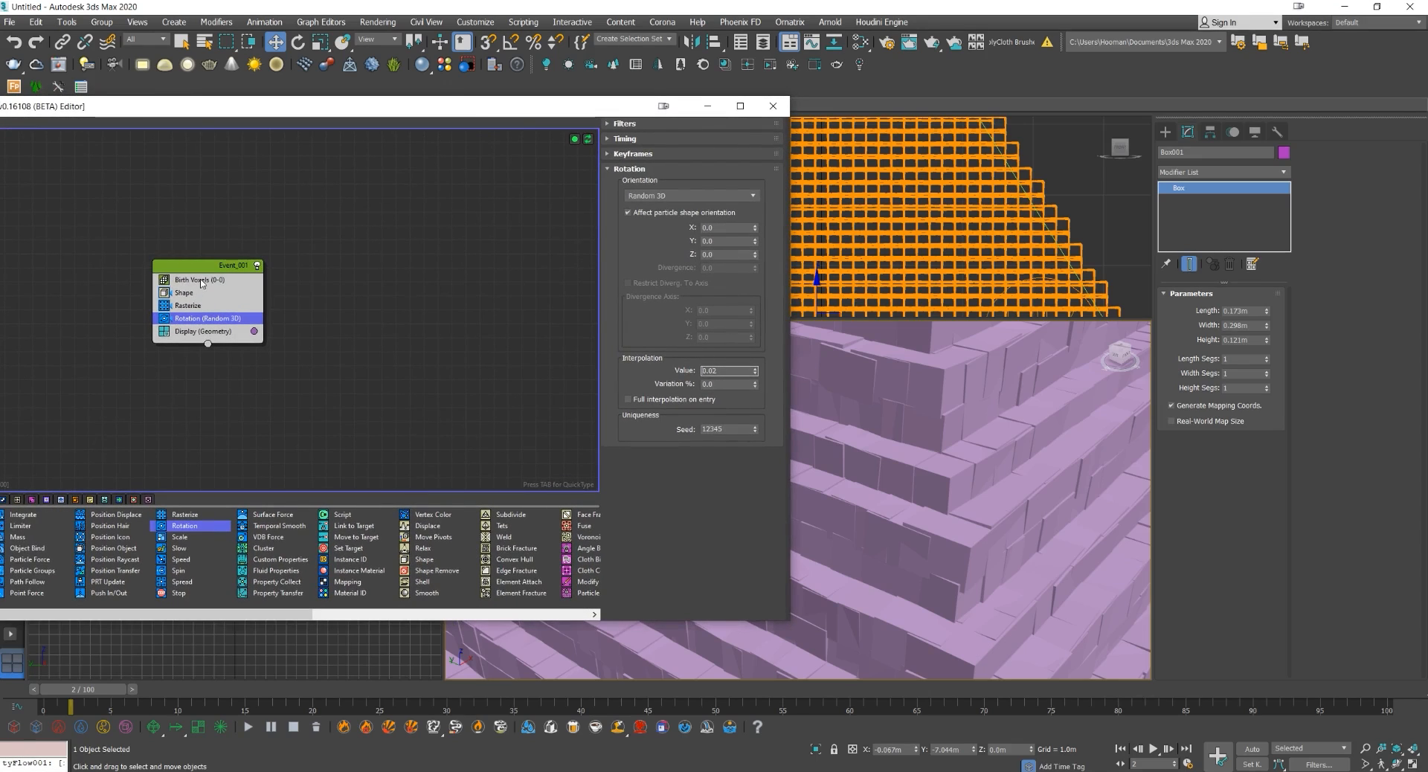
{"action": "left_click", "coordinate": [189, 305]}
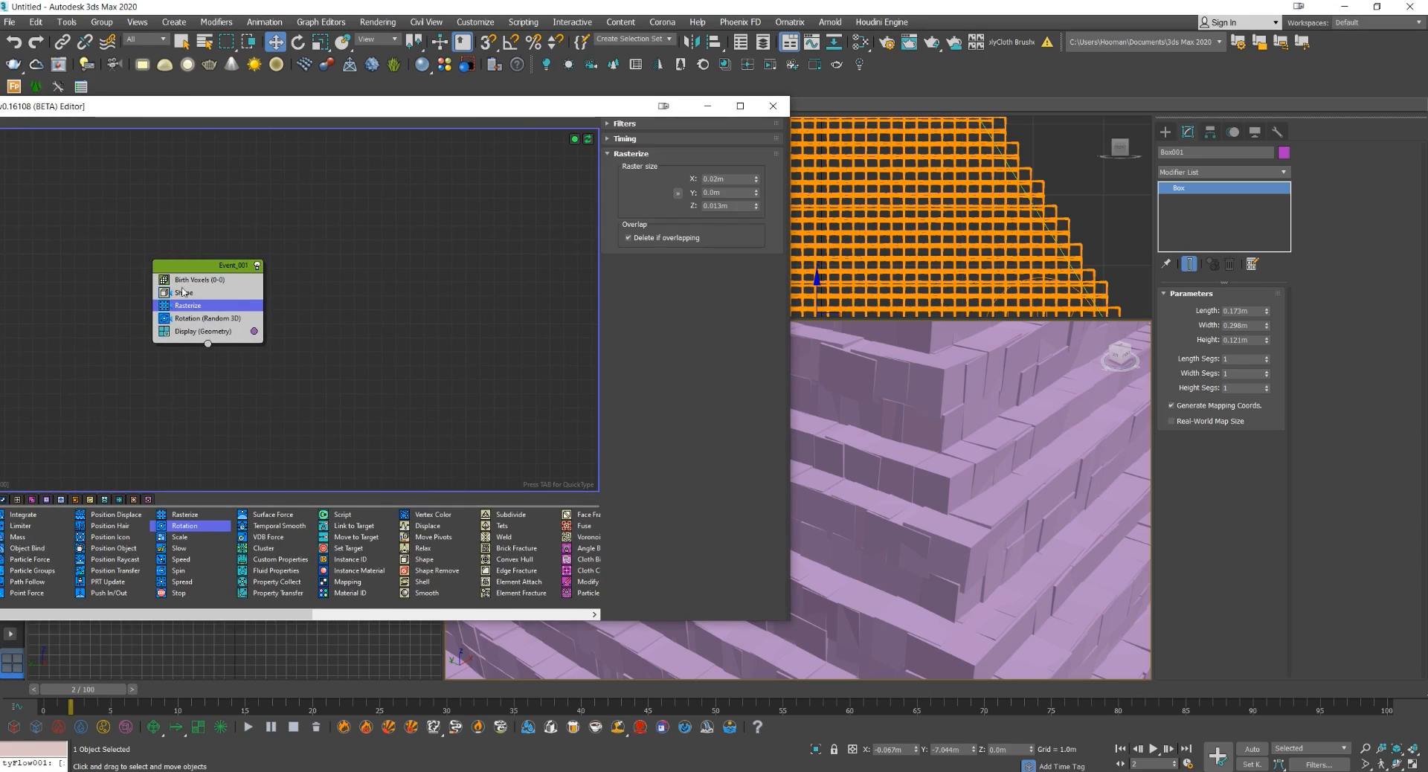
{"action": "left_click", "coordinate": [196, 279]}
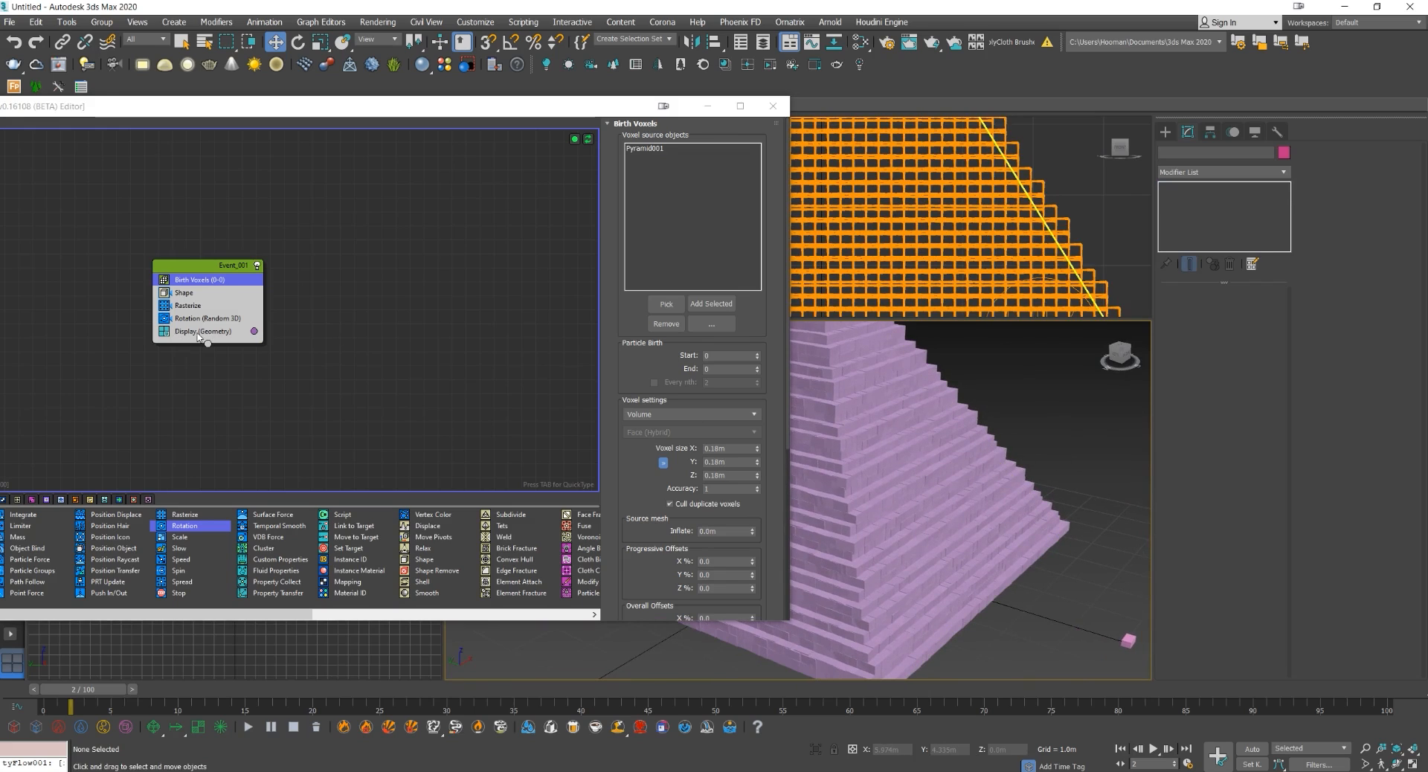
Change the Display operator colour to a sandy yellow.
{"action": "left_click", "coordinate": [202, 330]}
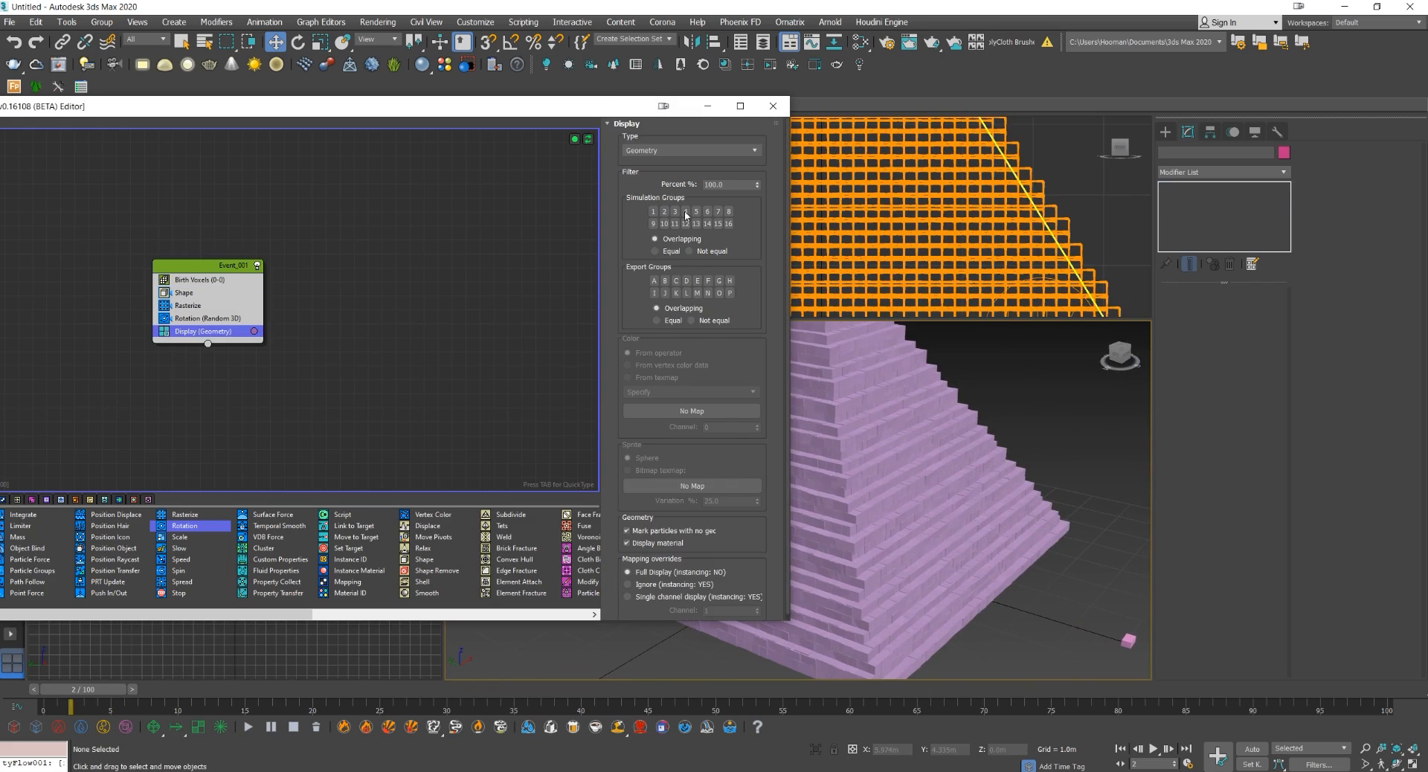
{"action": "left_click", "coordinate": [255, 330]}
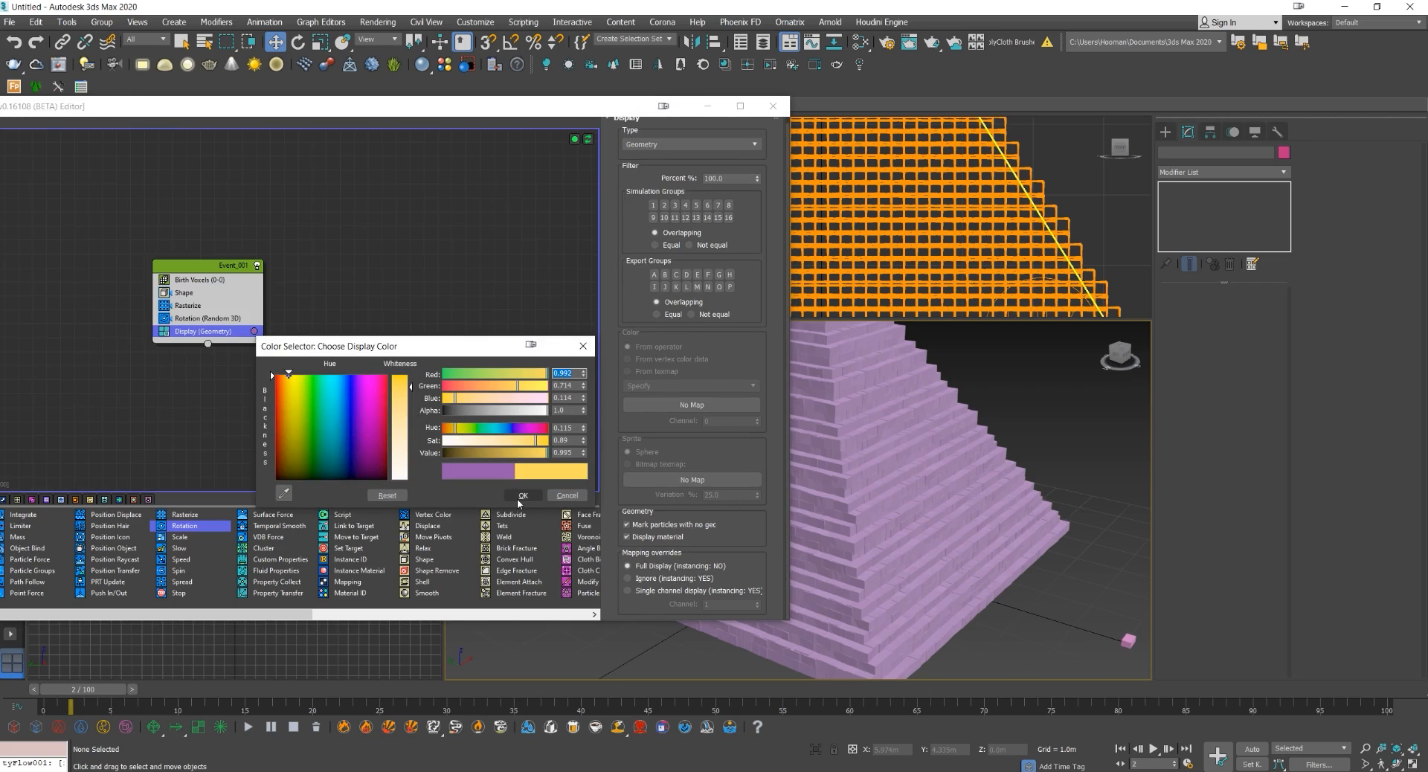
{"action": "left_click", "coordinate": [522, 495]}
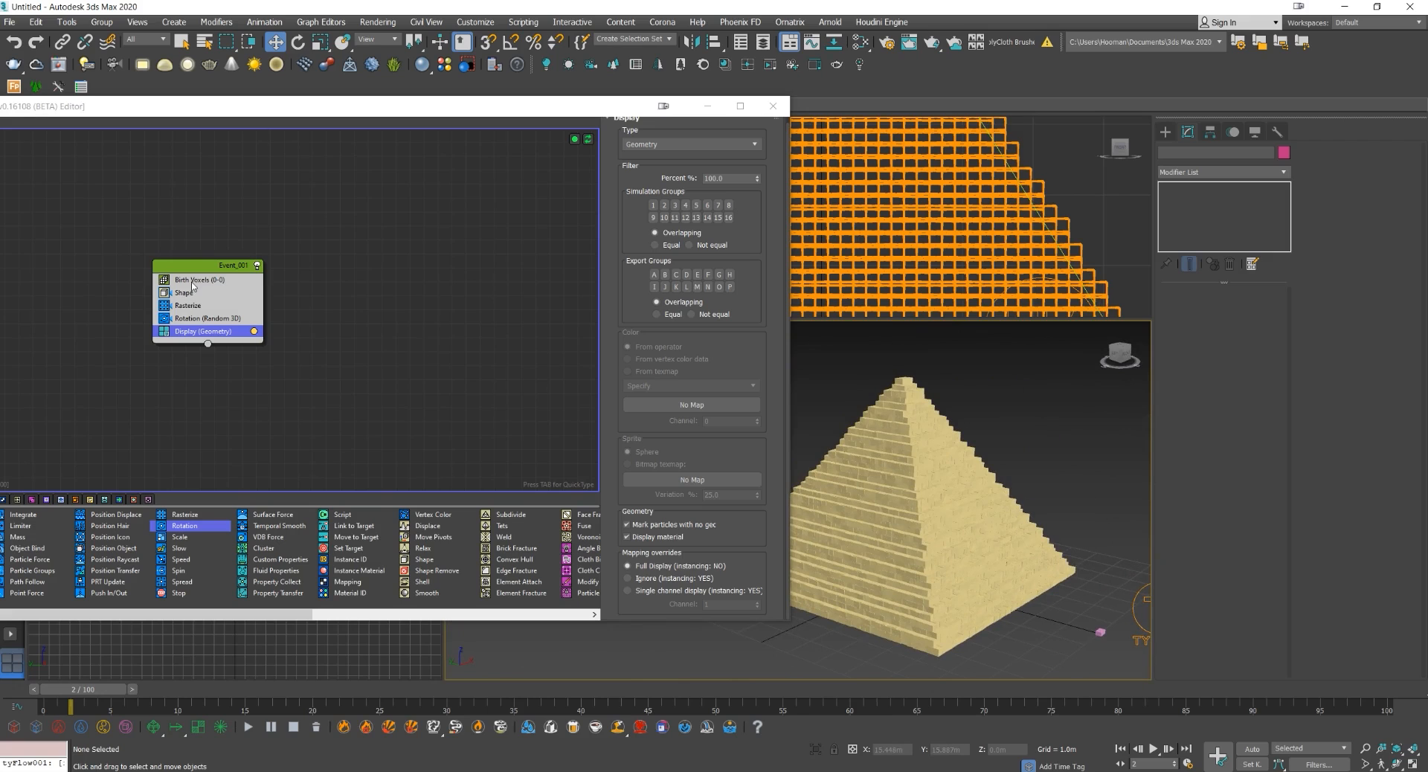
Reduce the Birth Voxels voxel size from 0.18m to 0.13m.
{"action": "left_click", "coordinate": [198, 280]}
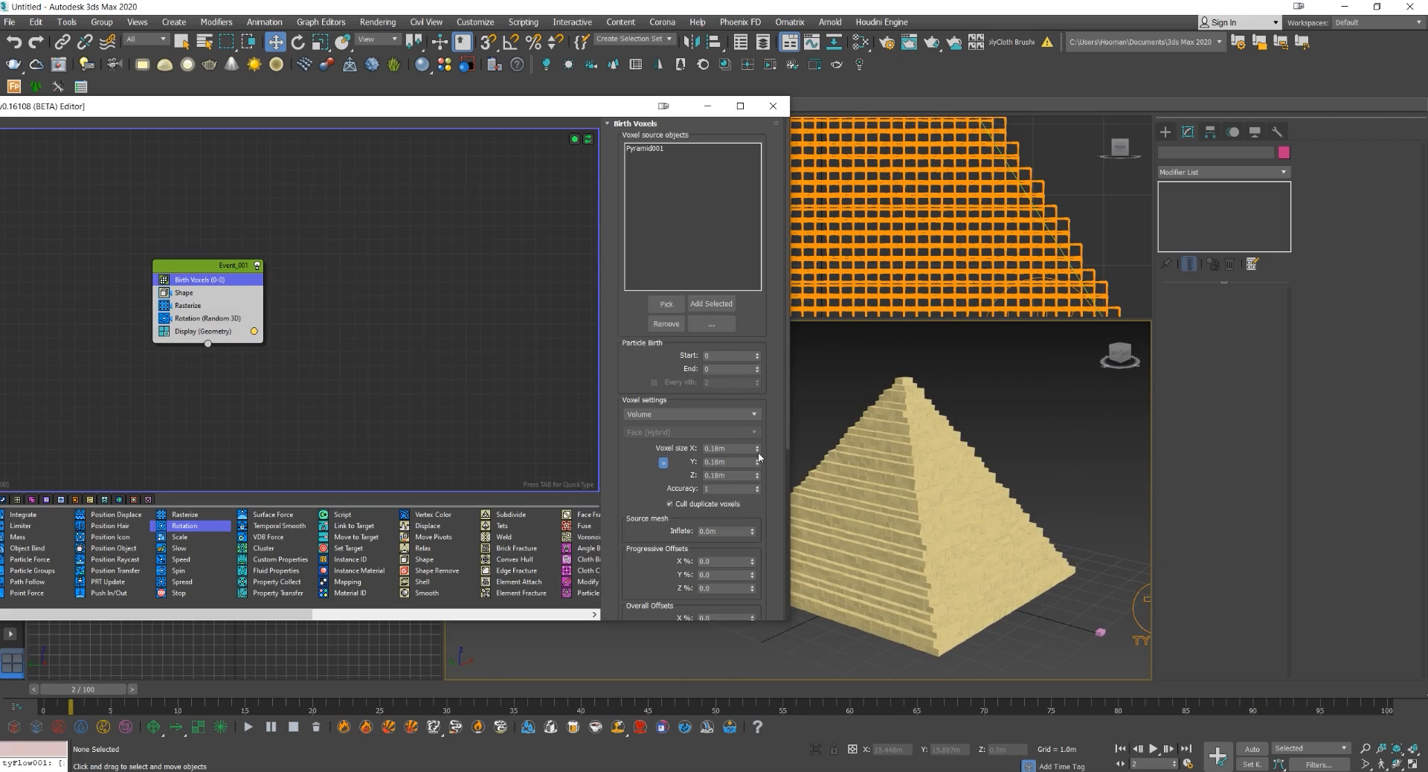
{"action": "left_click", "coordinate": [757, 448]}
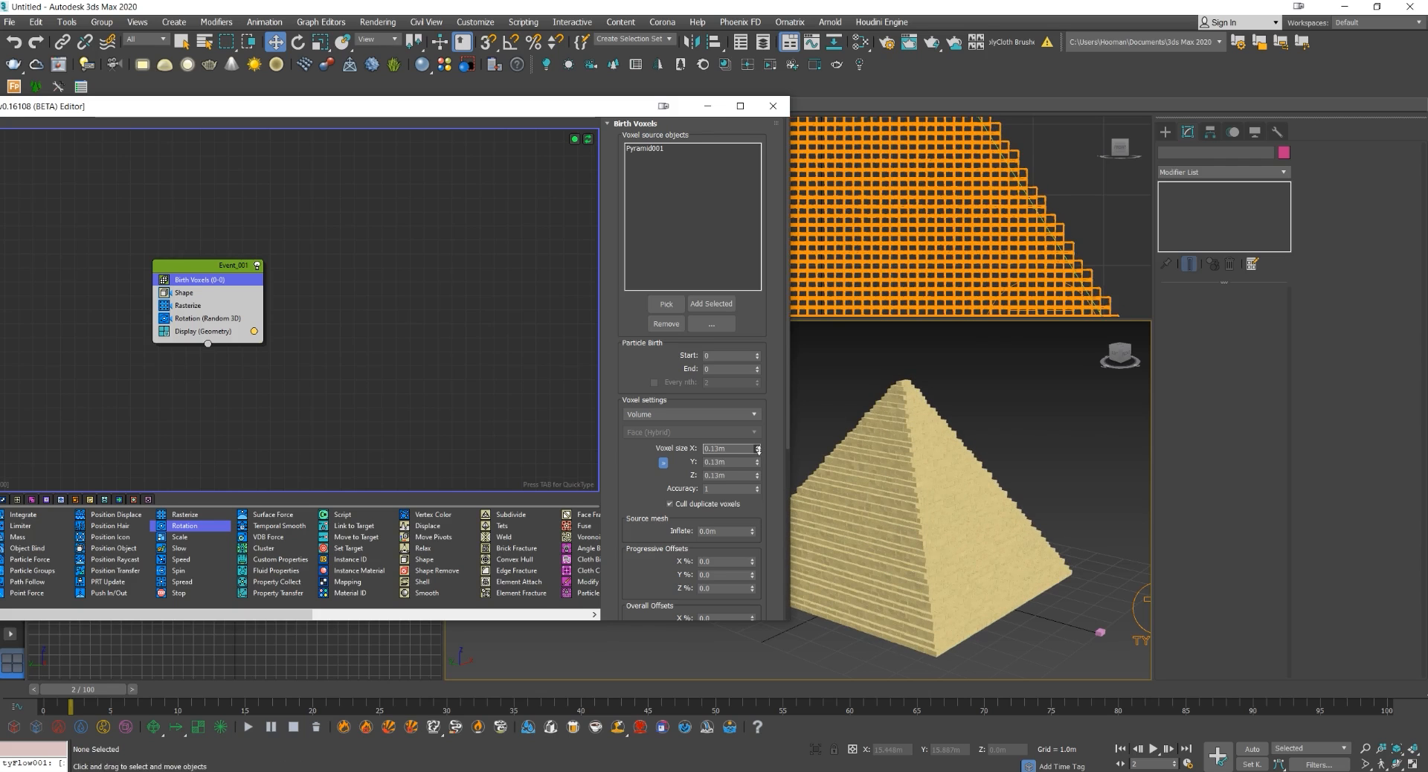
{"action": "left_click", "coordinate": [927, 497]}
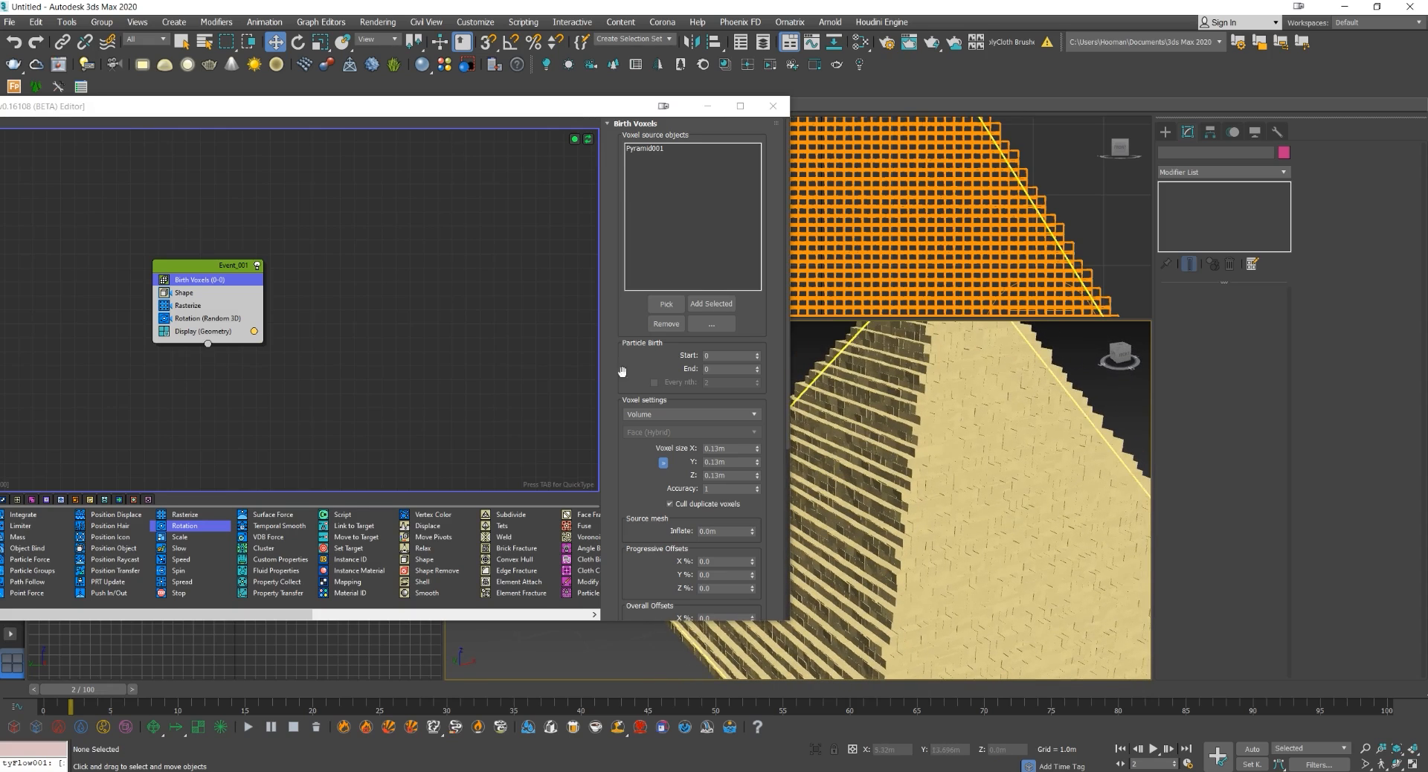
Set the Rasterize raster size to 0.06m X and 0.07m Z, then add a small box.
{"action": "left_click", "coordinate": [189, 305]}
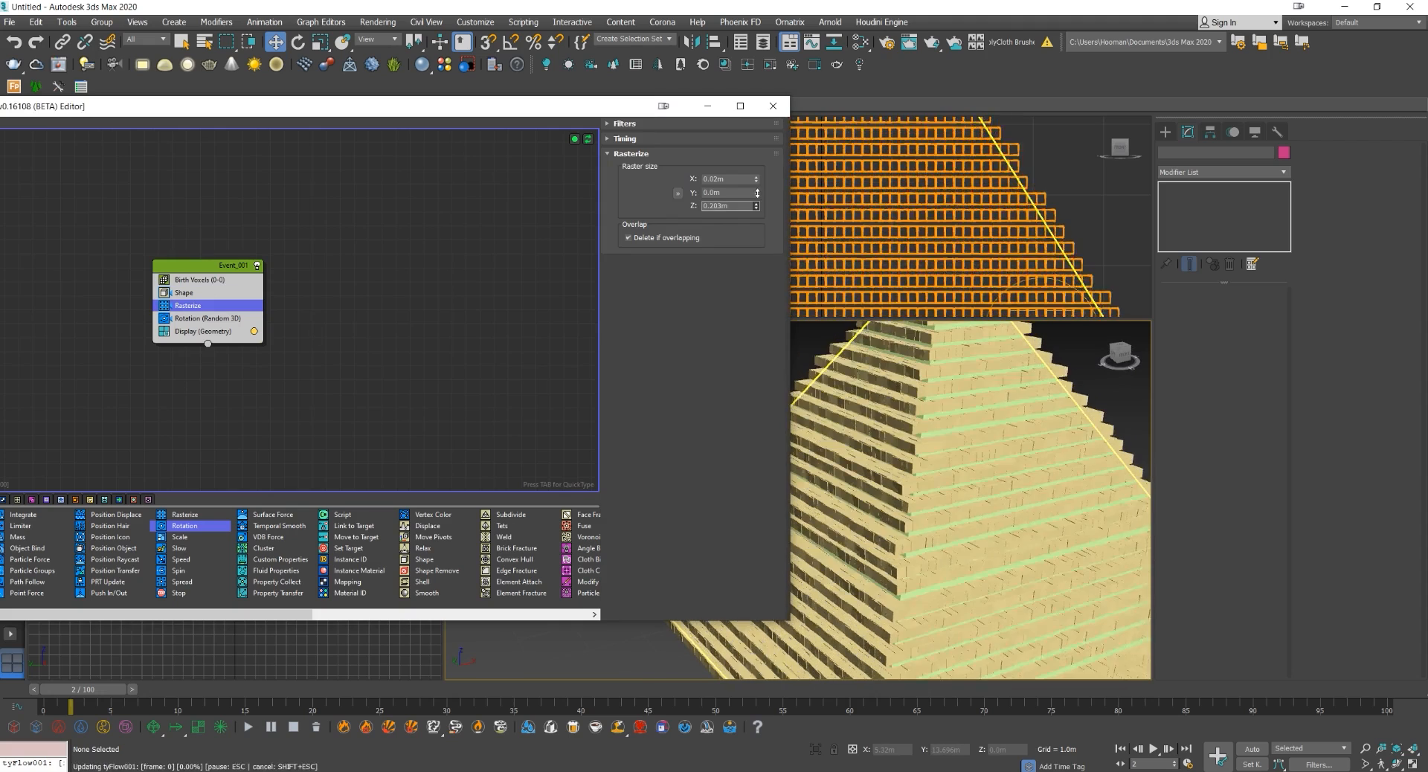
{"action": "left_click", "coordinate": [756, 208]}
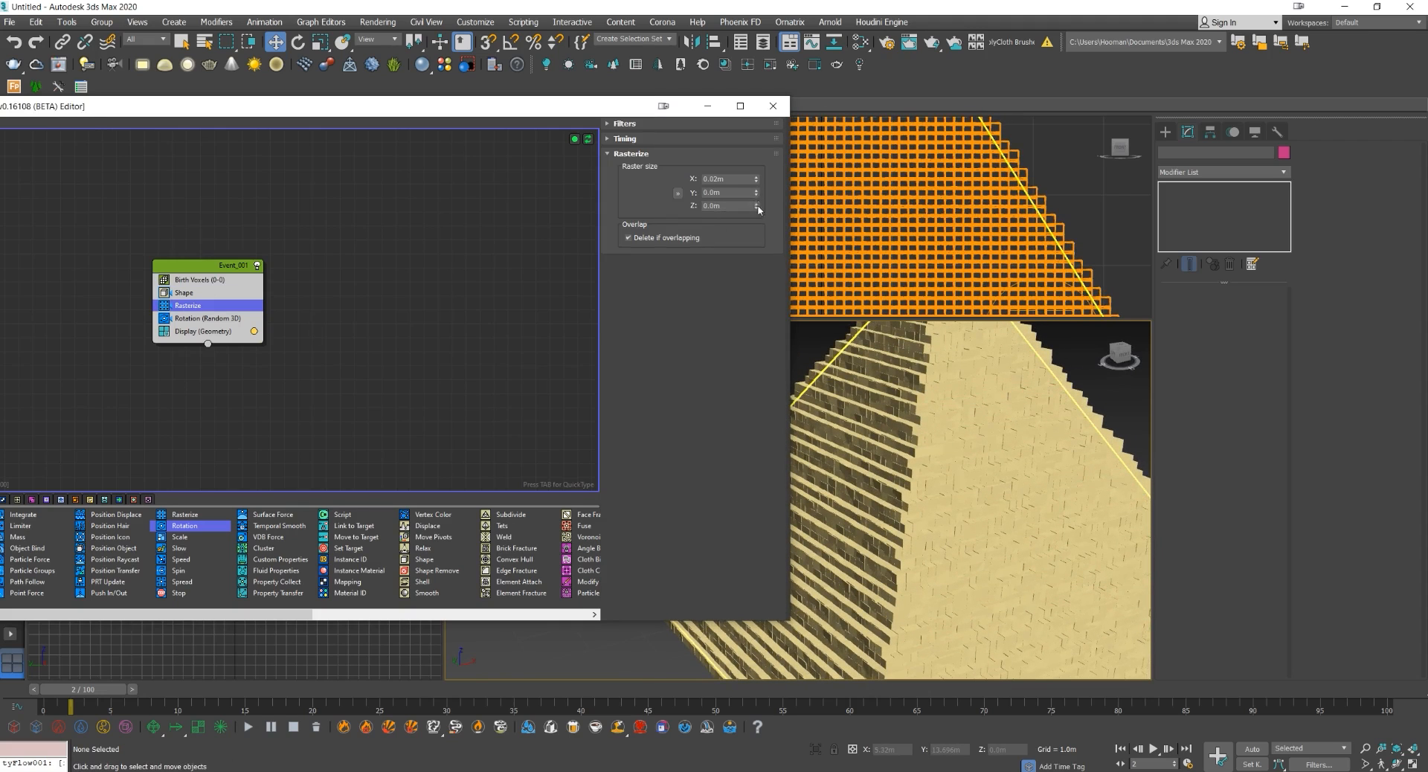
{"action": "left_click", "coordinate": [756, 202]}
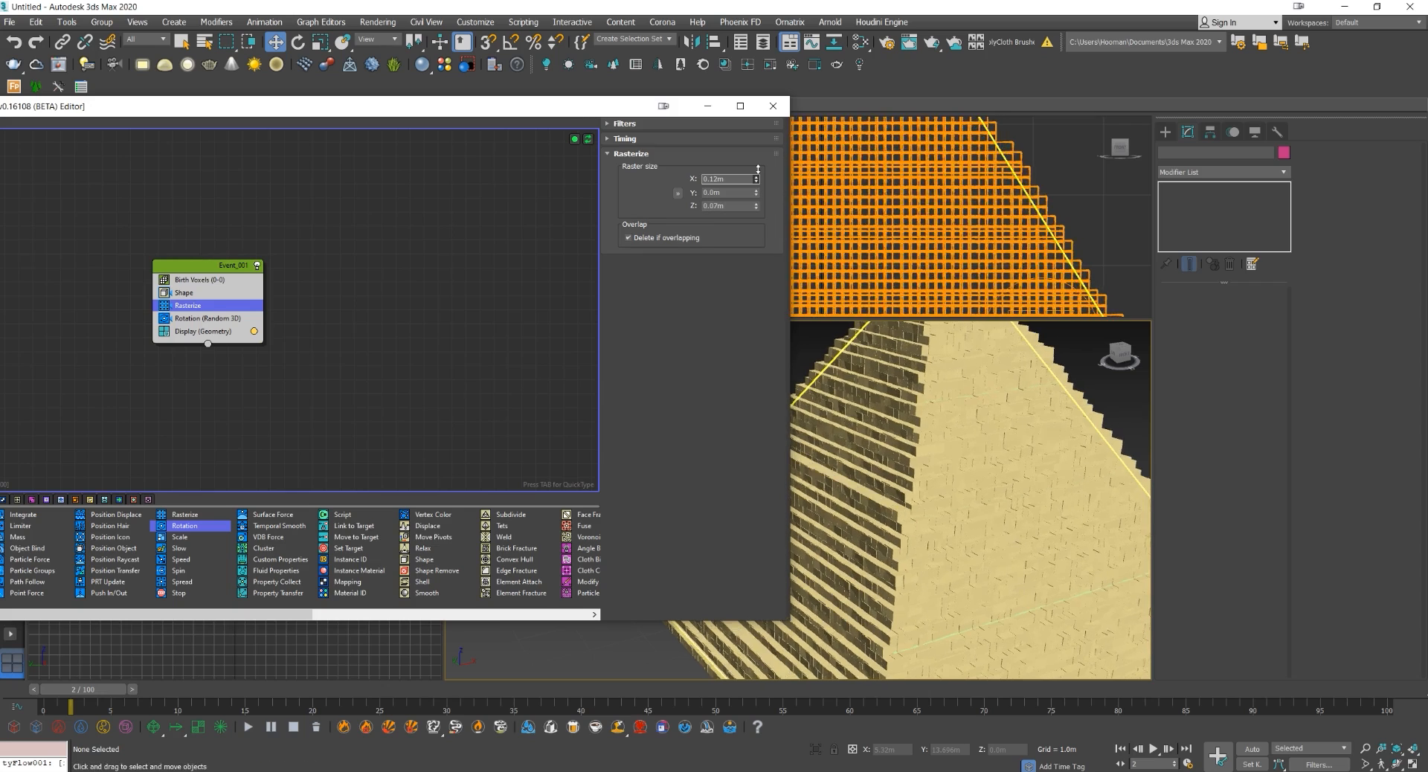
{"action": "left_click", "coordinate": [756, 181]}
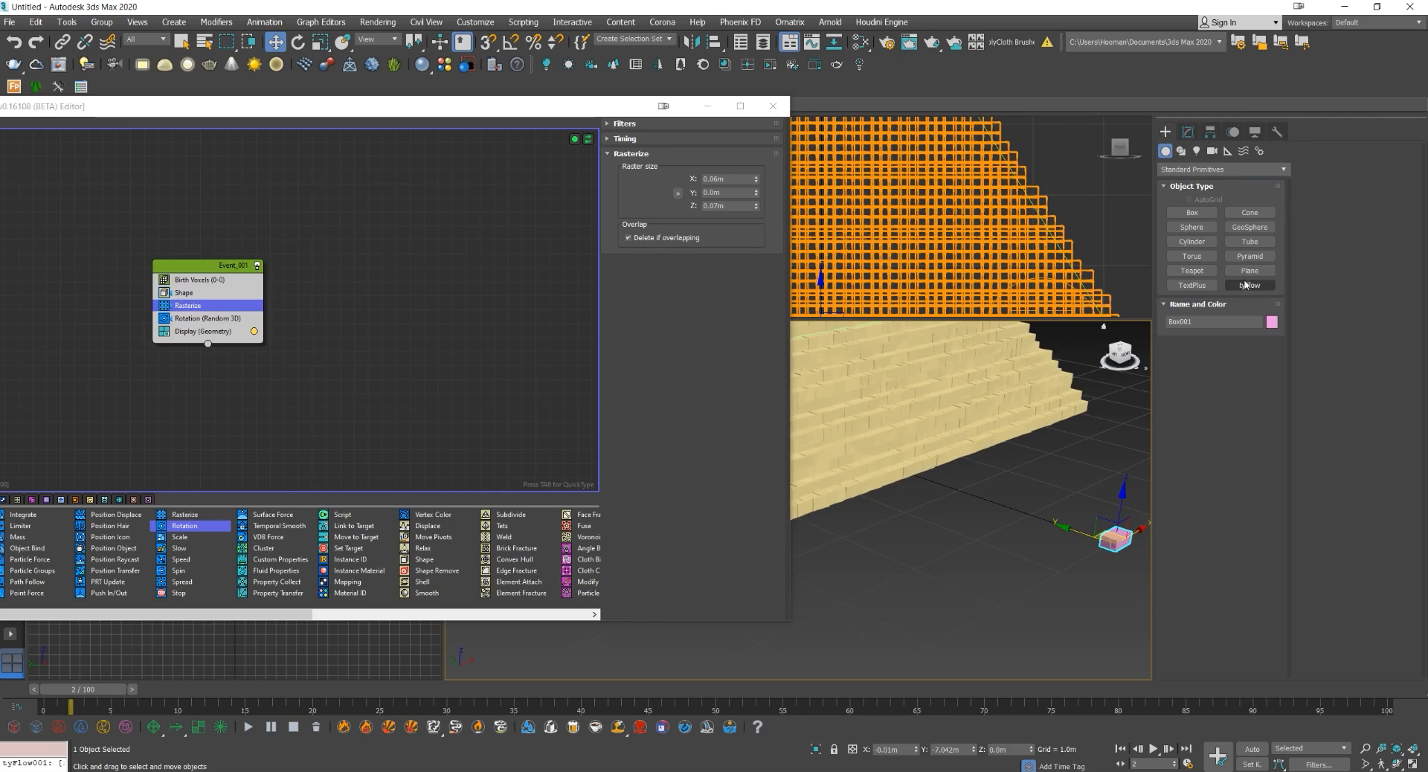
Add the selected small box to the Shape operator's shape list as the brick particle.
{"action": "left_click", "coordinate": [1191, 213]}
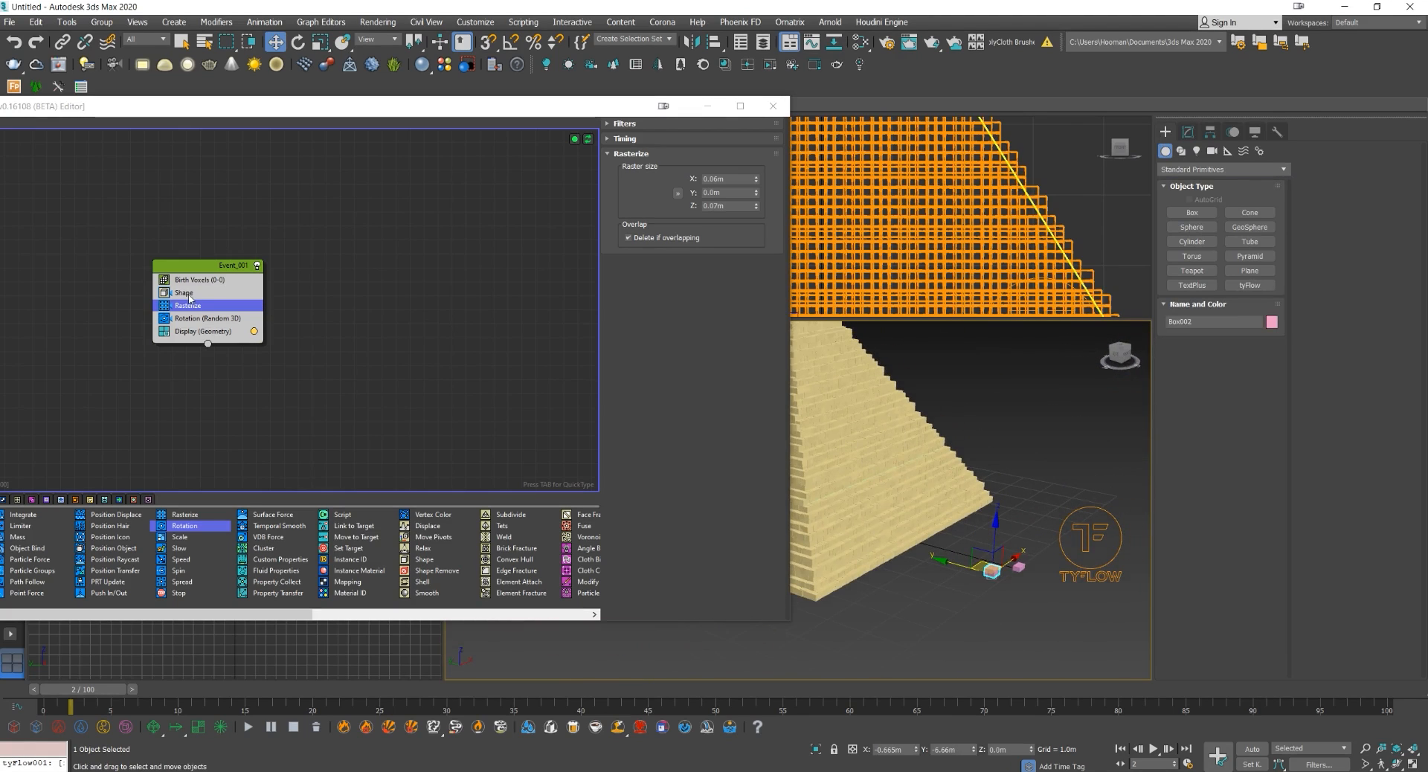
{"action": "left_click", "coordinate": [184, 292]}
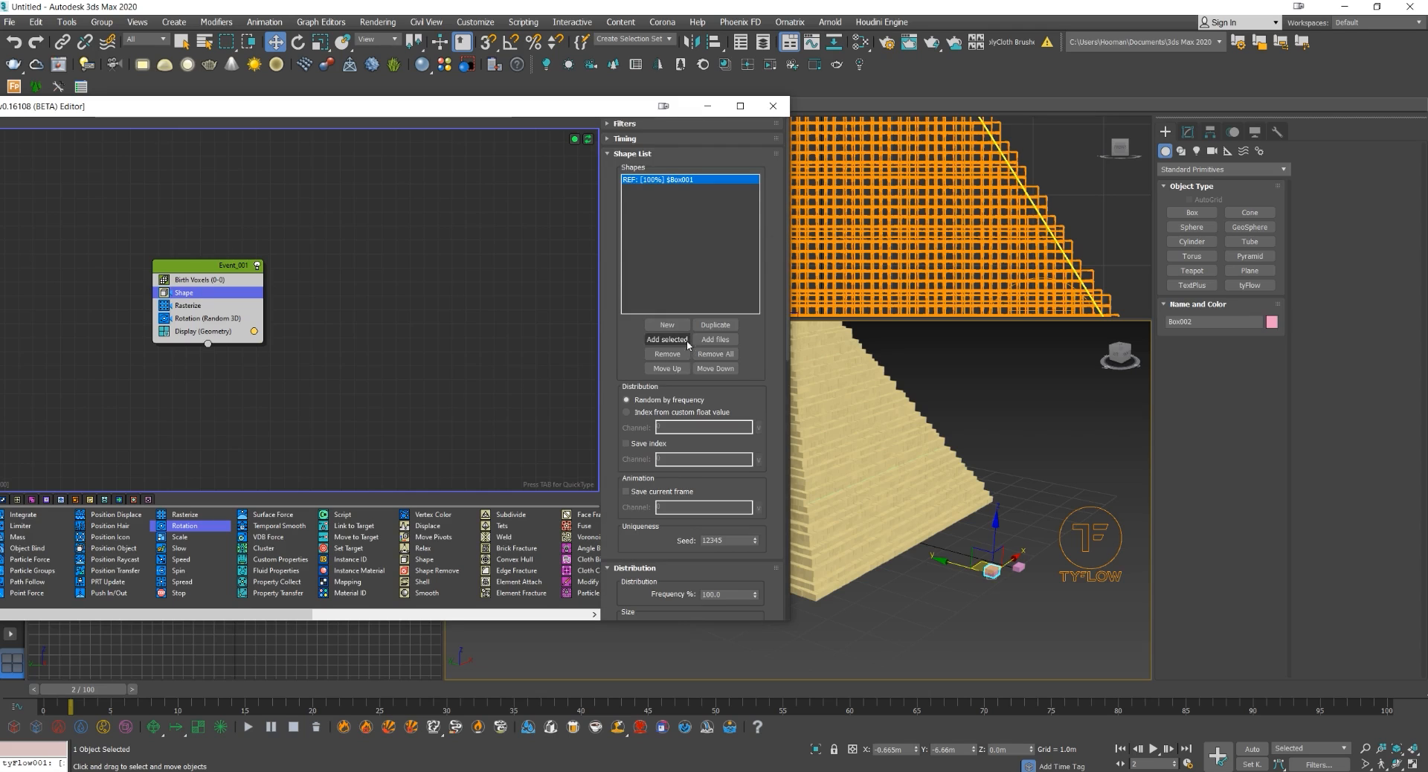
{"action": "left_click", "coordinate": [666, 339]}
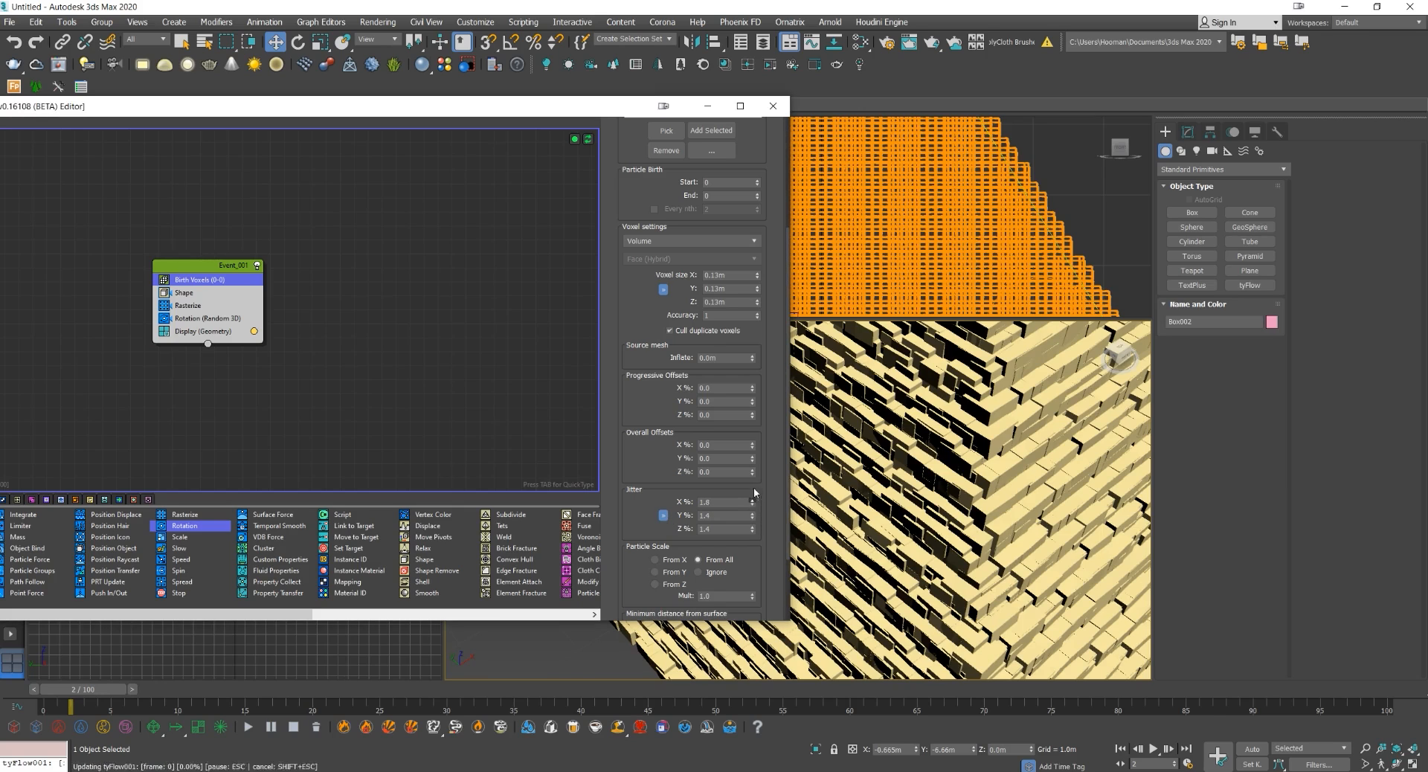
Lower Birth Voxels jitter to about 0.2/0.2/0.1 with voxel Z 0.09 m, then close the tyFlow editor.
{"action": "left_click_drag", "start_coordinate": [754, 505], "coordinate": [754, 528]}
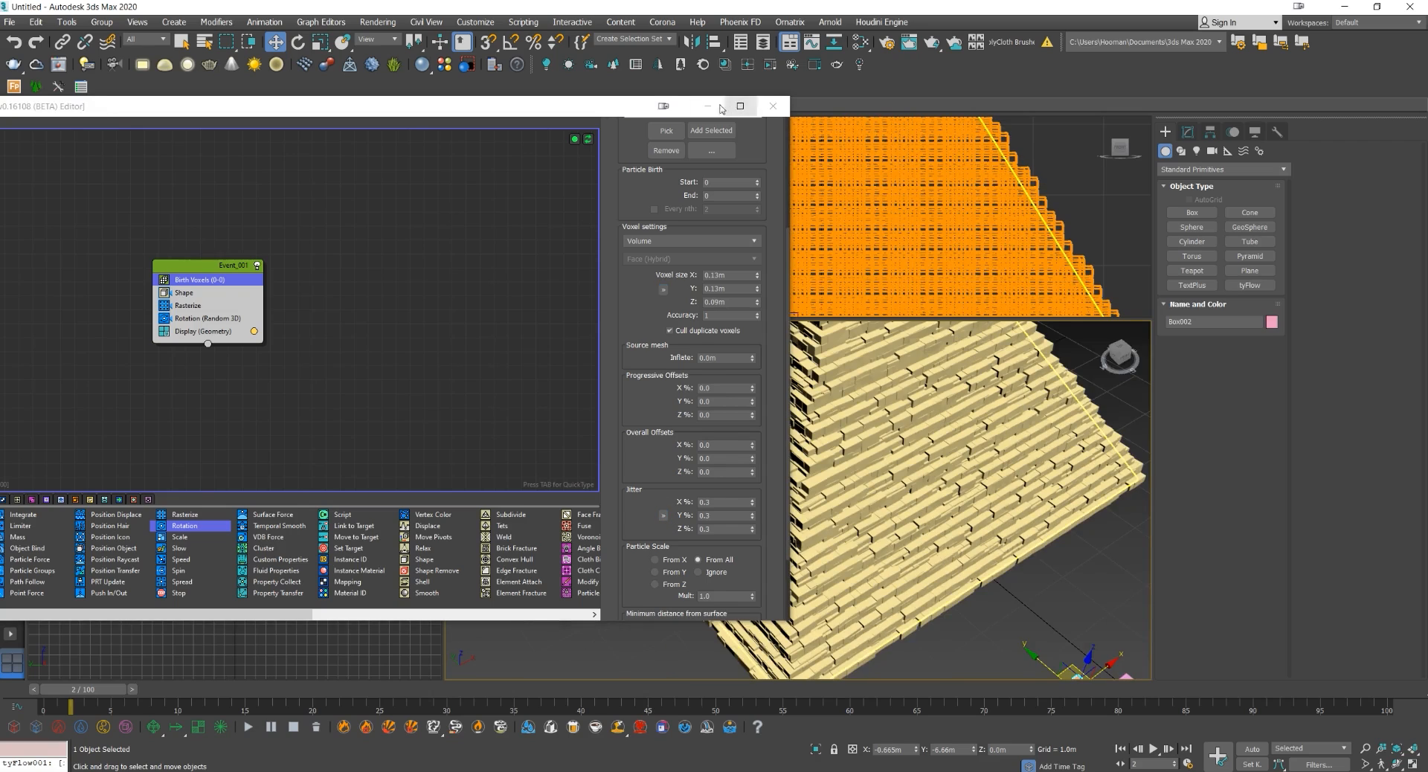
{"action": "left_click", "coordinate": [772, 107]}
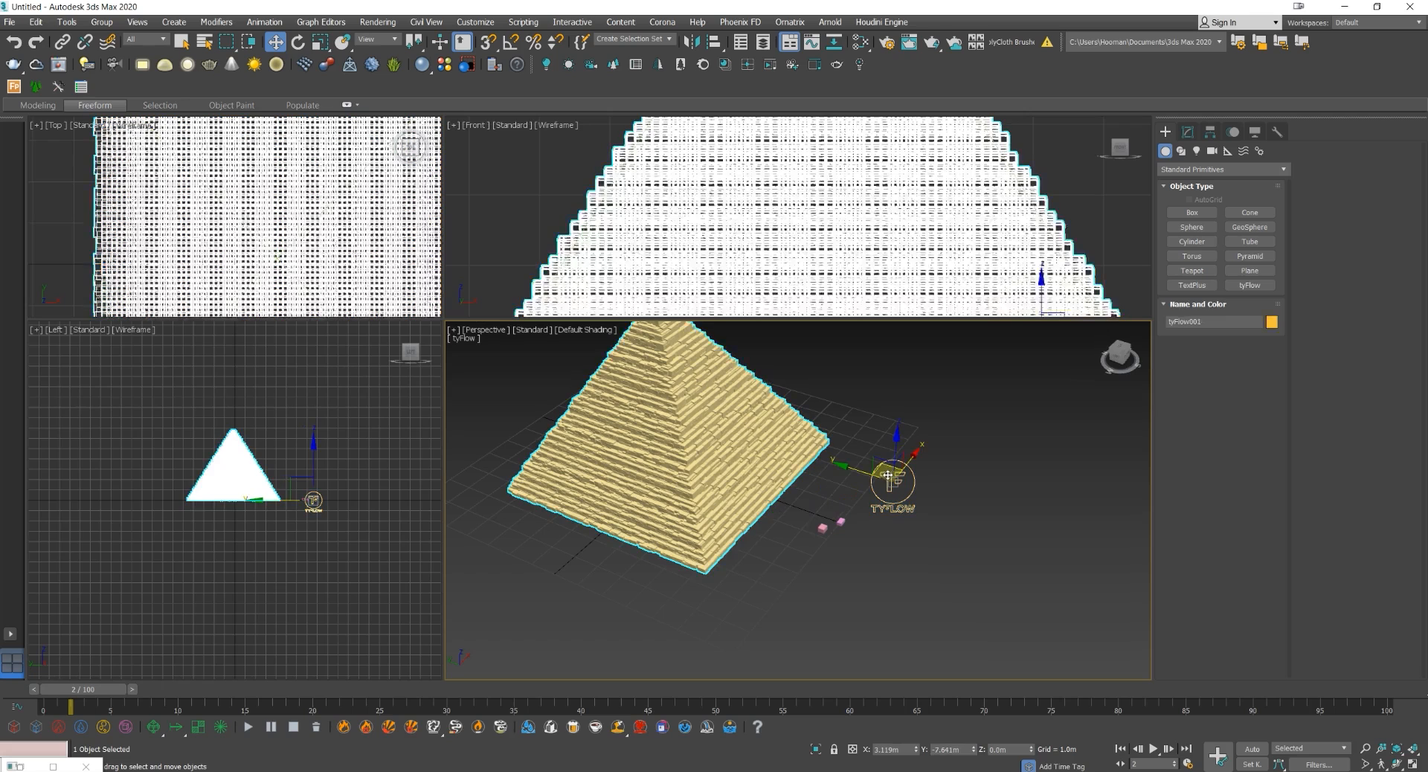
Add a Mesh operator to Event_001 on tyFlow001, set to Triangle Mesh and Render Only.
{"action": "left_click", "coordinate": [1187, 132]}
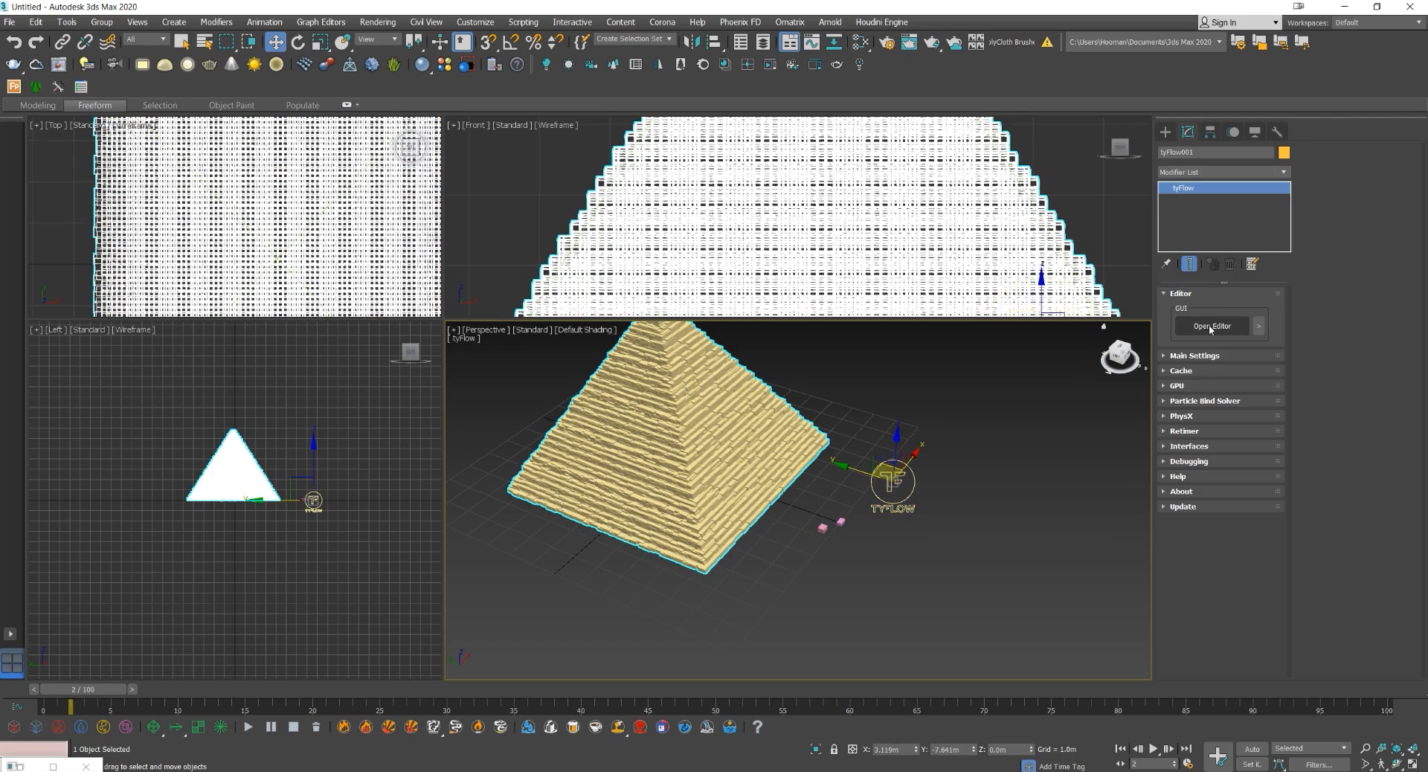
{"action": "left_click", "coordinate": [1213, 325]}
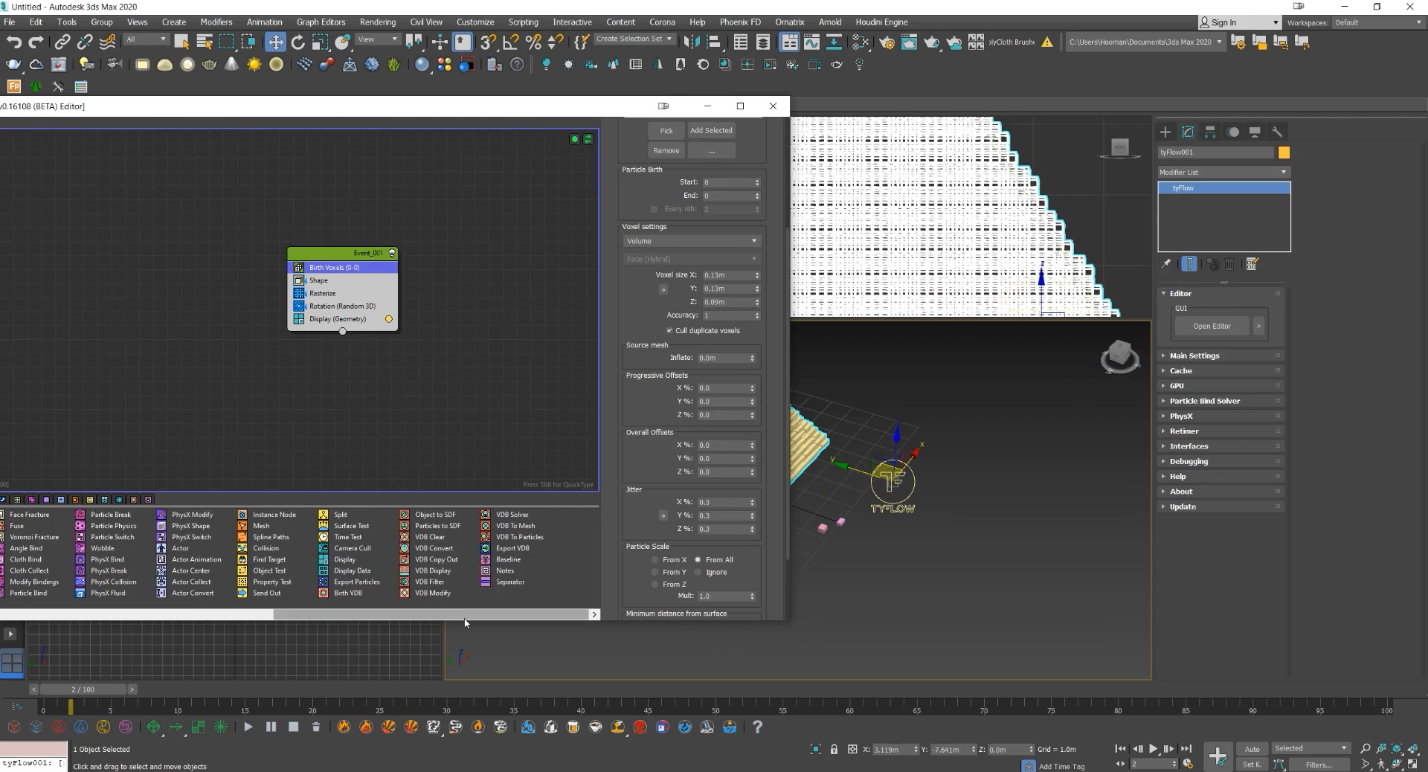
{"action": "left_click", "coordinate": [342, 527]}
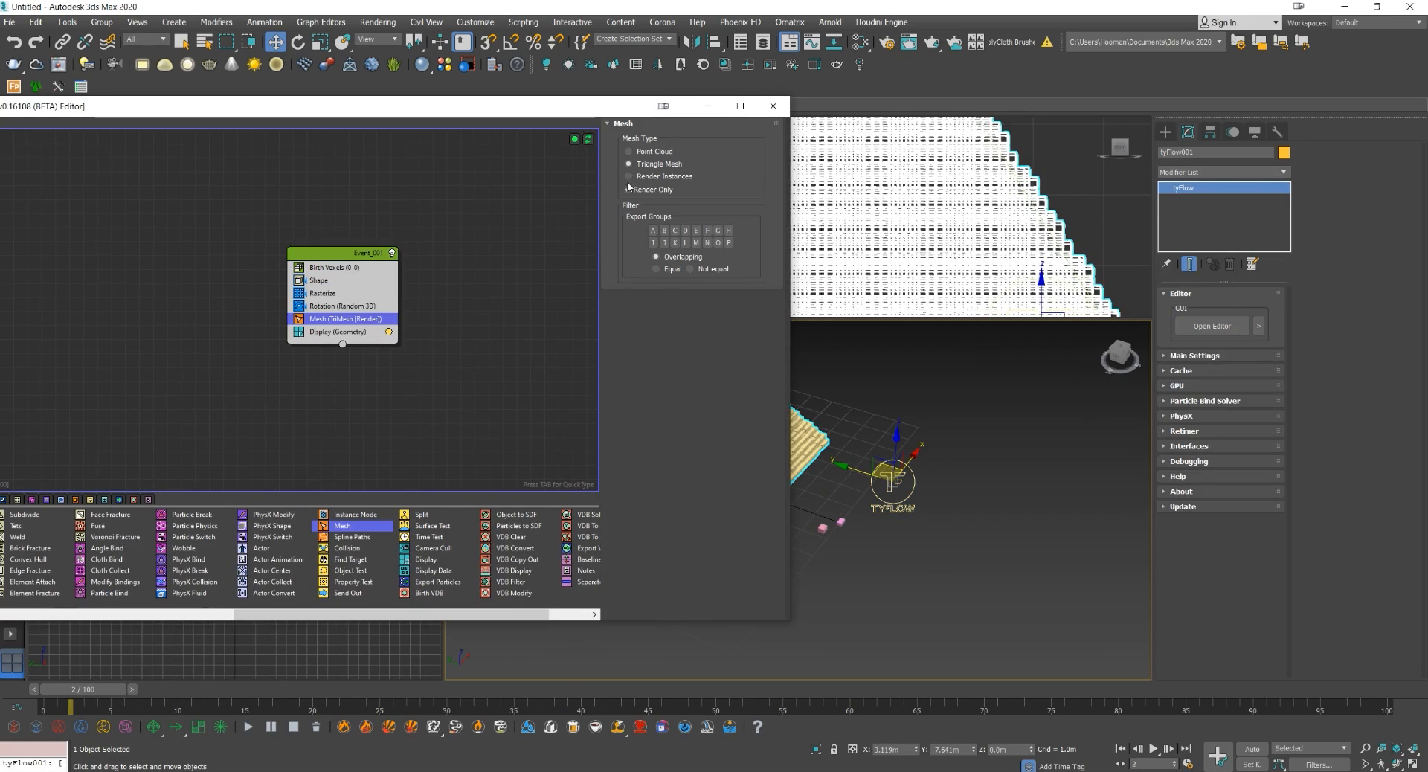
{"action": "left_click", "coordinate": [627, 189]}
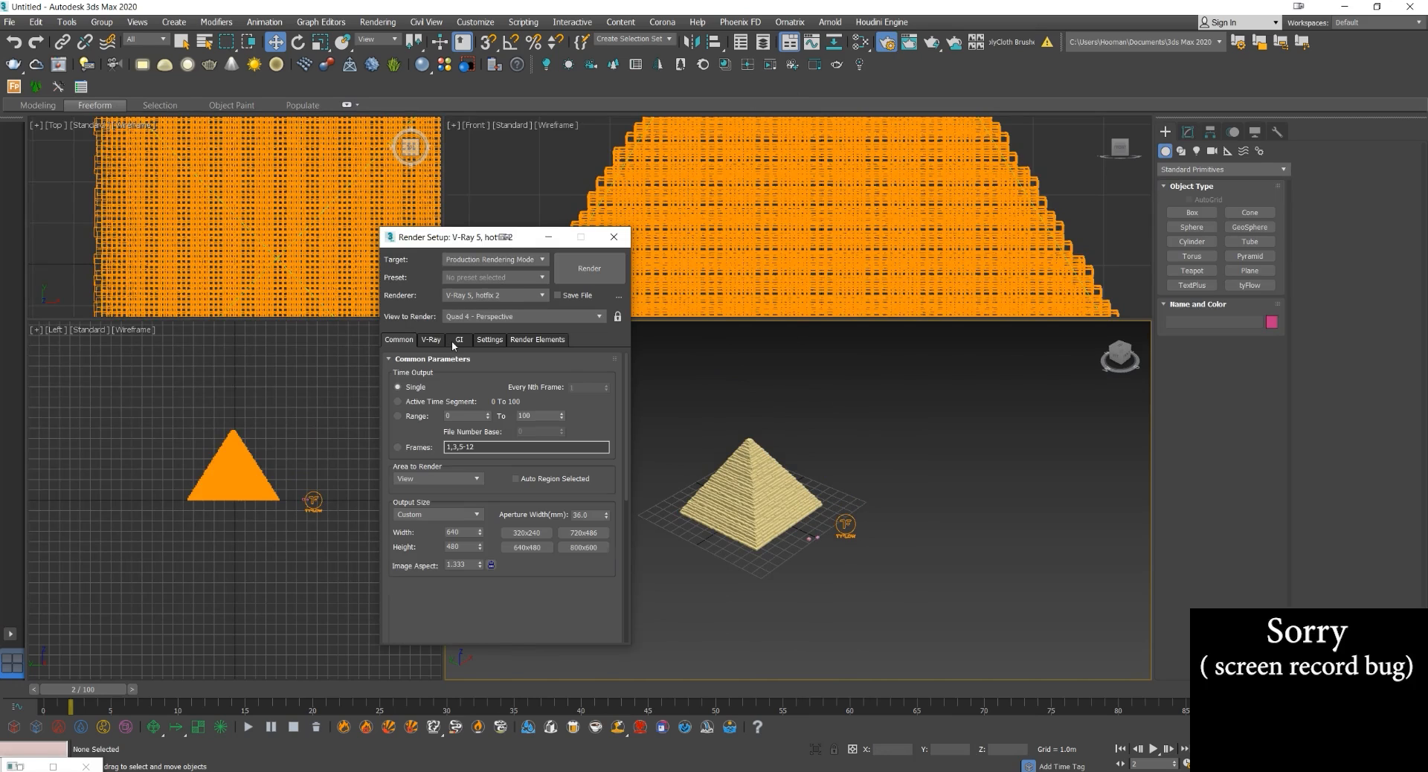
Turn on V-Ray ambient occlusion in the advanced global illumination settings.
{"action": "left_click", "coordinate": [458, 339]}
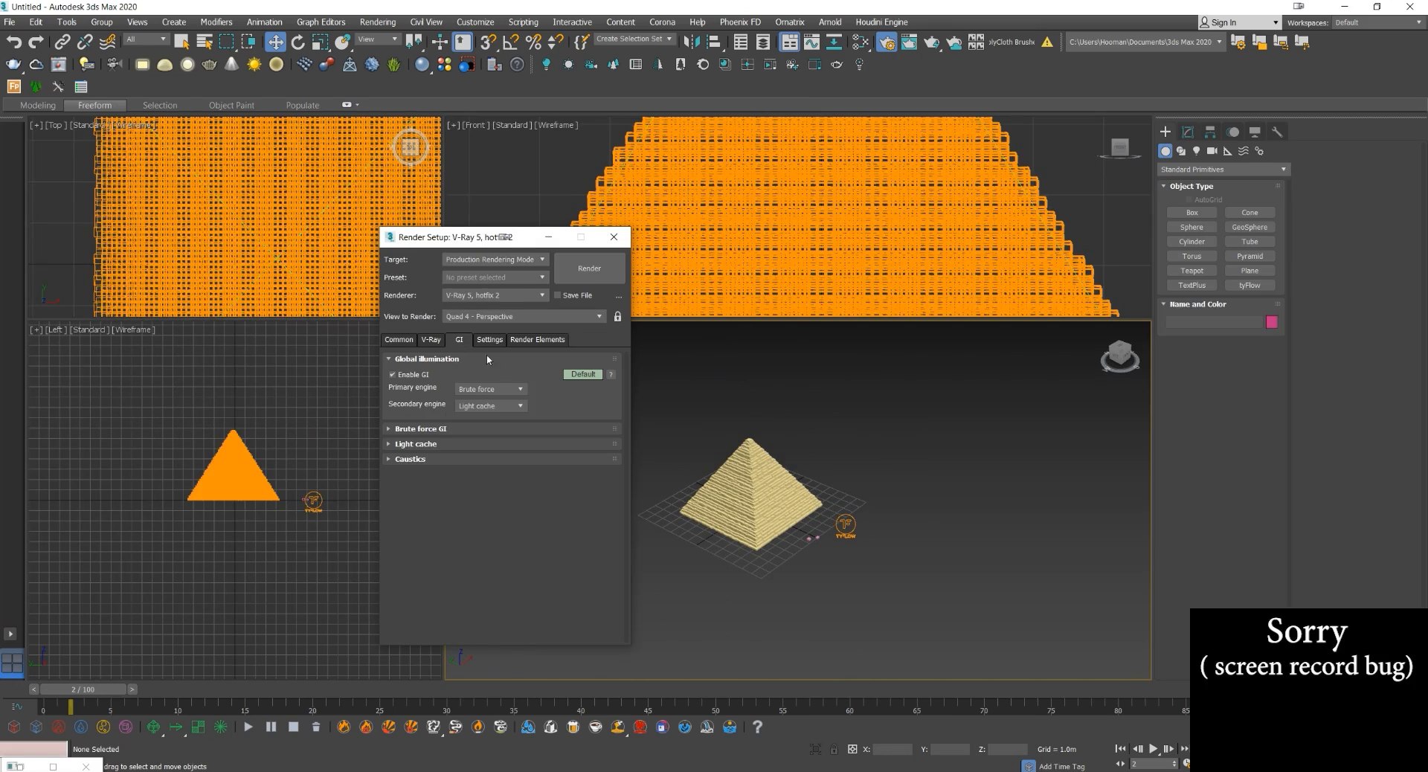
{"action": "left_click", "coordinate": [582, 374]}
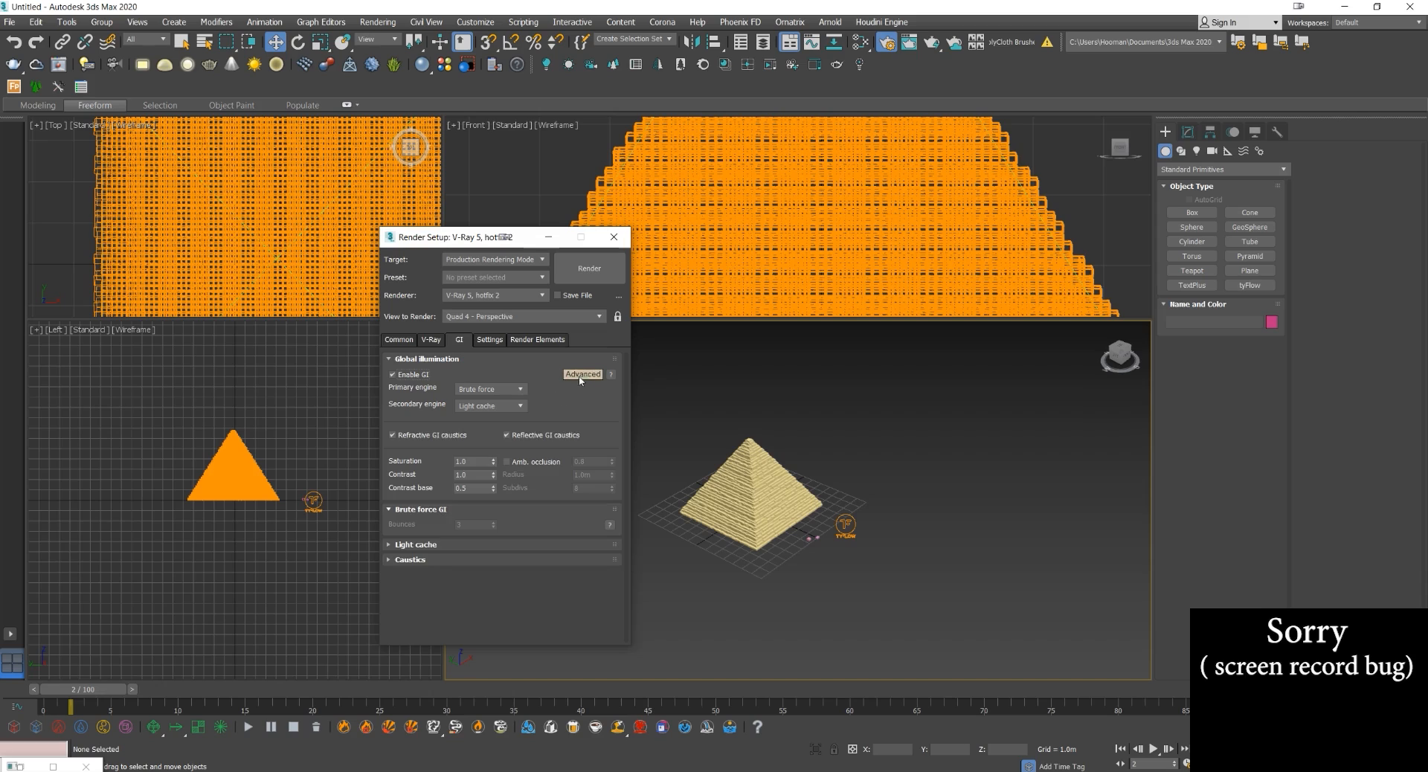
{"action": "left_click", "coordinate": [508, 434]}
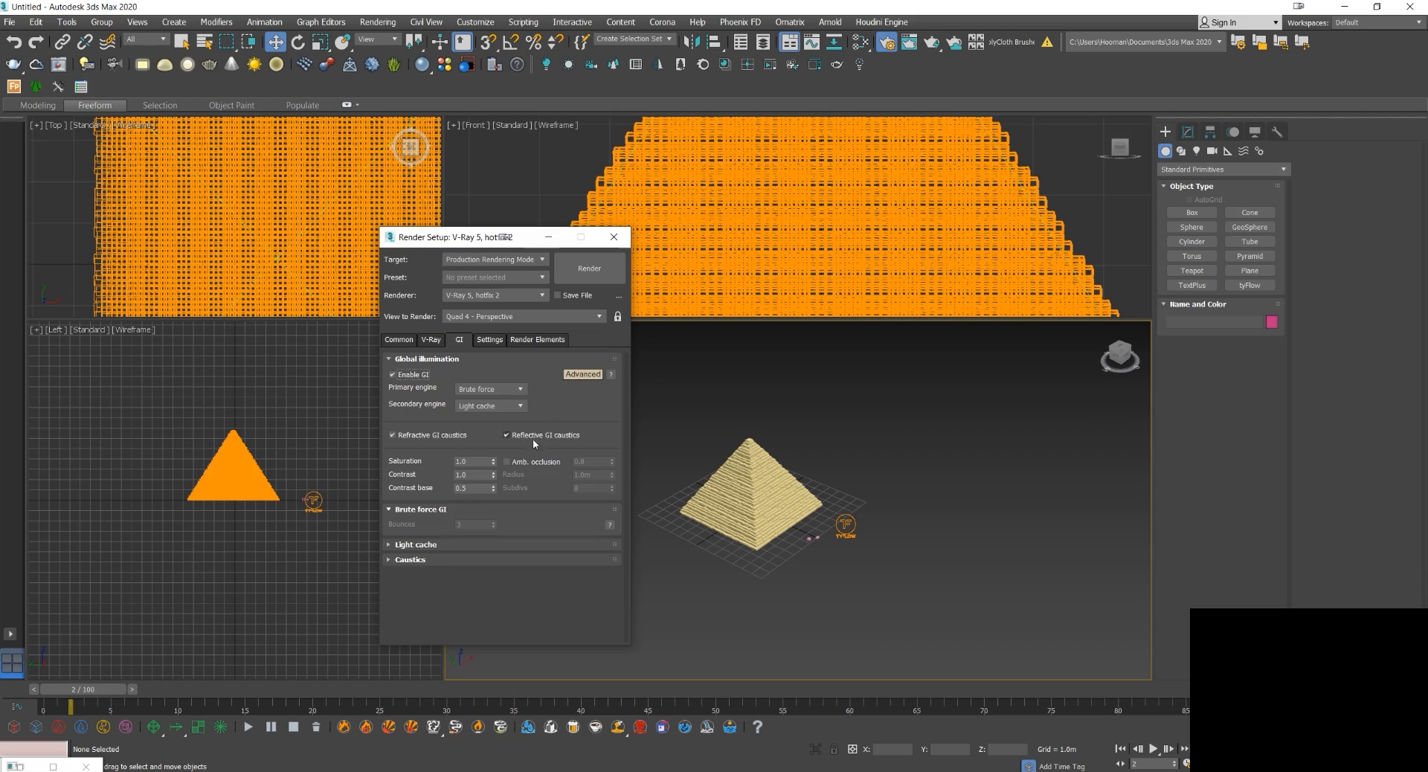
{"action": "left_click", "coordinate": [508, 462]}
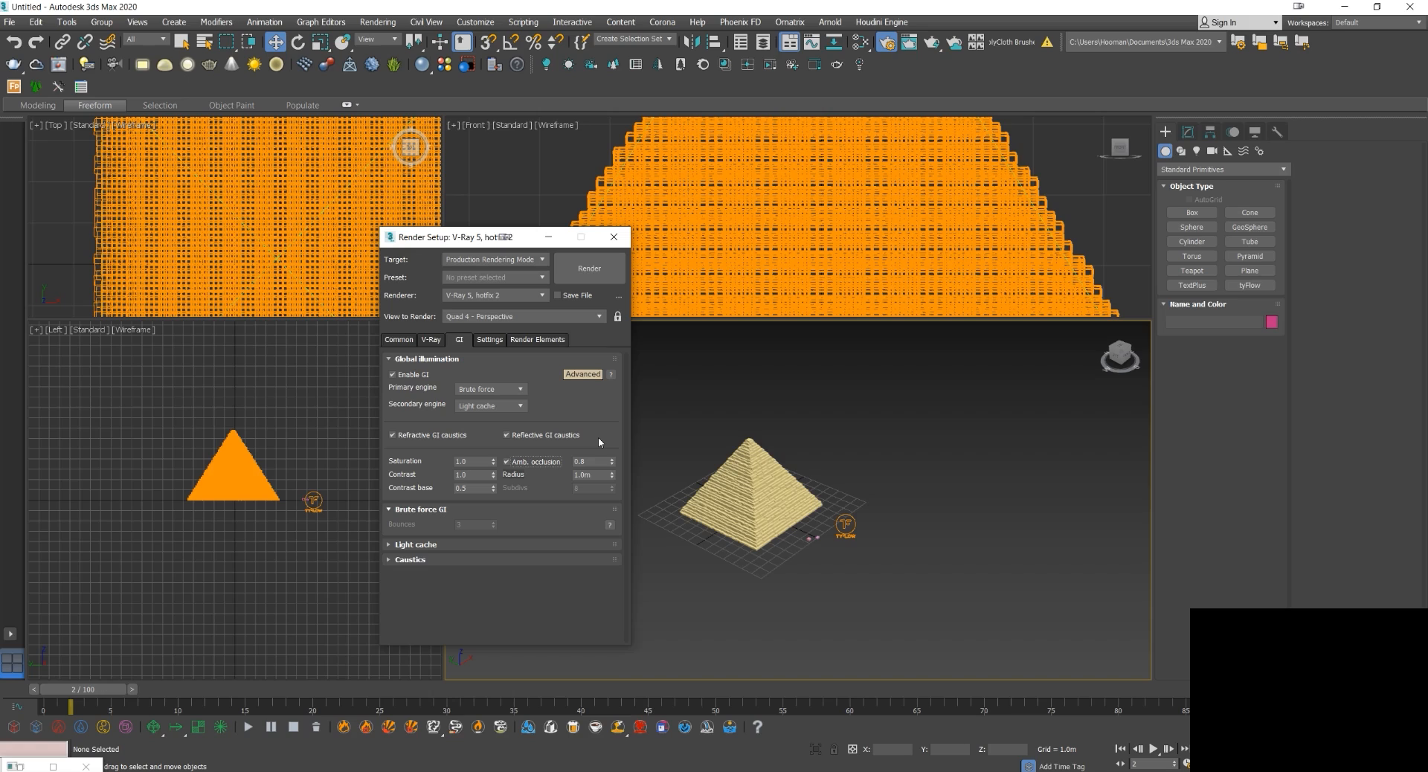
Set the render output size to the HDTV (video) 1280×720 preset.
{"action": "left_click", "coordinate": [399, 339]}
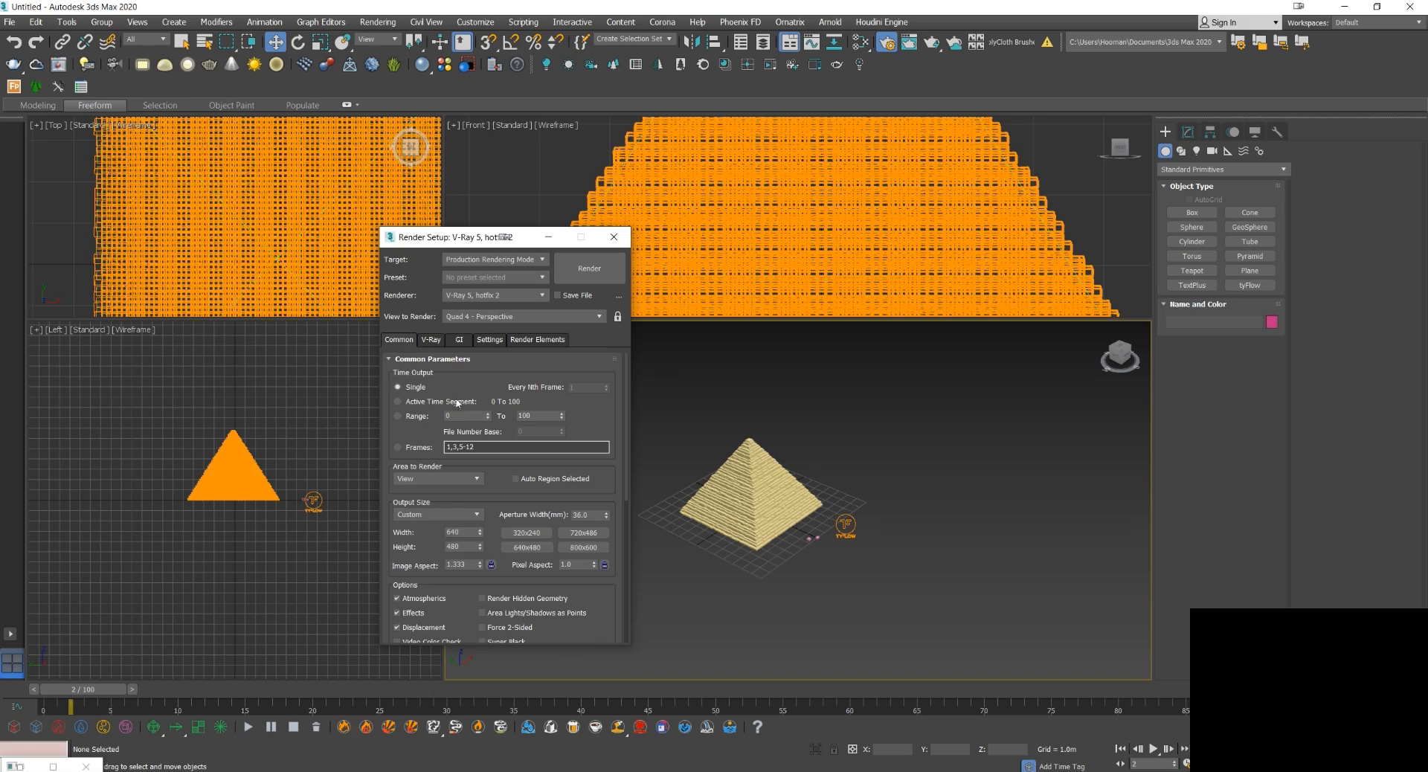
{"action": "left_click", "coordinate": [437, 515]}
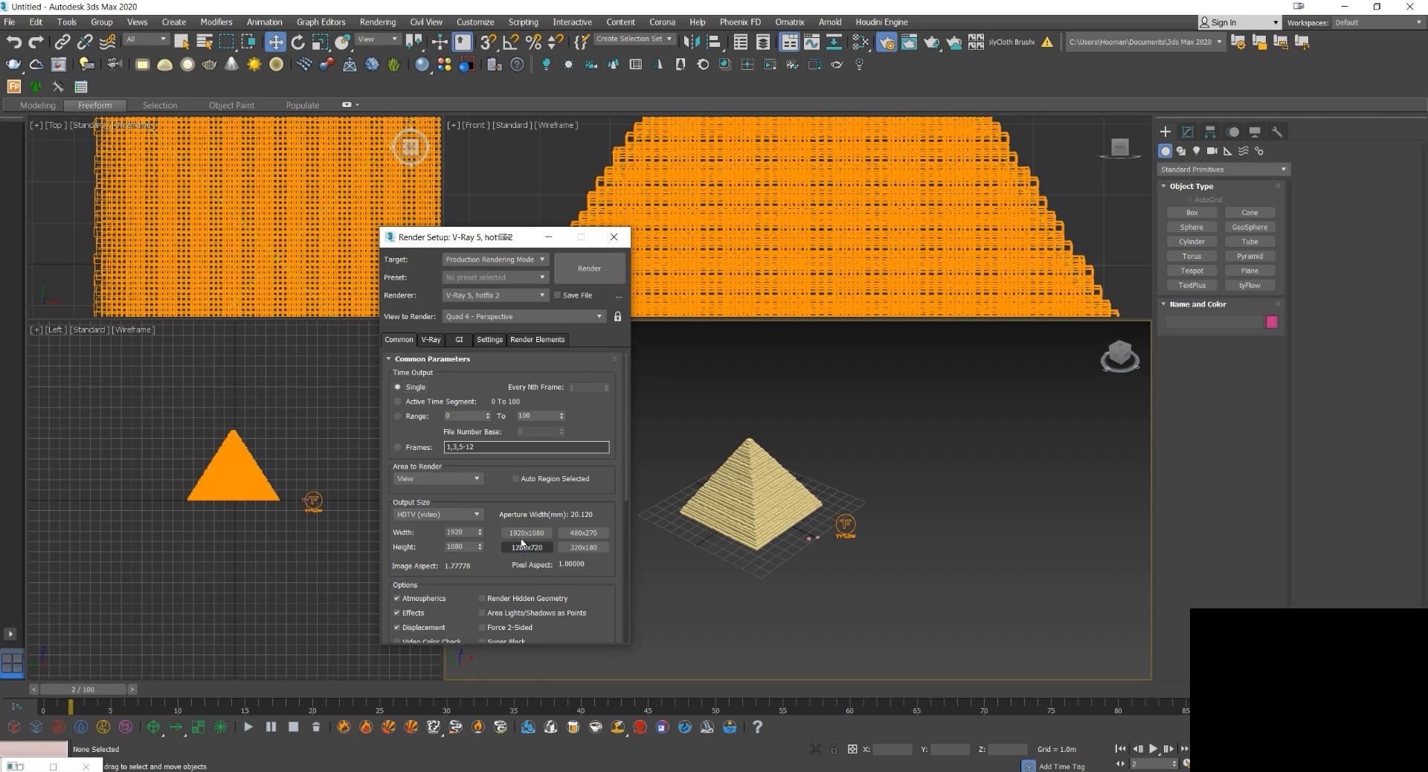
{"action": "left_click", "coordinate": [613, 237]}
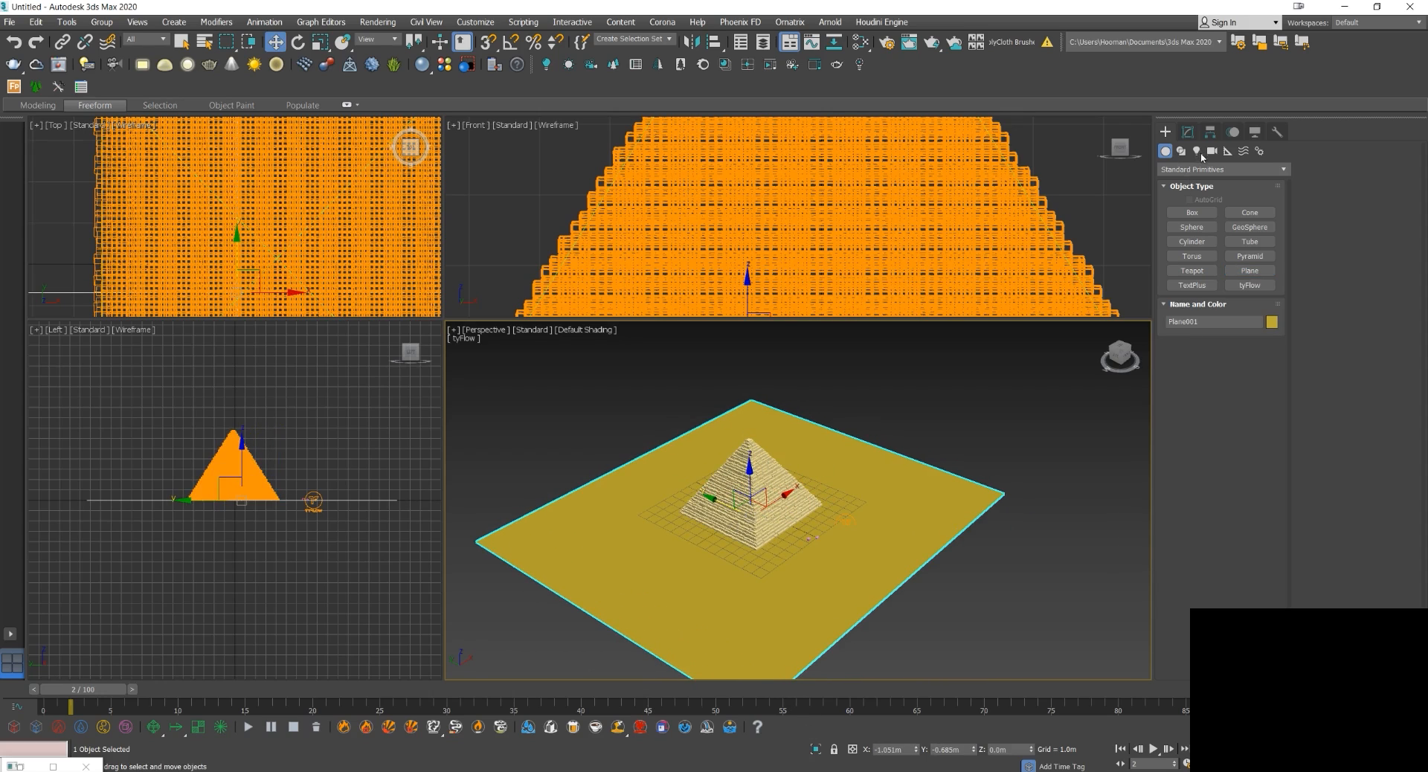
Create a VRaySun in the viewport and accept adding the VRaySky environment map.
{"action": "left_click", "coordinate": [1220, 168]}
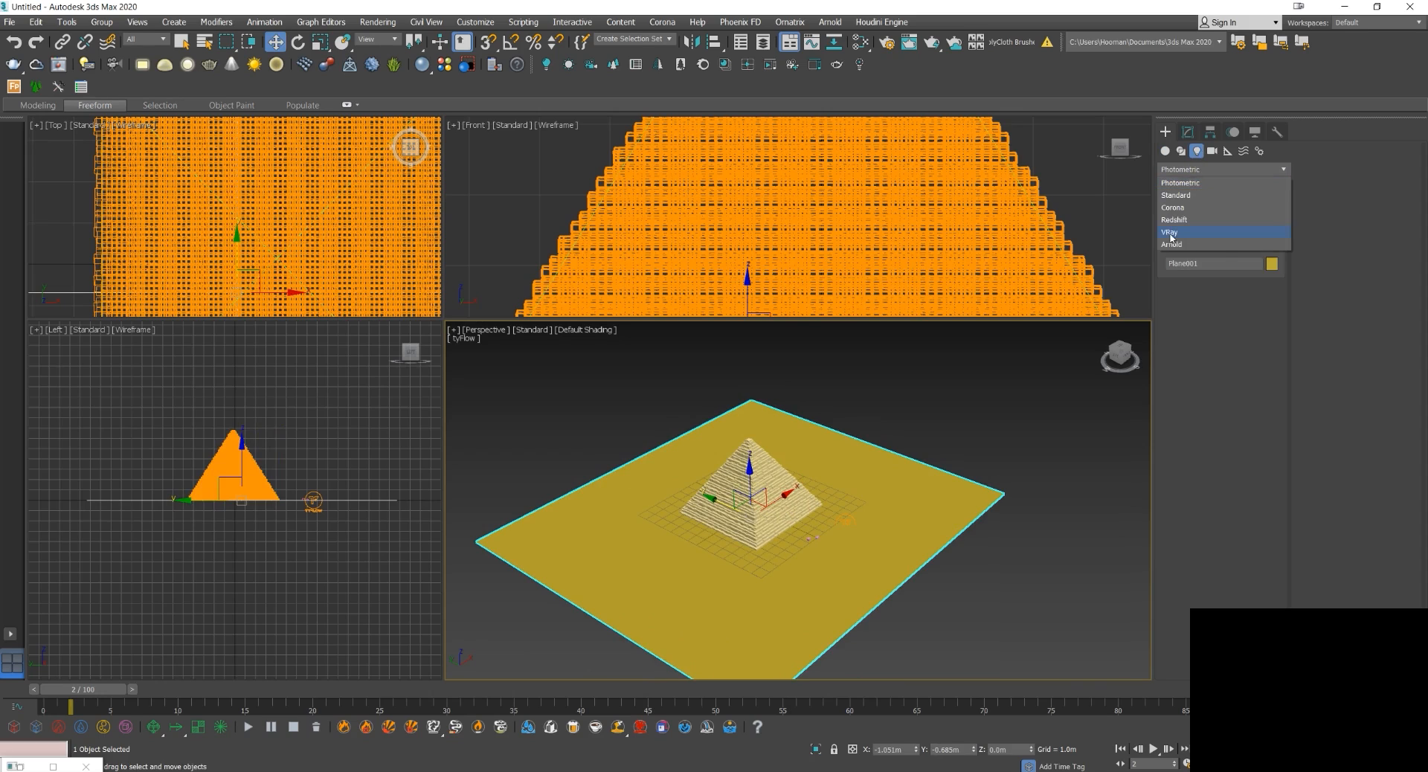
{"action": "left_click", "coordinate": [1169, 230]}
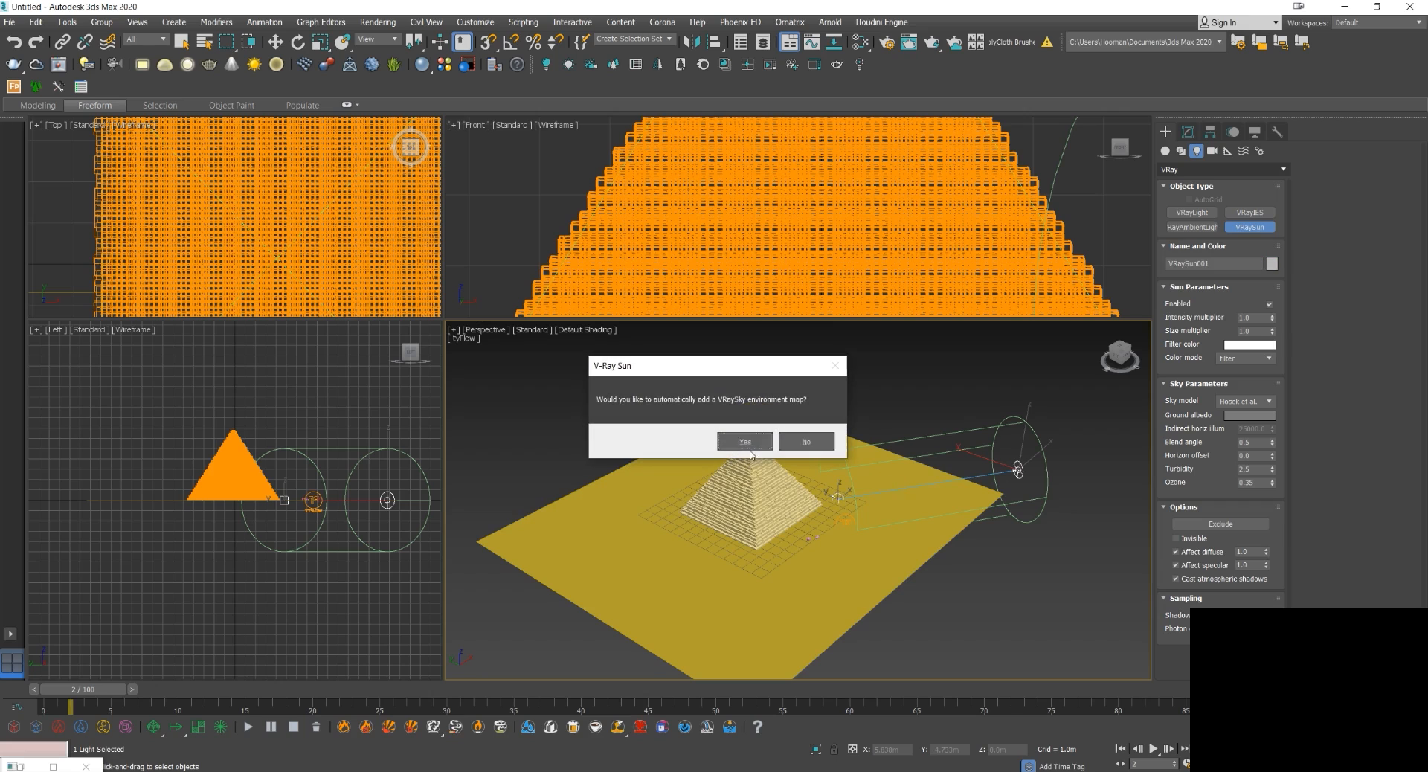
{"action": "left_click", "coordinate": [805, 442]}
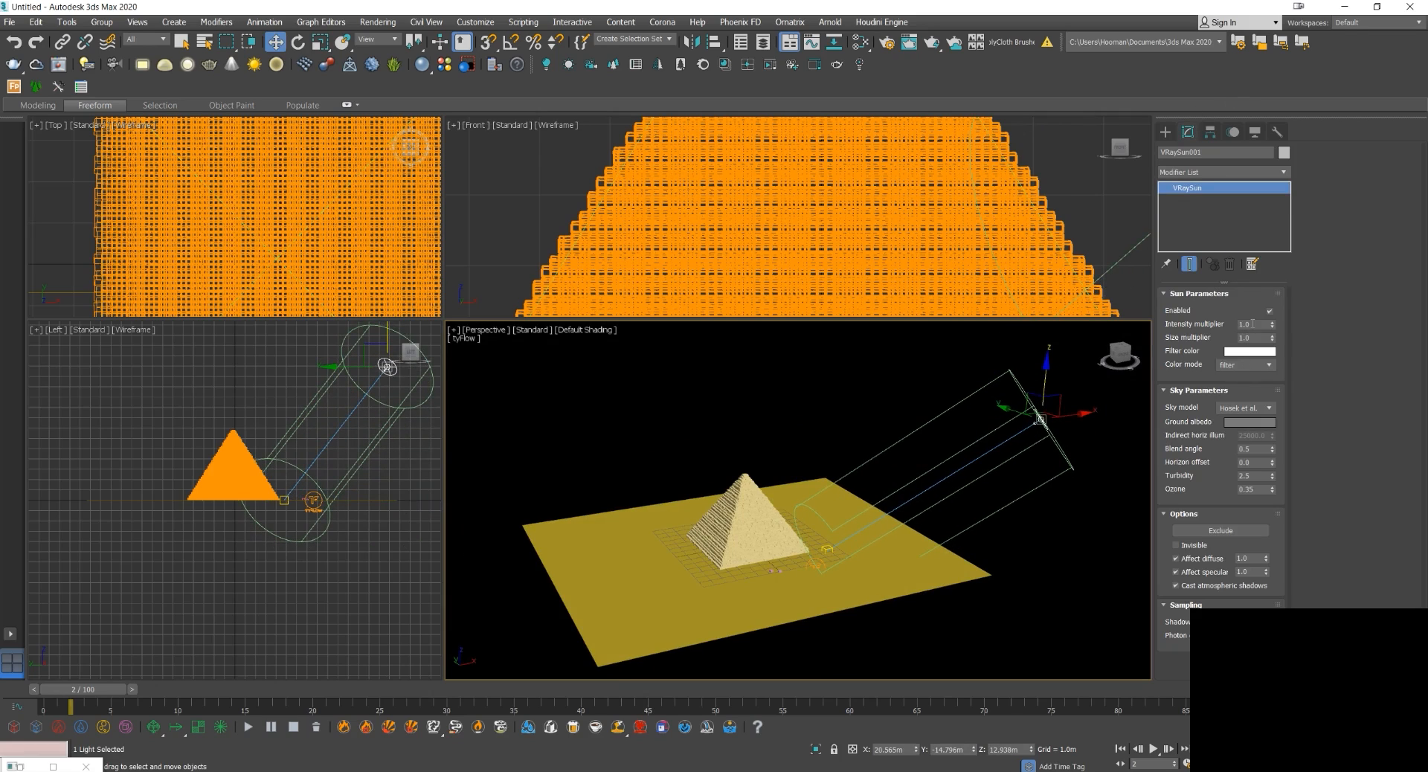
{"action": "left_click", "coordinate": [1248, 325]}
{"action": "type", "text": "0.05"}
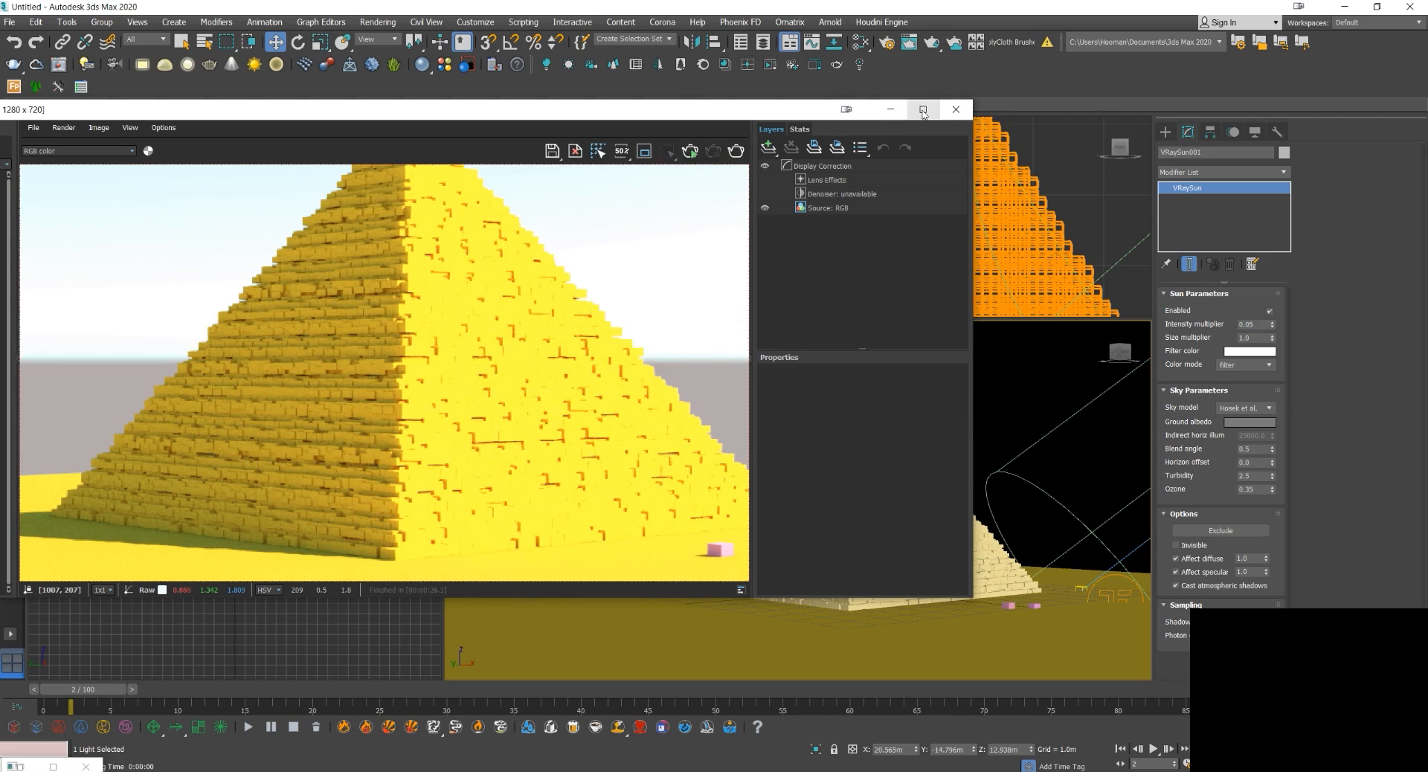
Close the V-Ray Frame Buffer after the 0.05-intensity sun test render.
{"action": "left_click", "coordinate": [955, 109]}
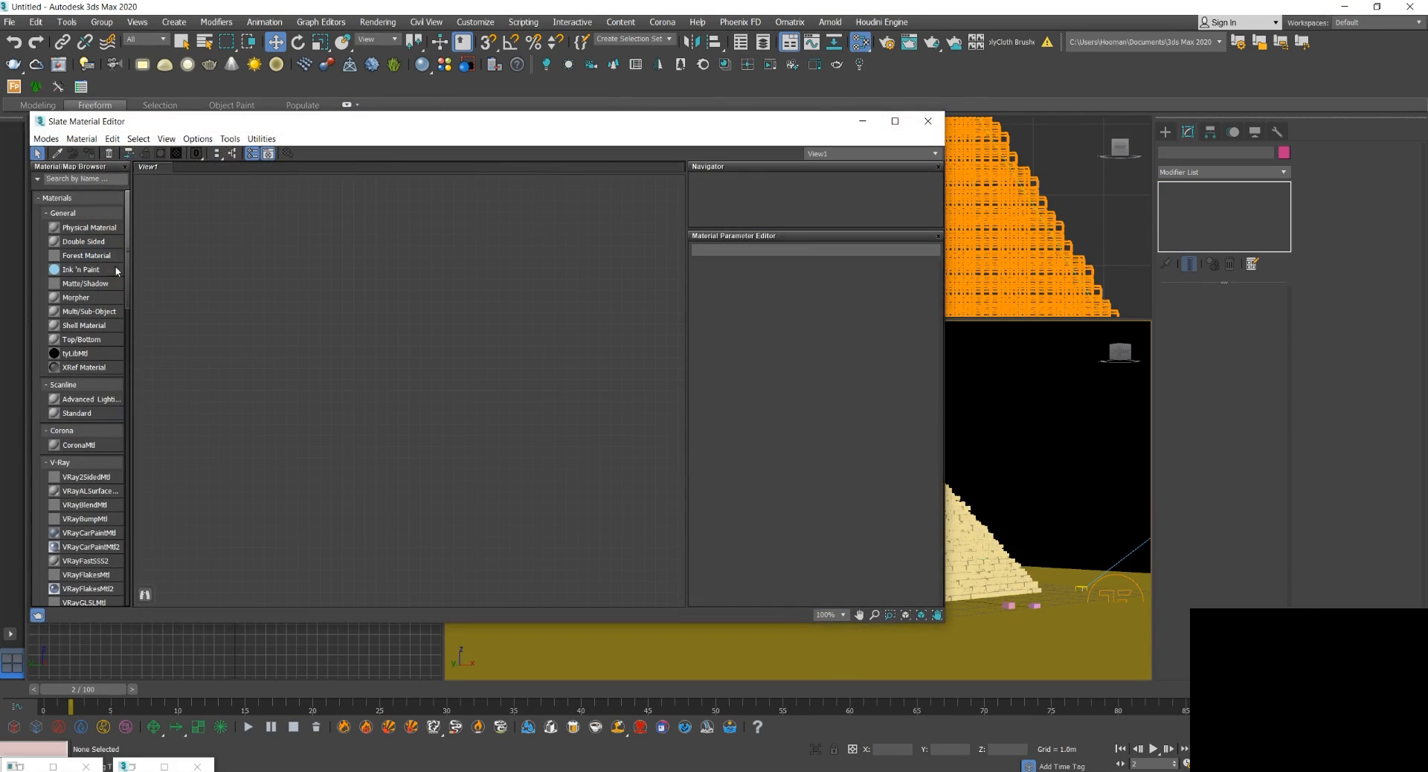
Create a VRayMtl with a sandy diffuse colour for Plane001 and close the material editor.
{"action": "scroll", "scroll_direction": "down", "scroll_amount": 3}
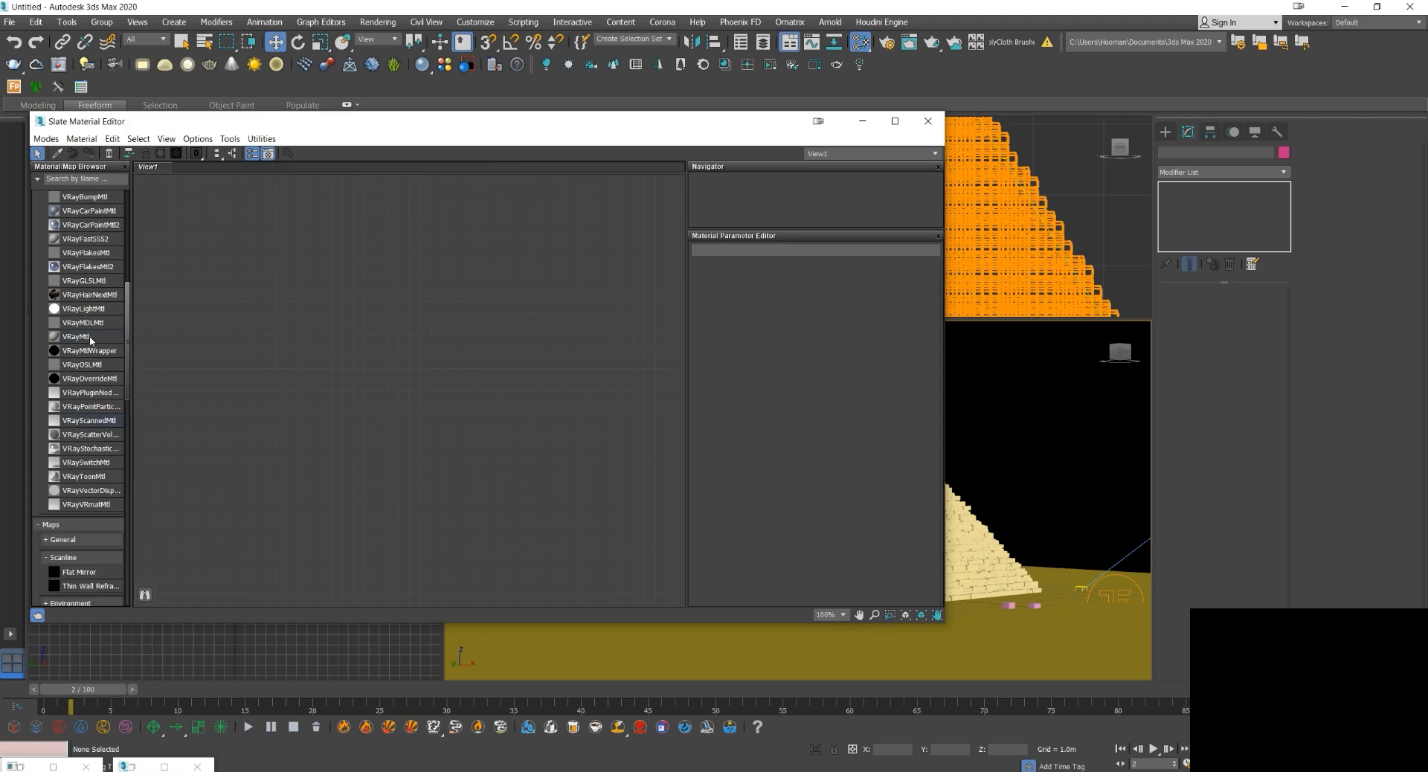
{"action": "double_click", "coordinate": [75, 337]}
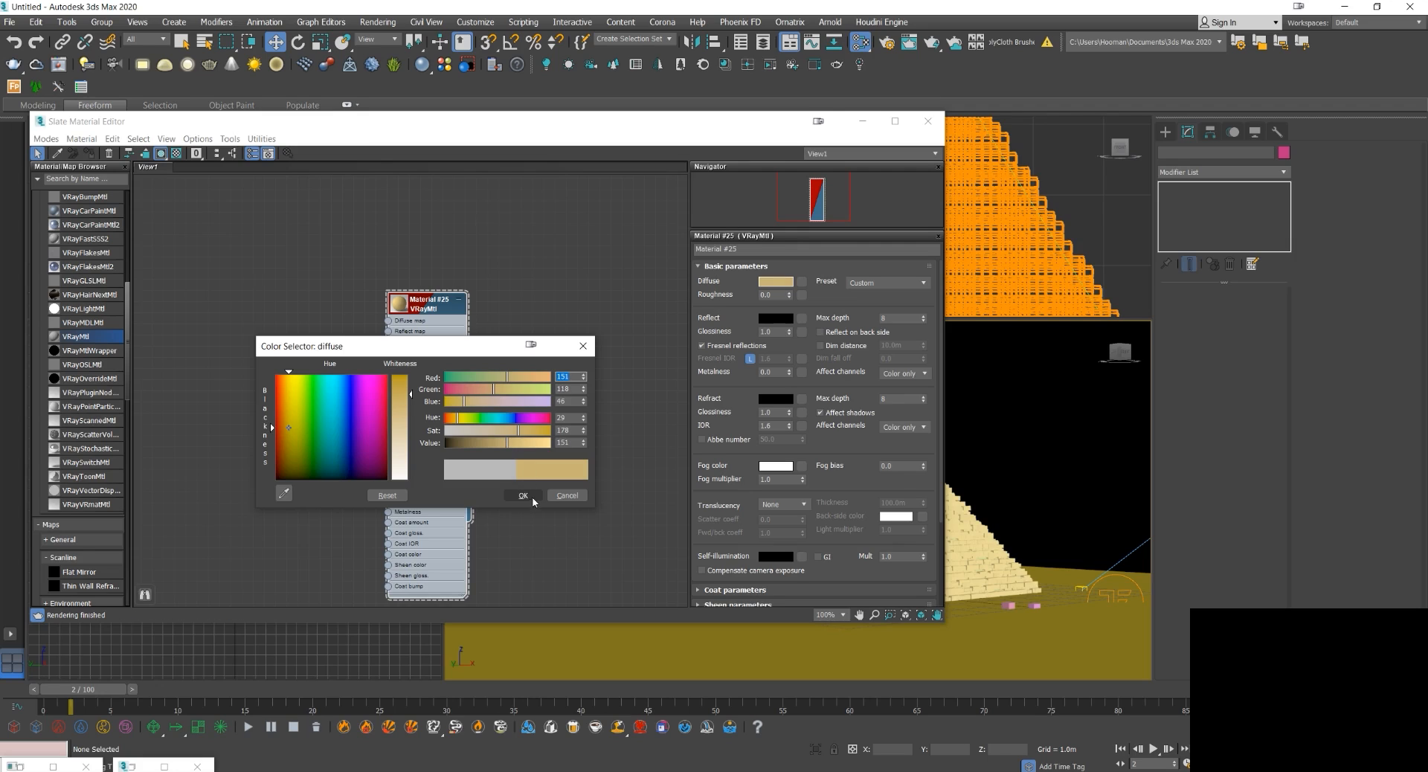
{"action": "left_click", "coordinate": [522, 496]}
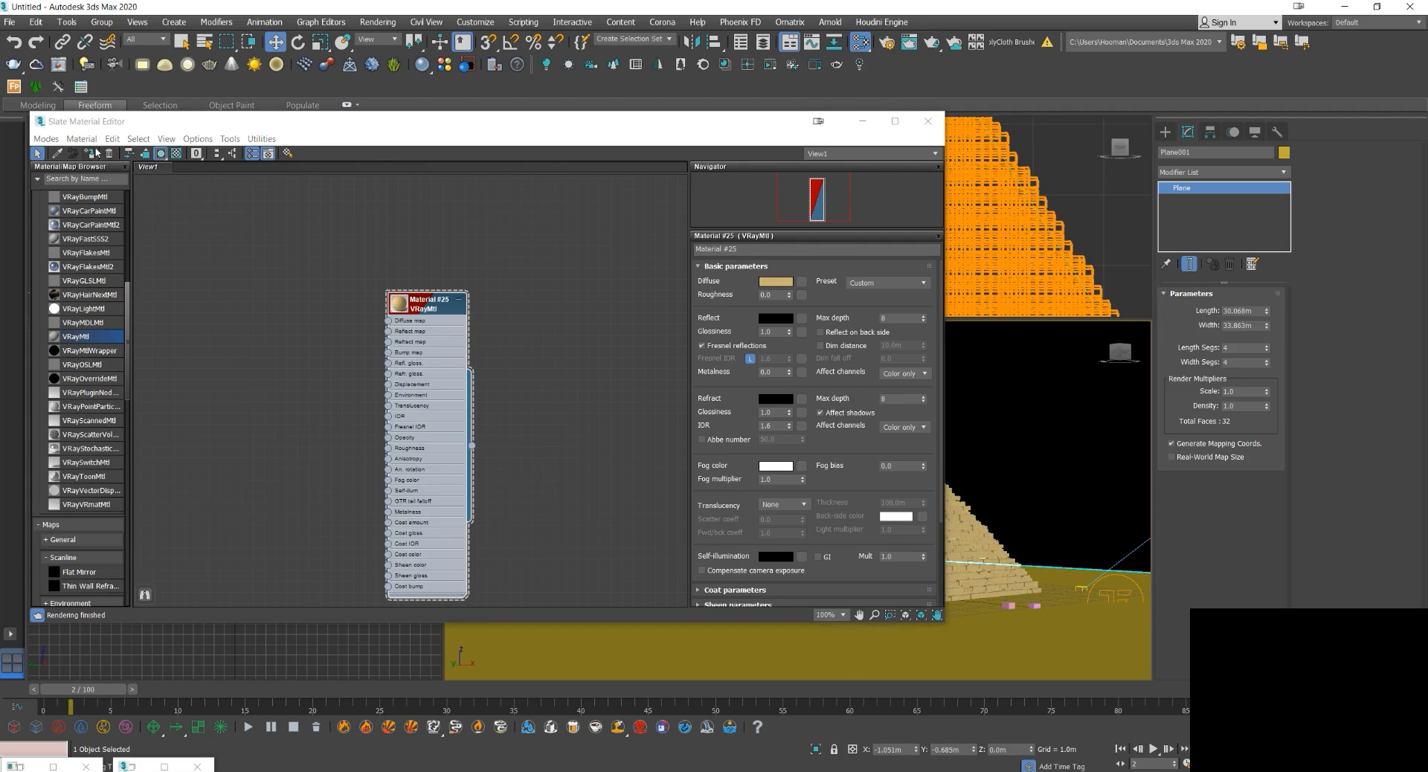
{"action": "left_click", "coordinate": [927, 121]}
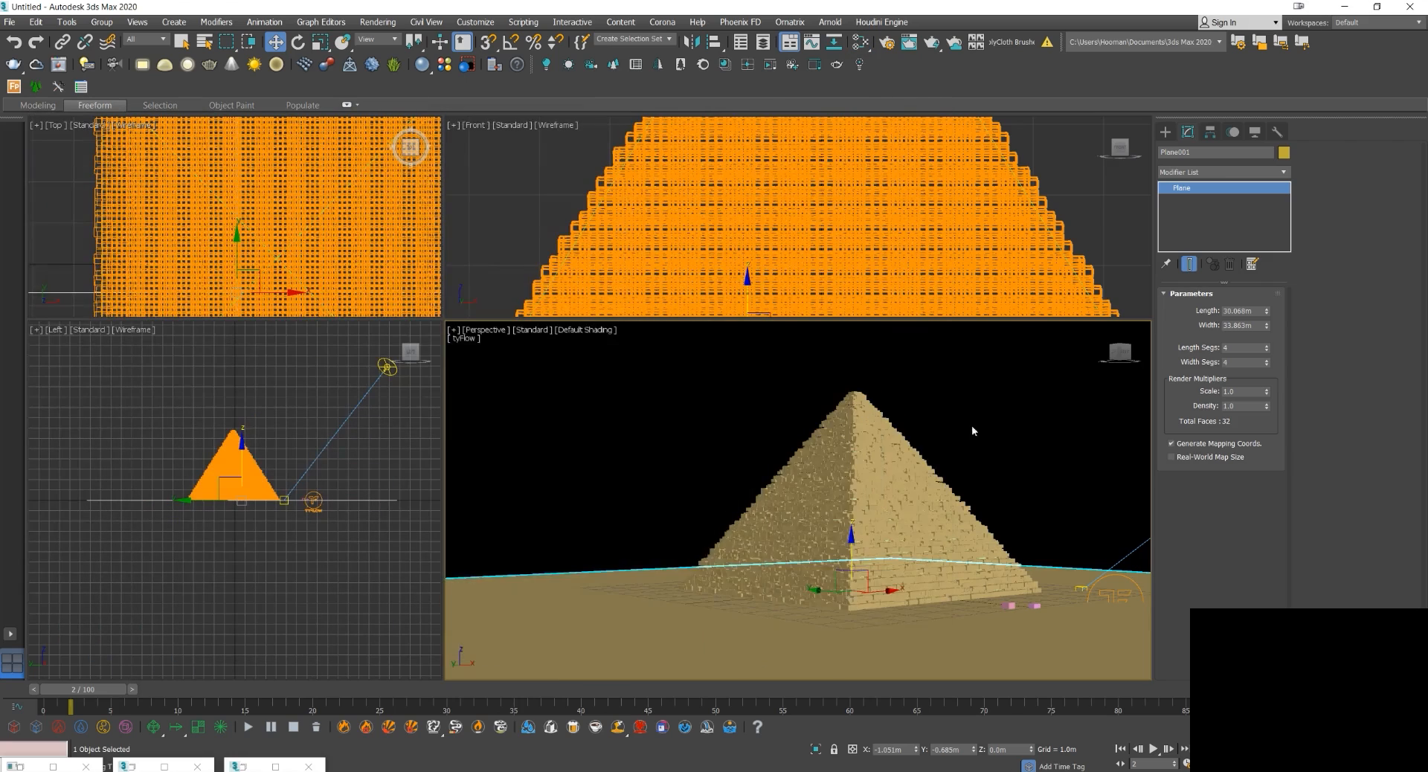
Select the VRaySun and adjust its intensity multiplier, then put away the editor.
{"action": "left_click", "coordinate": [1012, 446]}
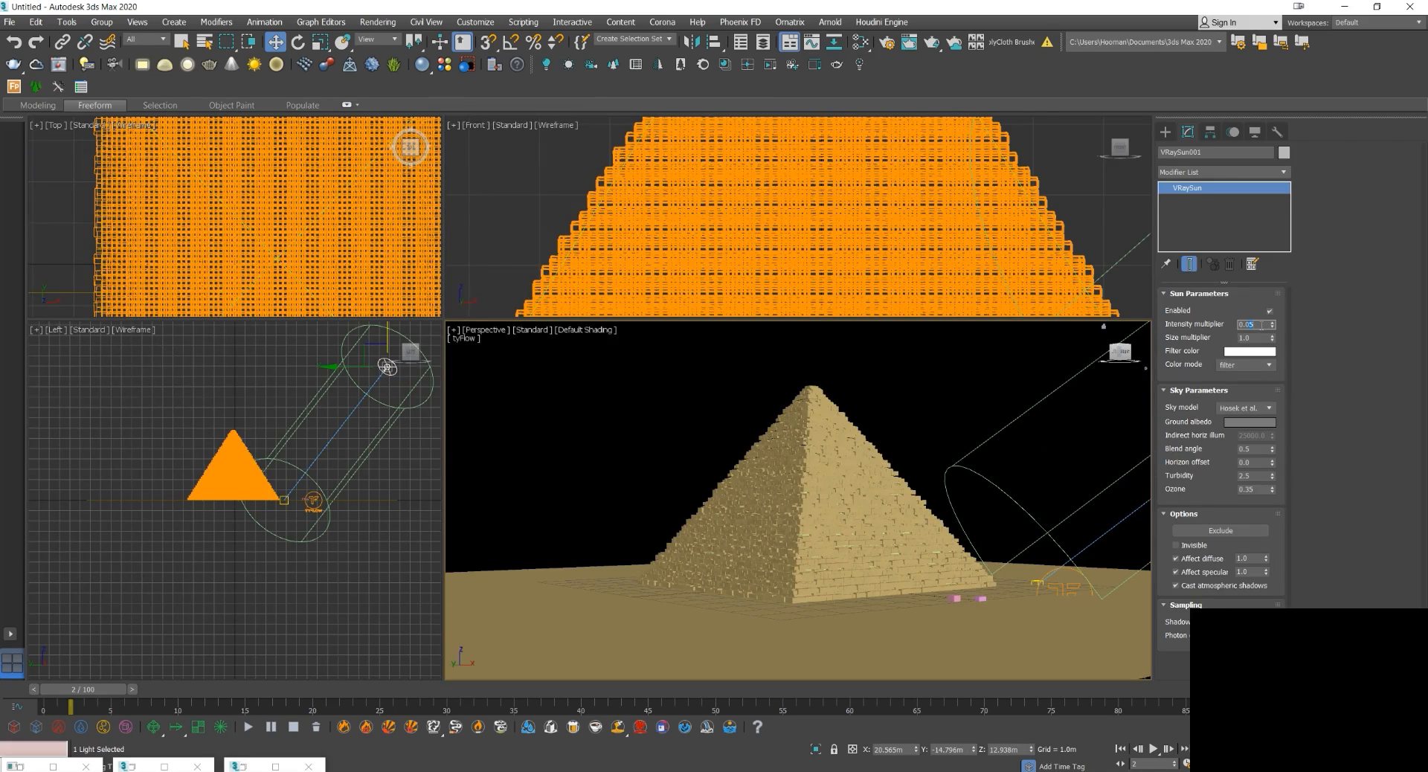
{"action": "left_click", "coordinate": [911, 435]}
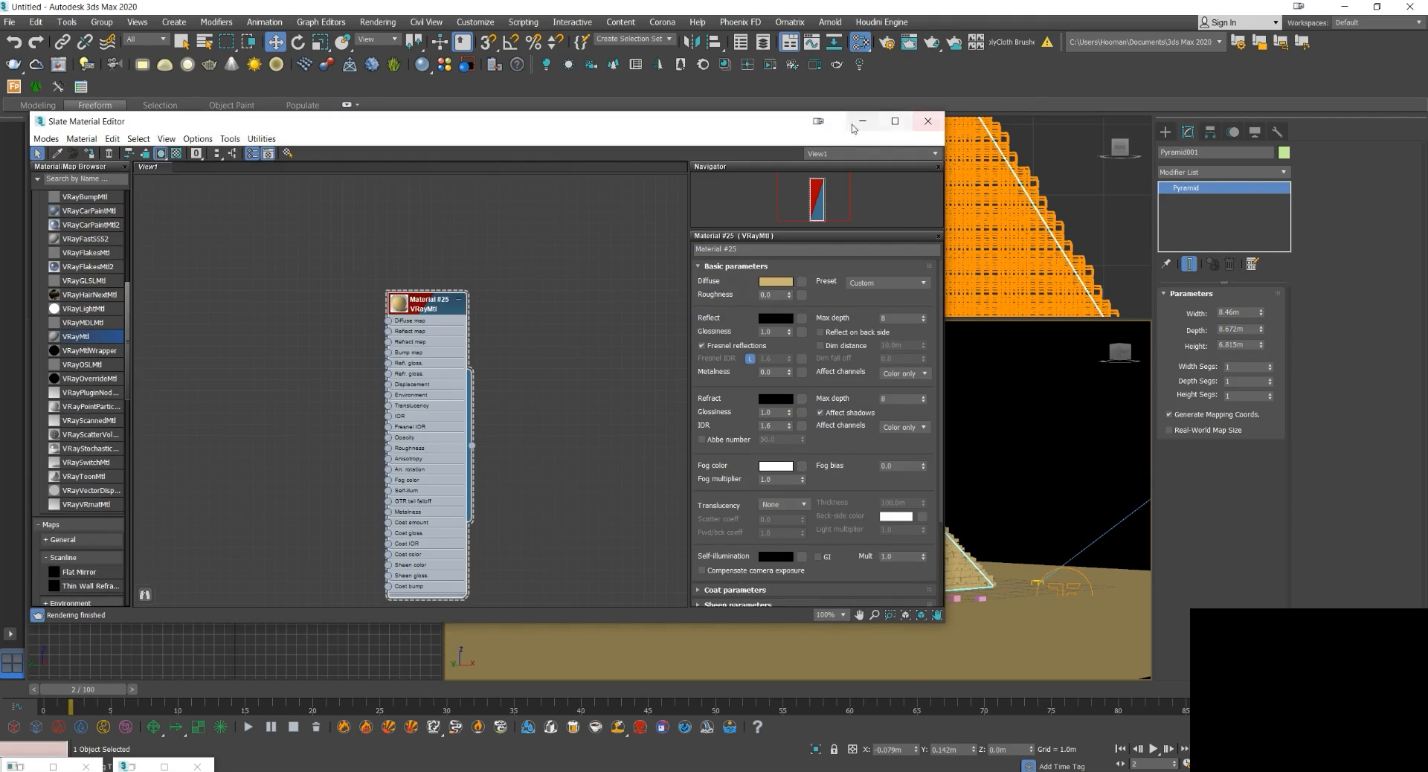
{"action": "left_click", "coordinate": [927, 120]}
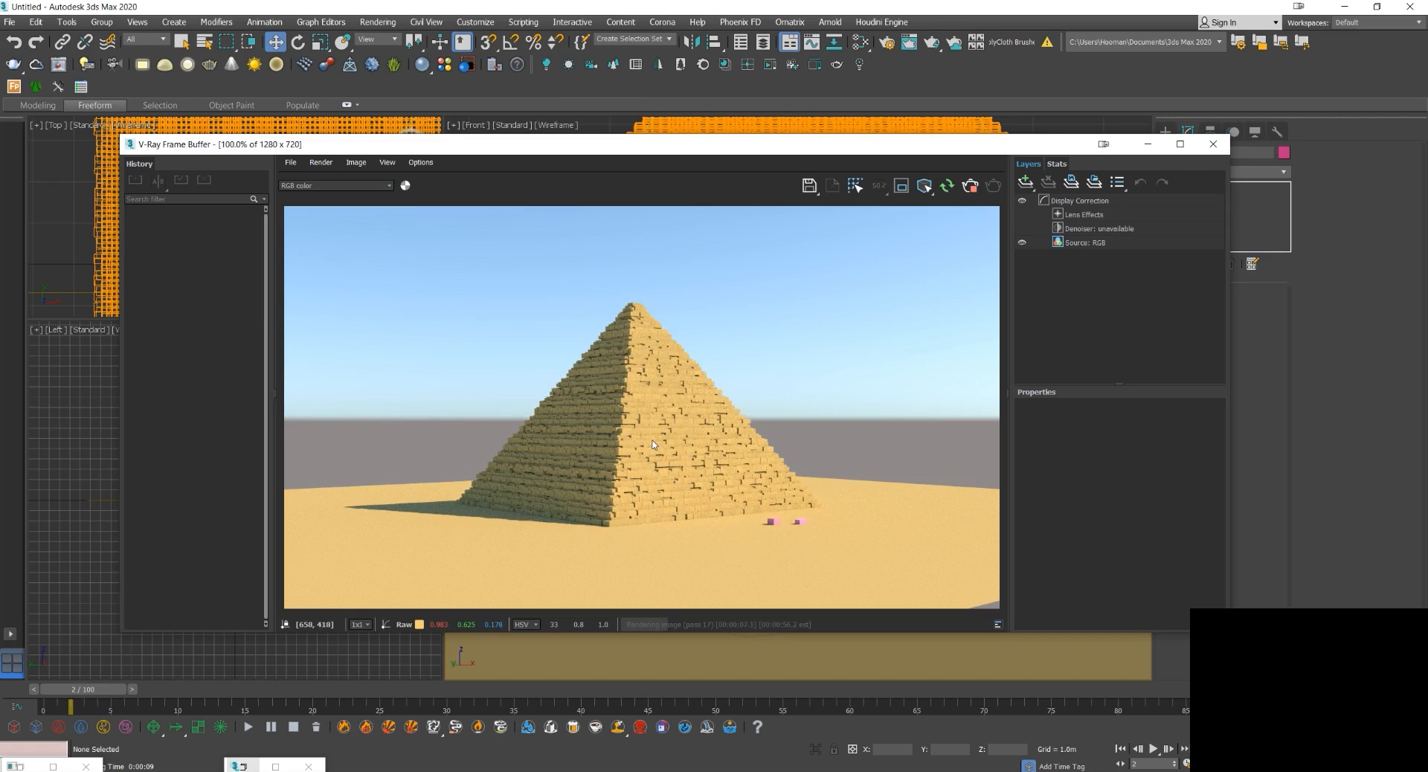
{"action": "mouse_move", "coordinate": [839, 463]}
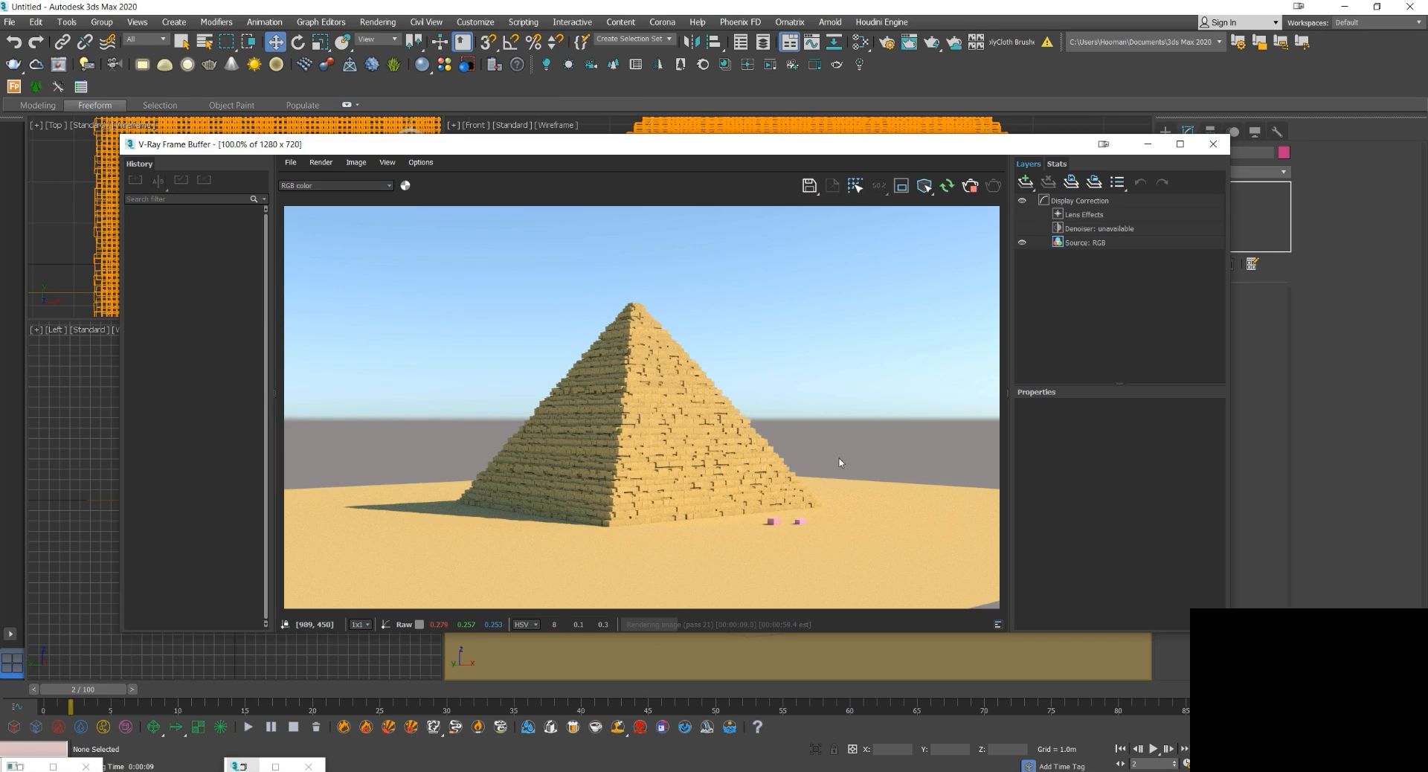
{"action": "mouse_move", "coordinate": [686, 437]}
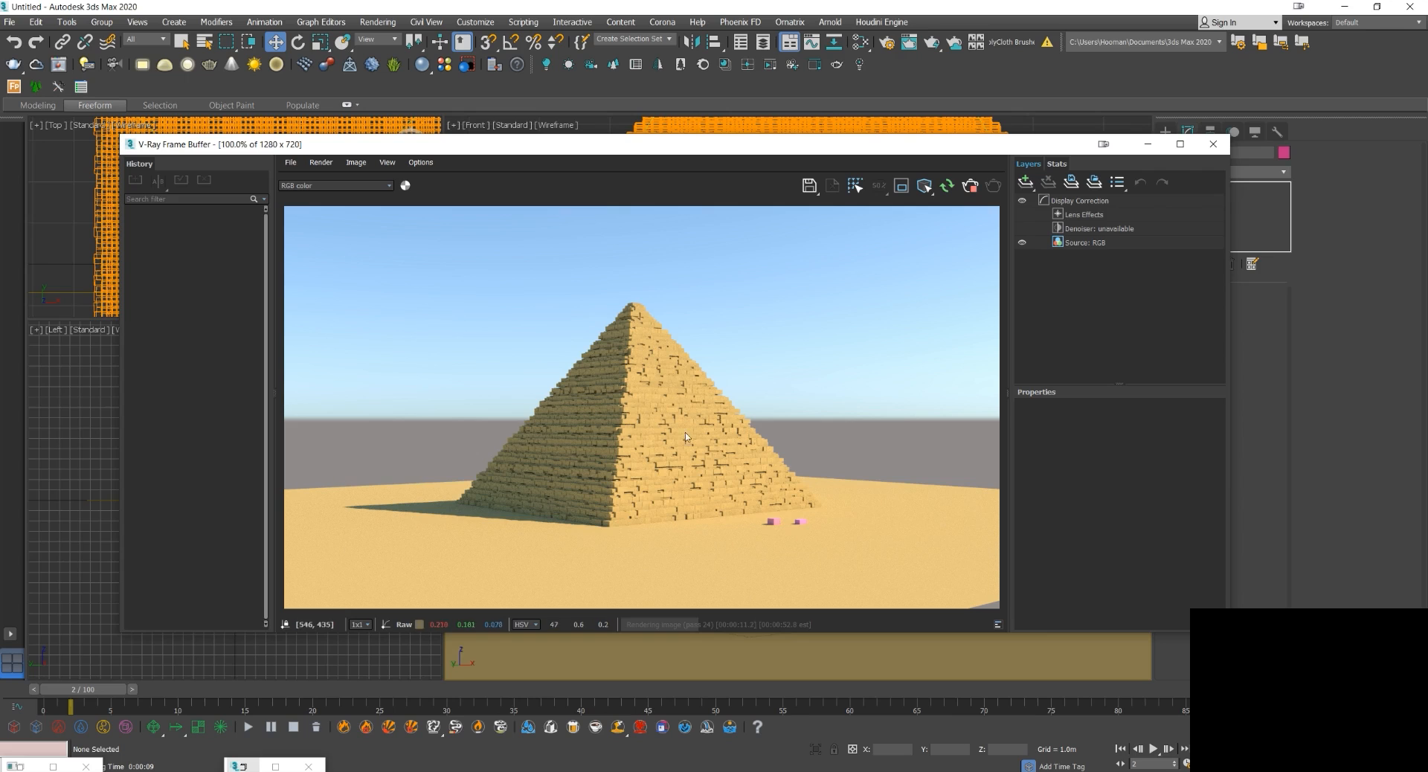
Run a production render of the sandy pyramid scene in the V-Ray Frame Buffer.
{"action": "left_click", "coordinate": [1213, 144]}
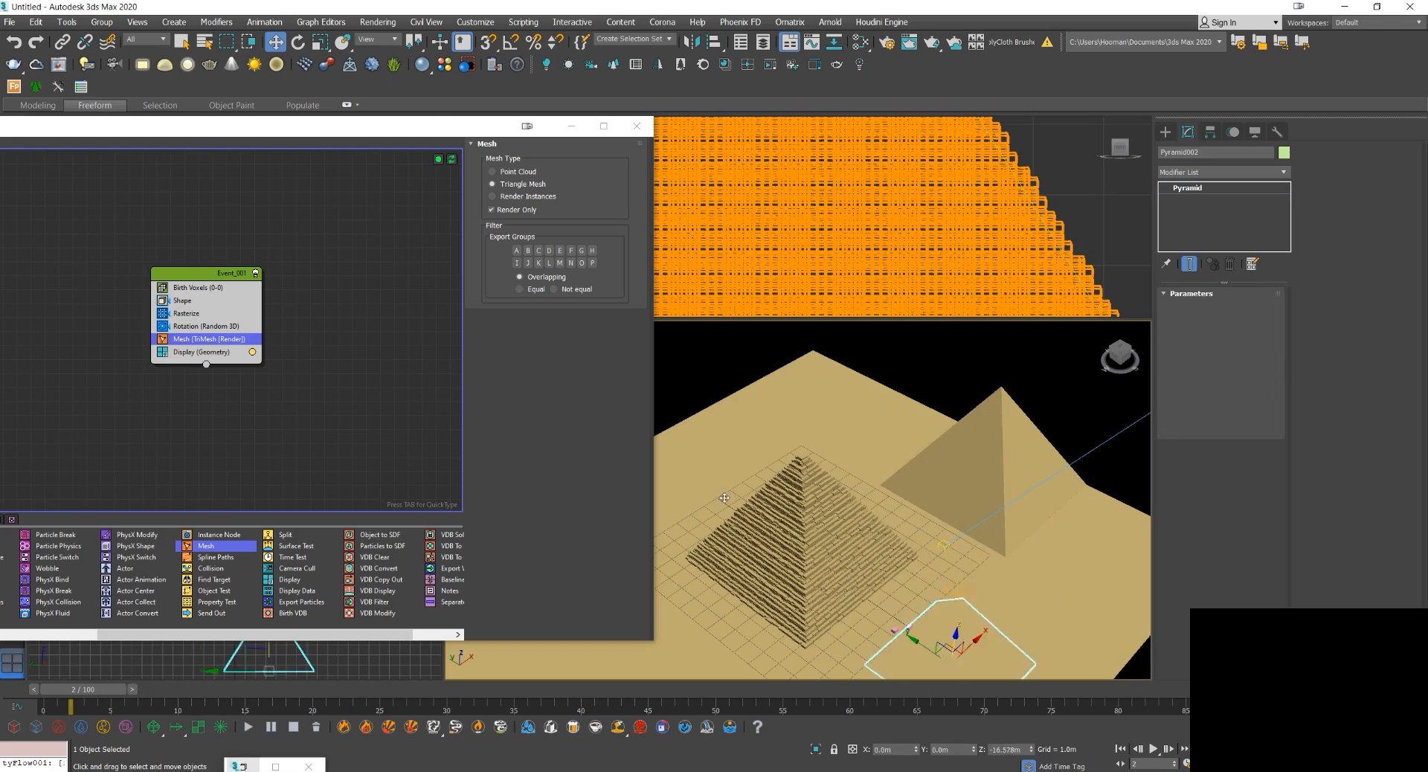
Place Pyramid002 and Pyramid003 beside the first pyramid and return to the tyFlow editor.
{"action": "left_click", "coordinate": [974, 438]}
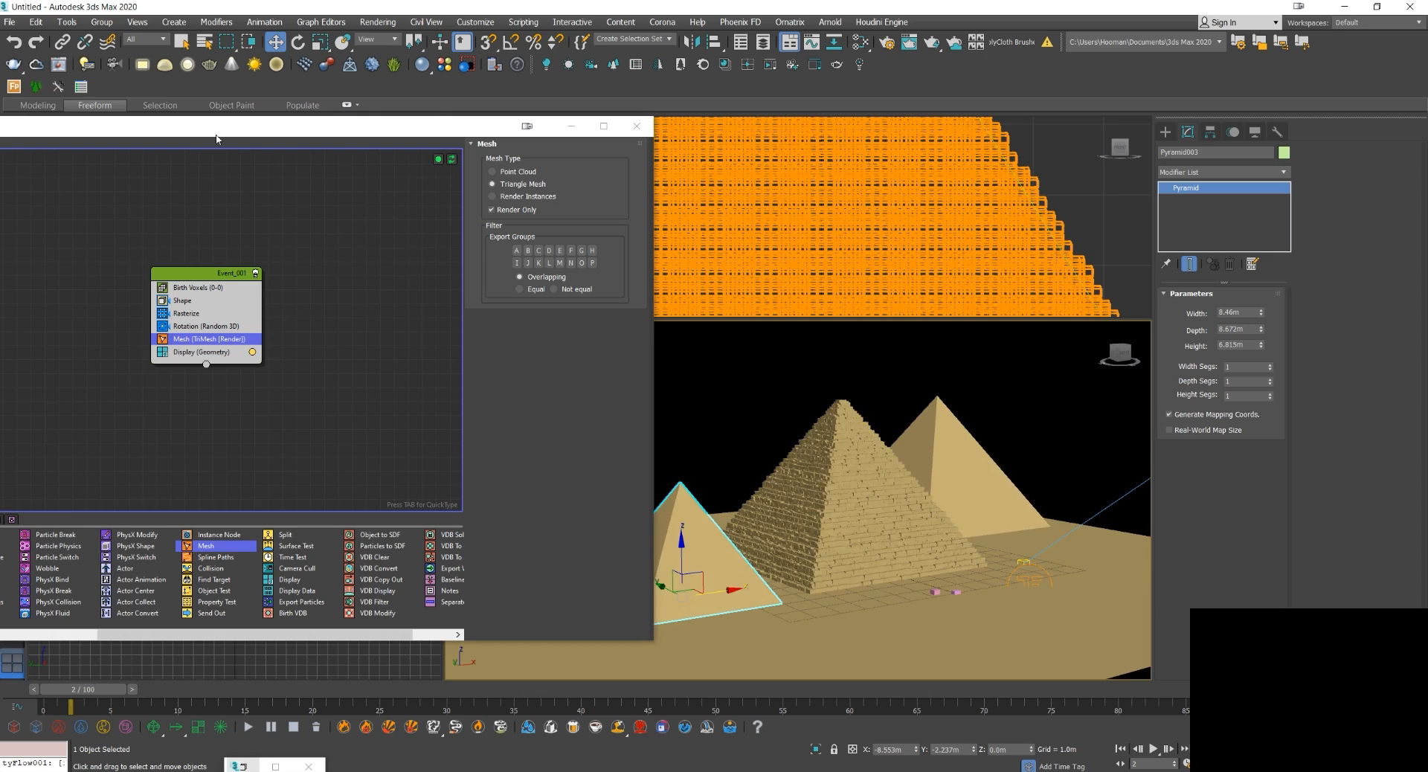
{"action": "left_click", "coordinate": [256, 292]}
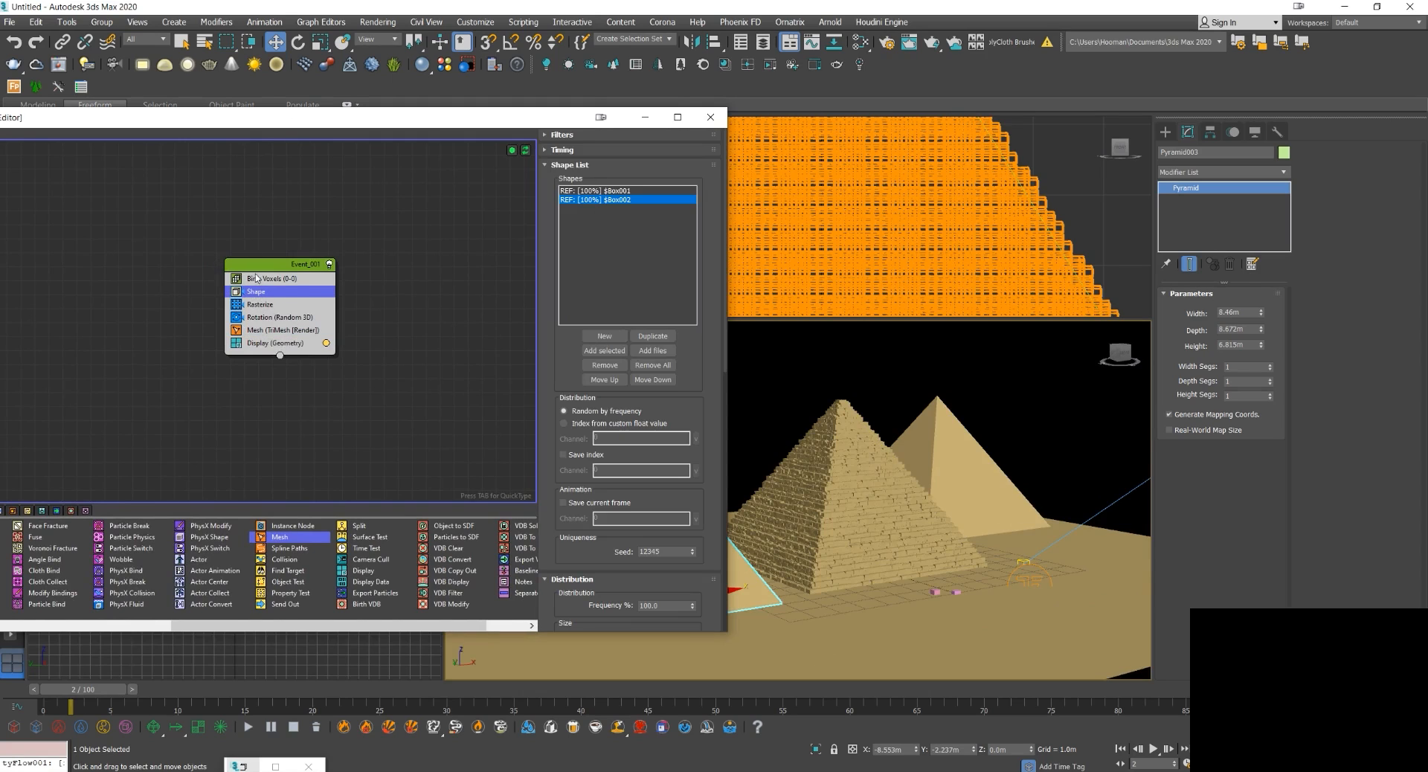
Add Pyramid002 and Pyramid003 as Birth Voxels sources so all three pyramids fill with bricks.
{"action": "left_click", "coordinate": [269, 278]}
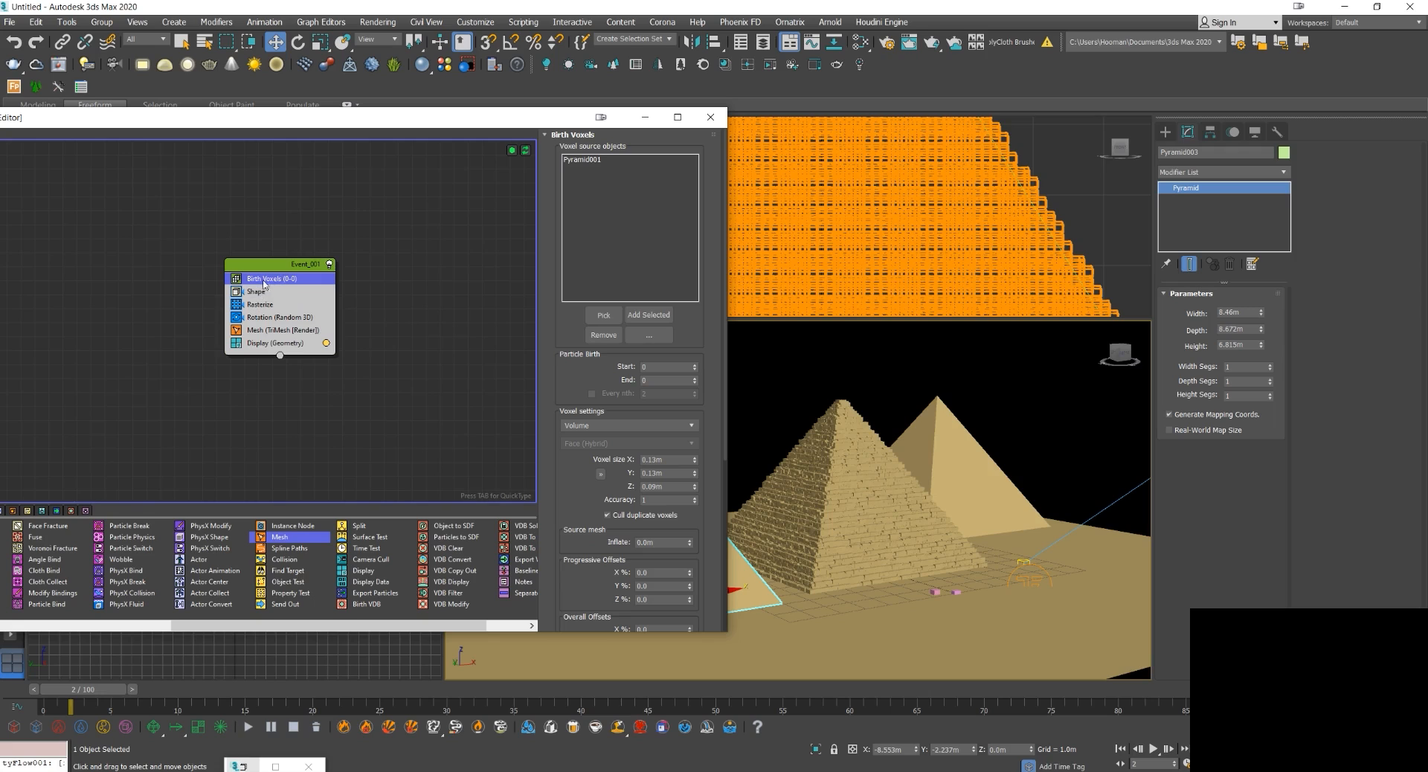
{"action": "left_click", "coordinate": [602, 316]}
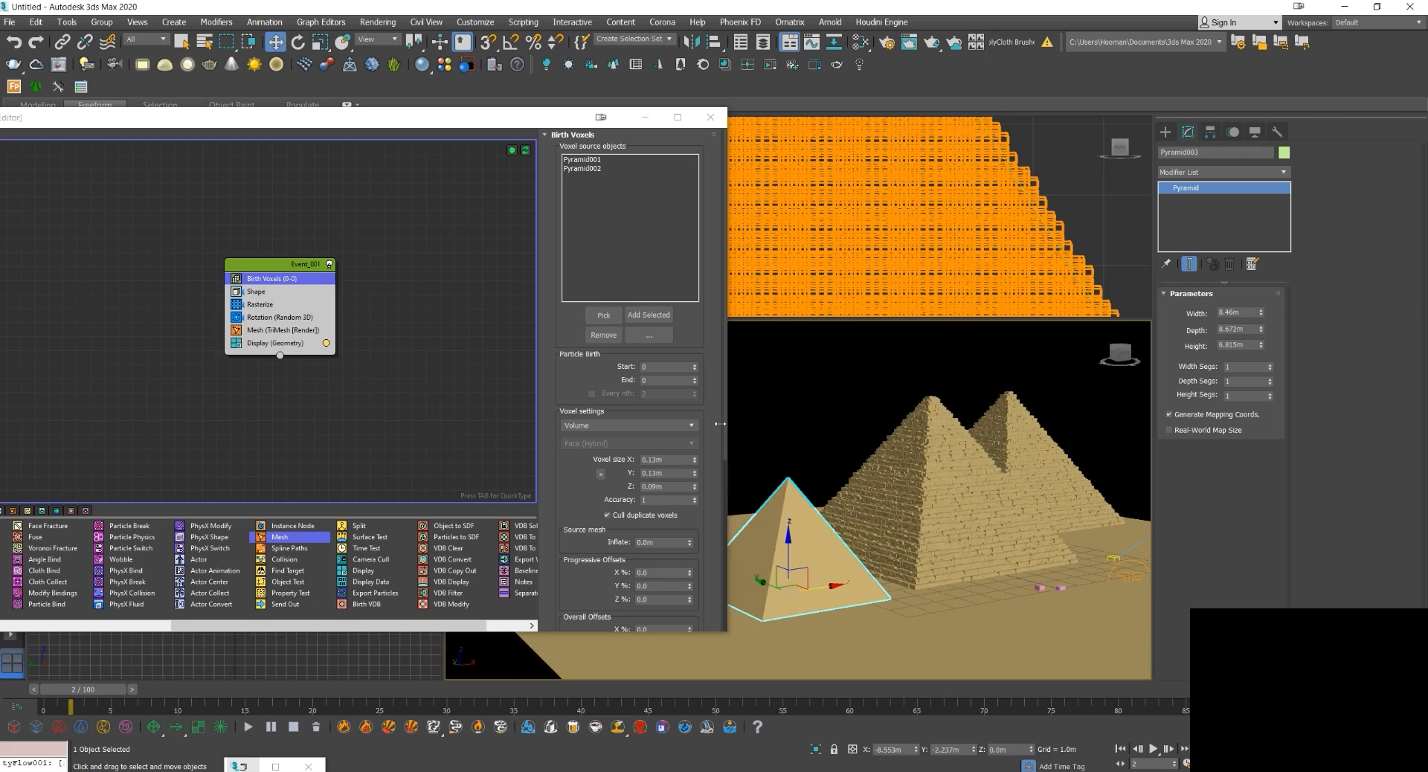
{"action": "left_click", "coordinate": [648, 315]}
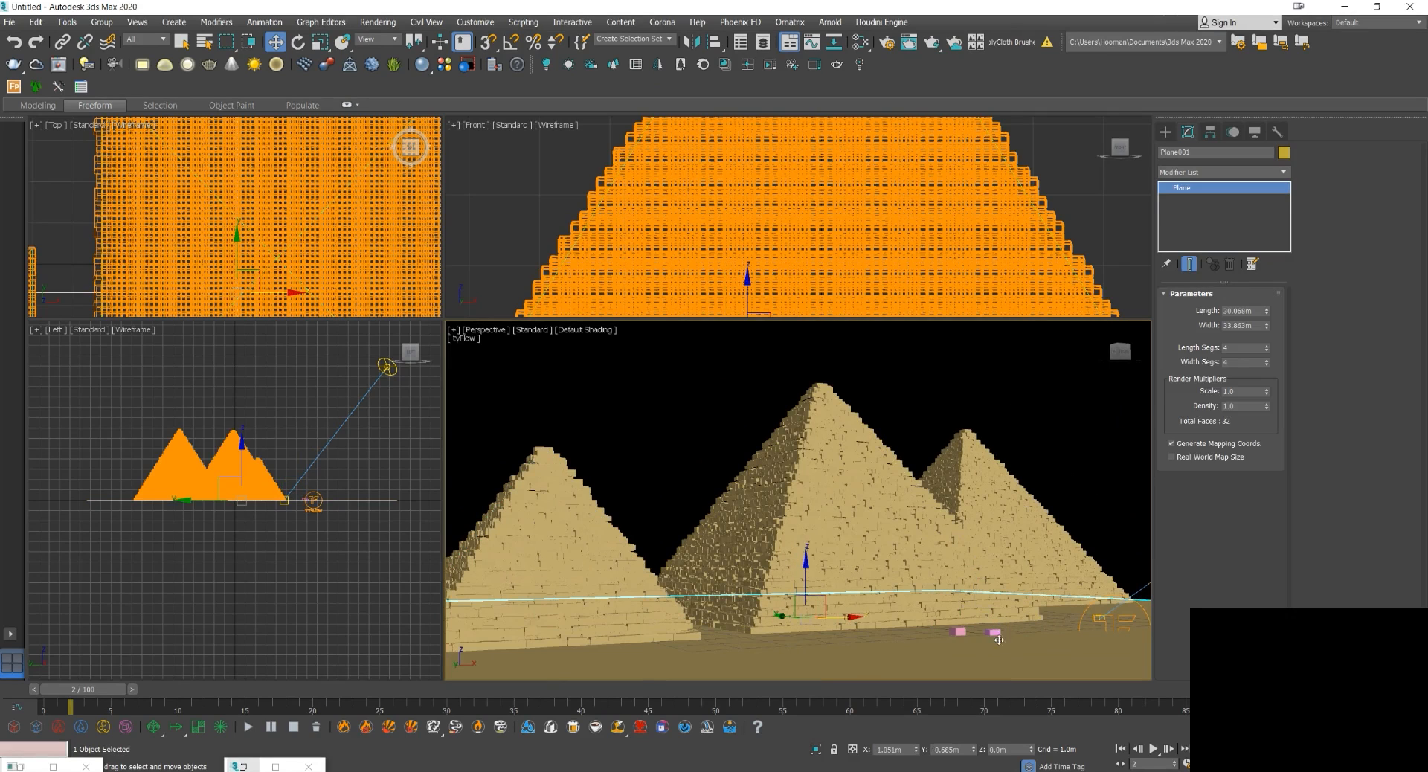
{"action": "left_click", "coordinate": [993, 632]}
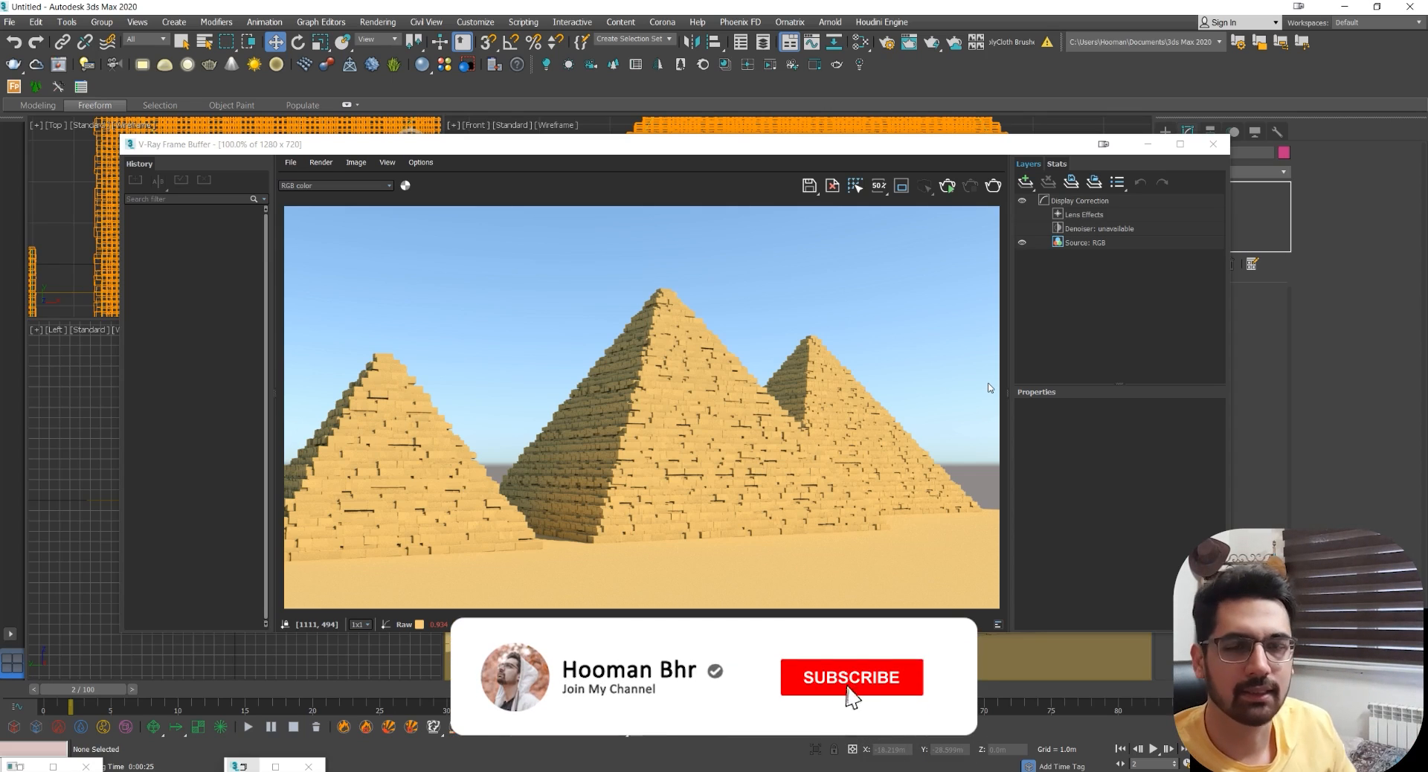
Render the production frame of the three brick pyramids under the V-Ray sky in the frame buffer.
{"action": "left_click", "coordinate": [849, 677]}
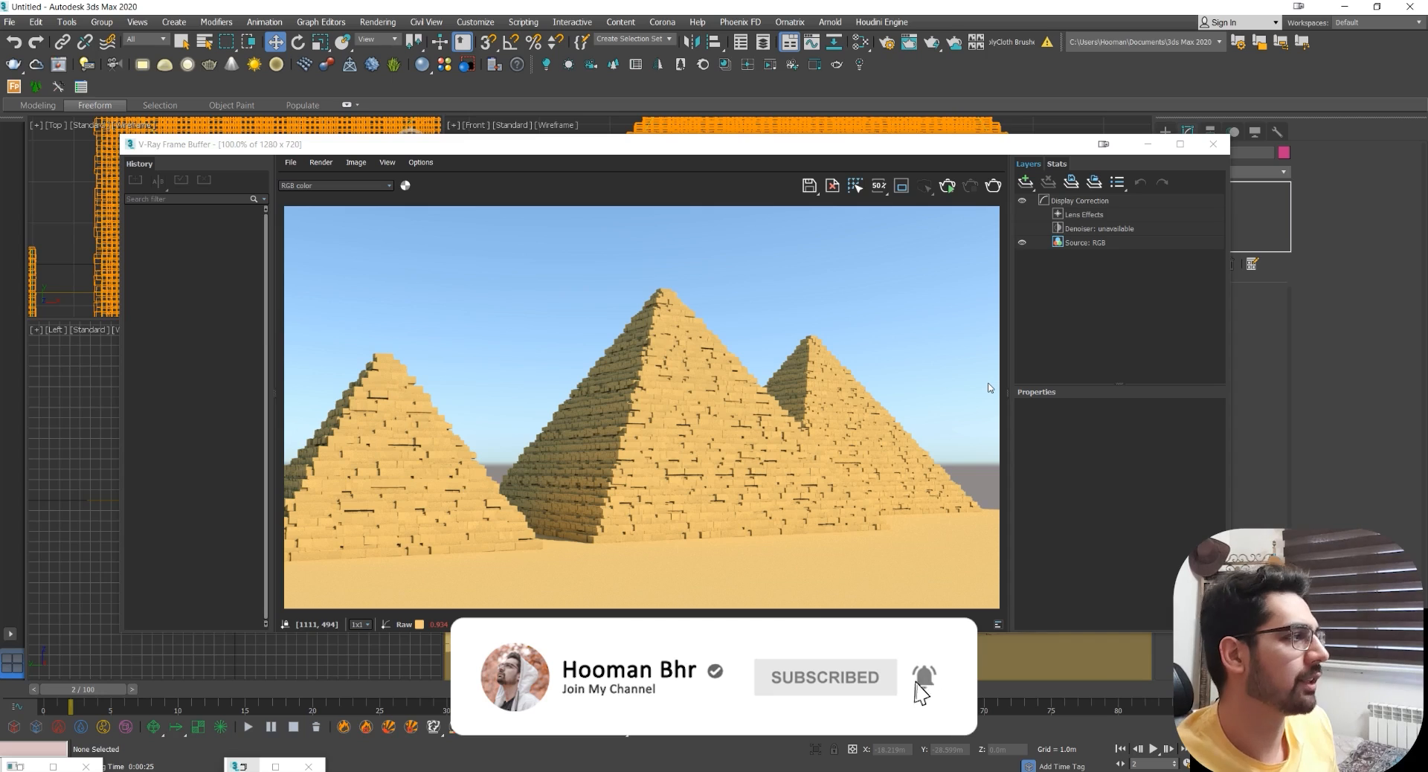